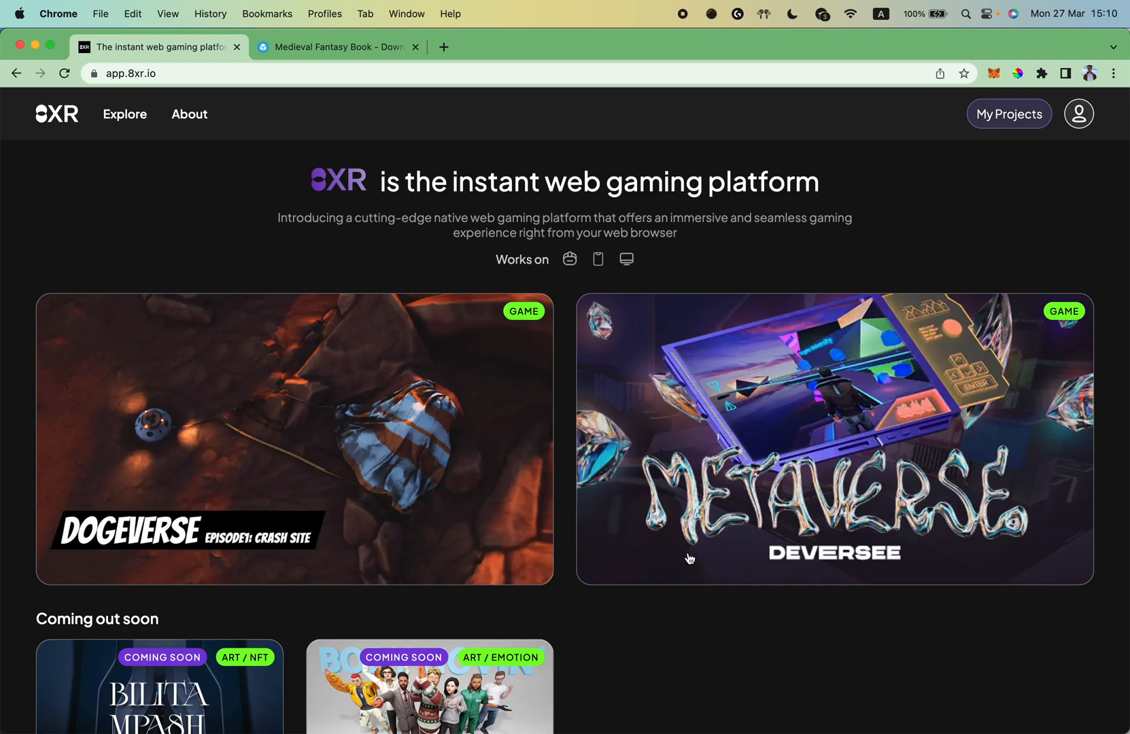
On Sketchfab, orbit and zoom the Medieval Fantasy Book scene over the village house and castle
click(337, 47)
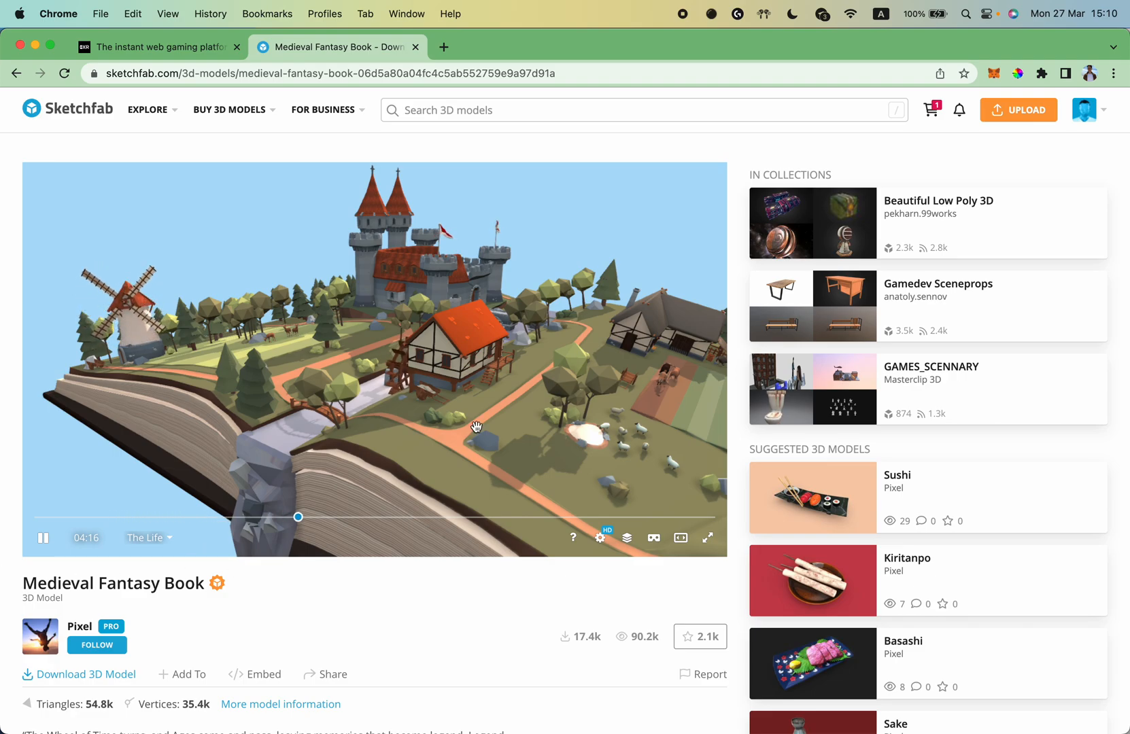
click(147, 110)
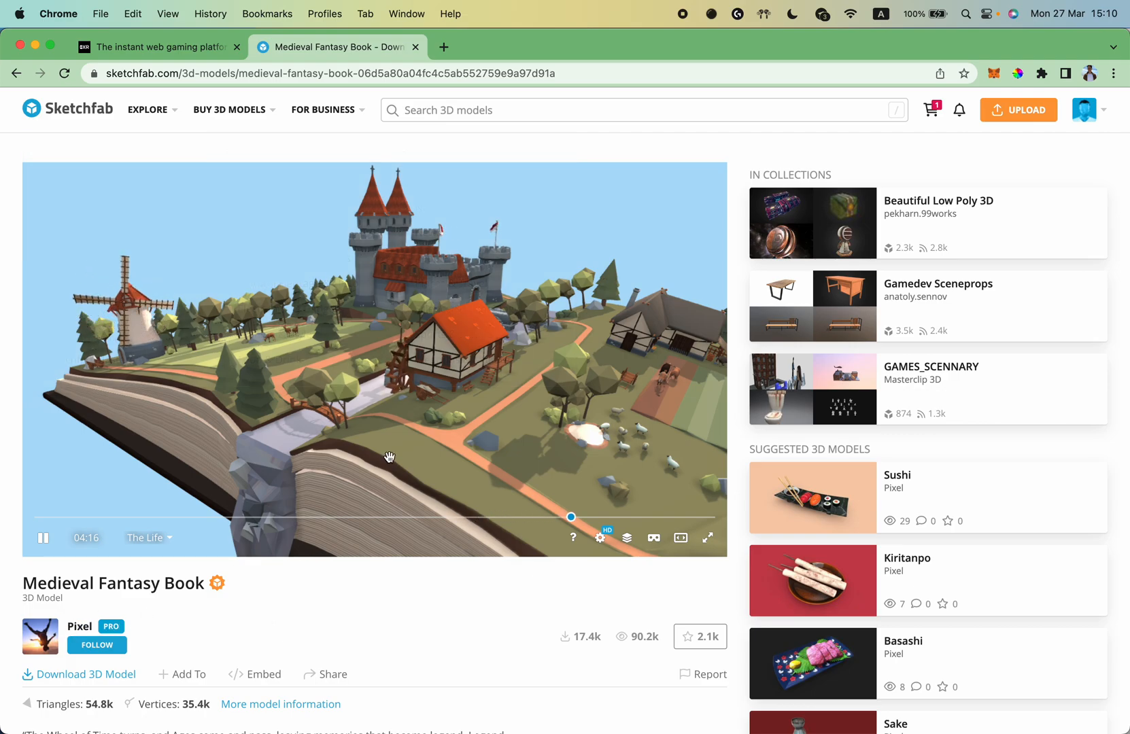
drag(389, 458, 489, 416)
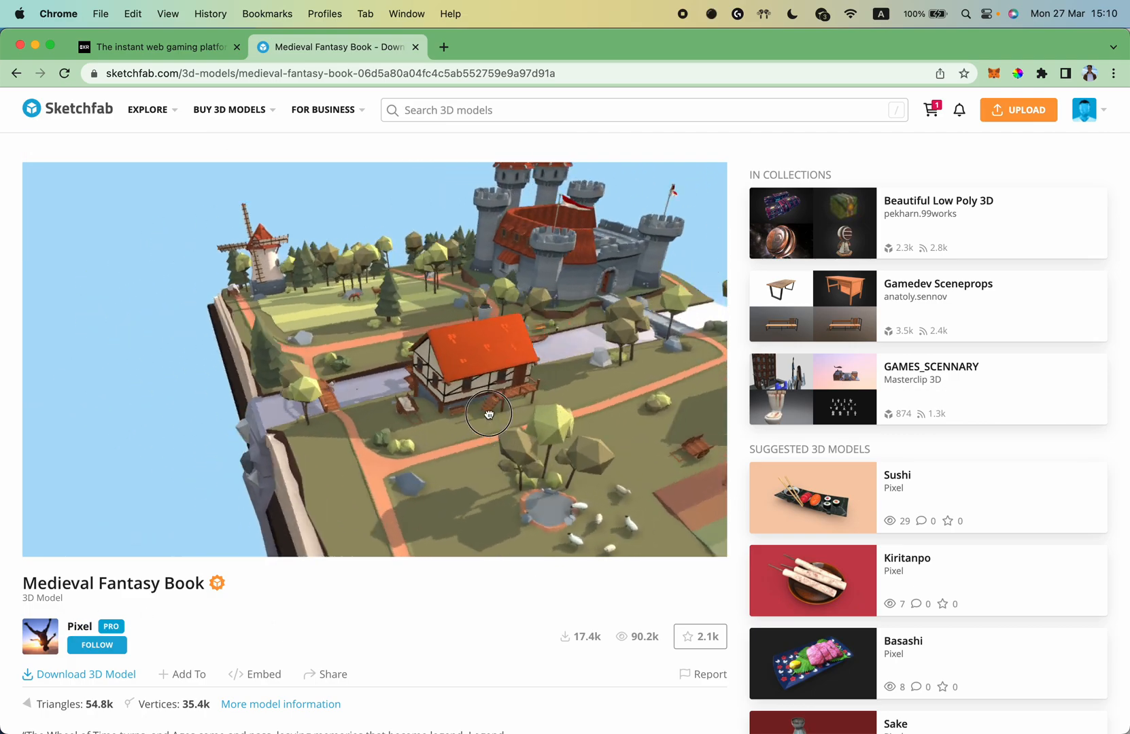
drag(488, 414, 338, 370)
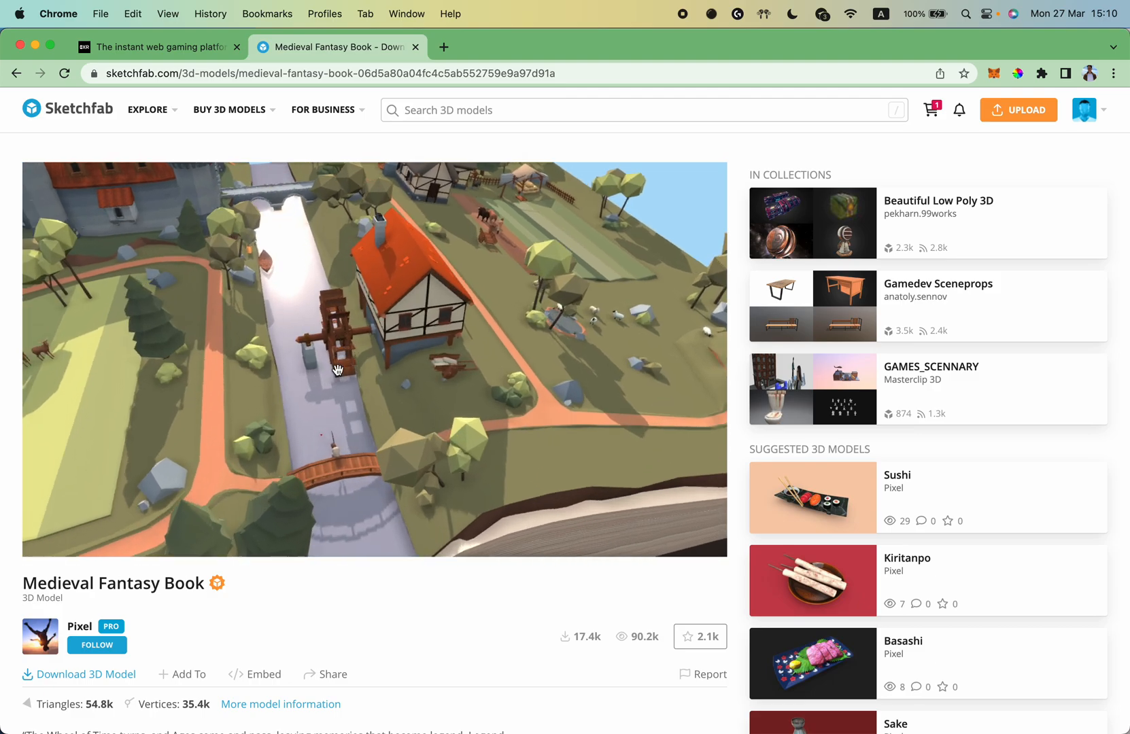
drag(336, 370, 457, 309)
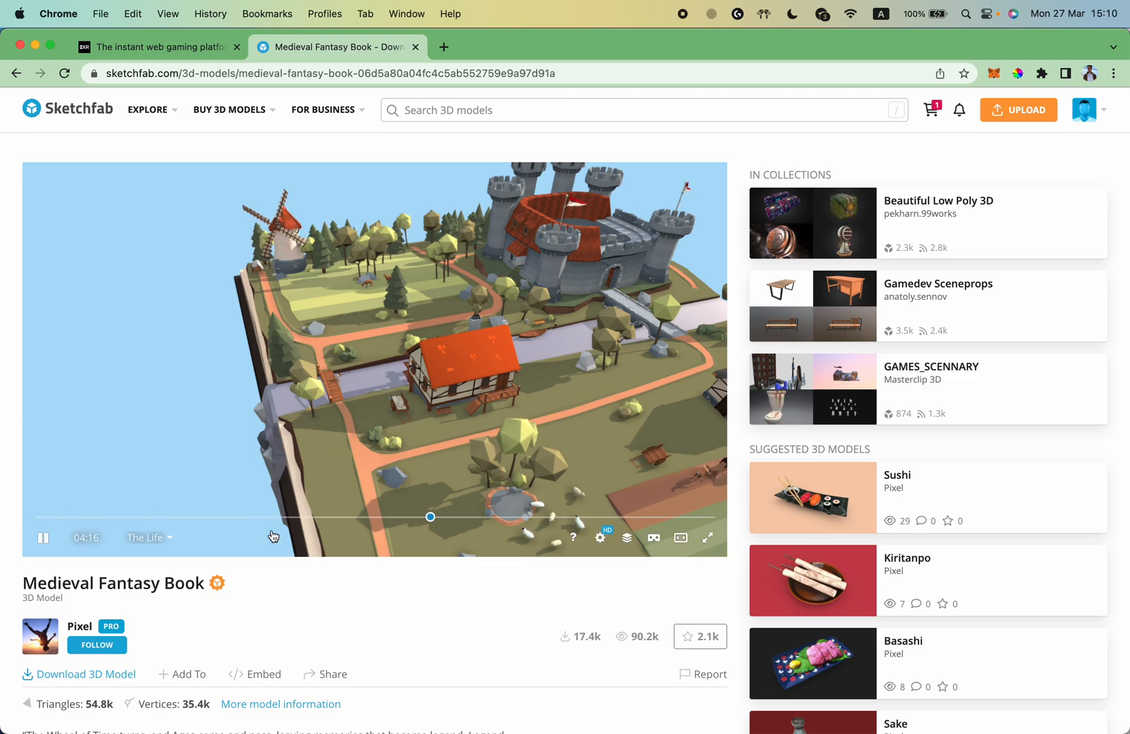
Download the Medieval Fantasy Book model in GLB format and close the Download dialog
click(79, 674)
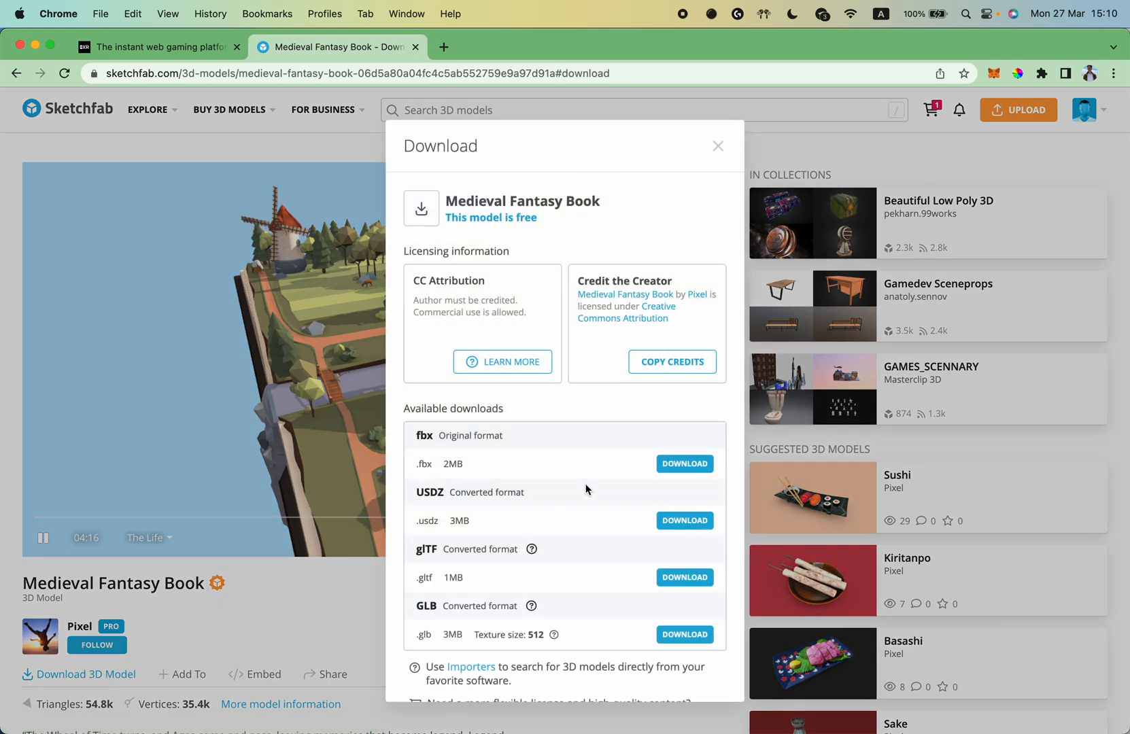
scroll(down, 3)
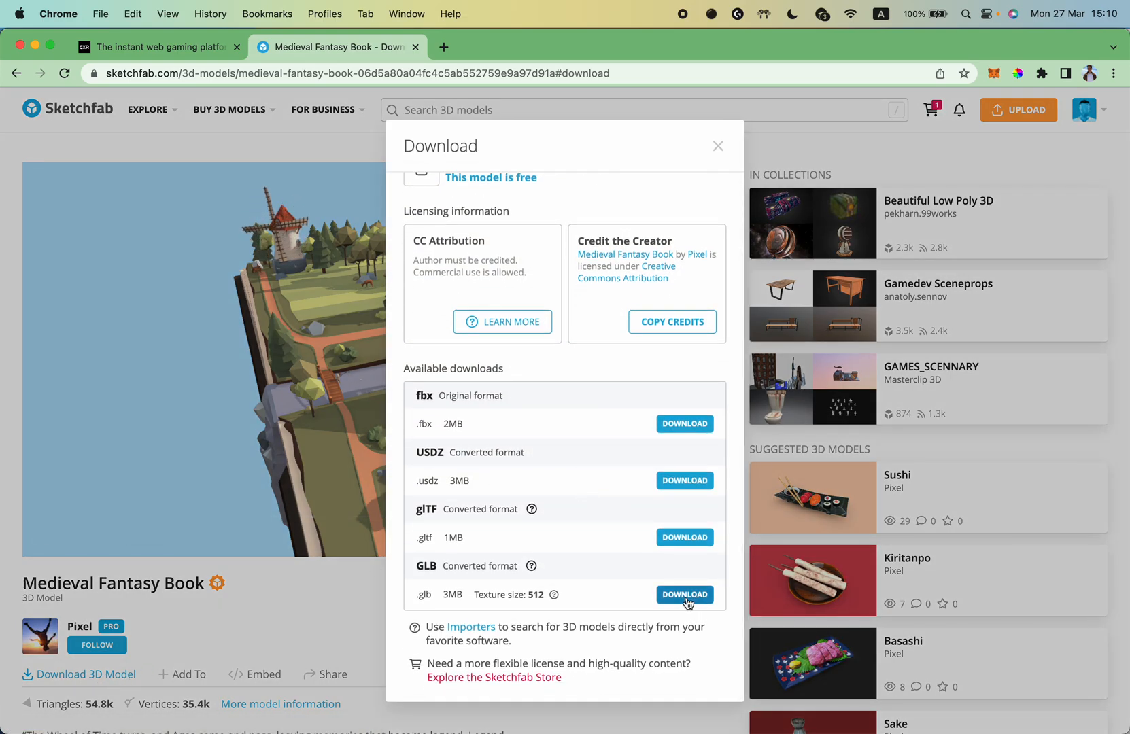
click(684, 595)
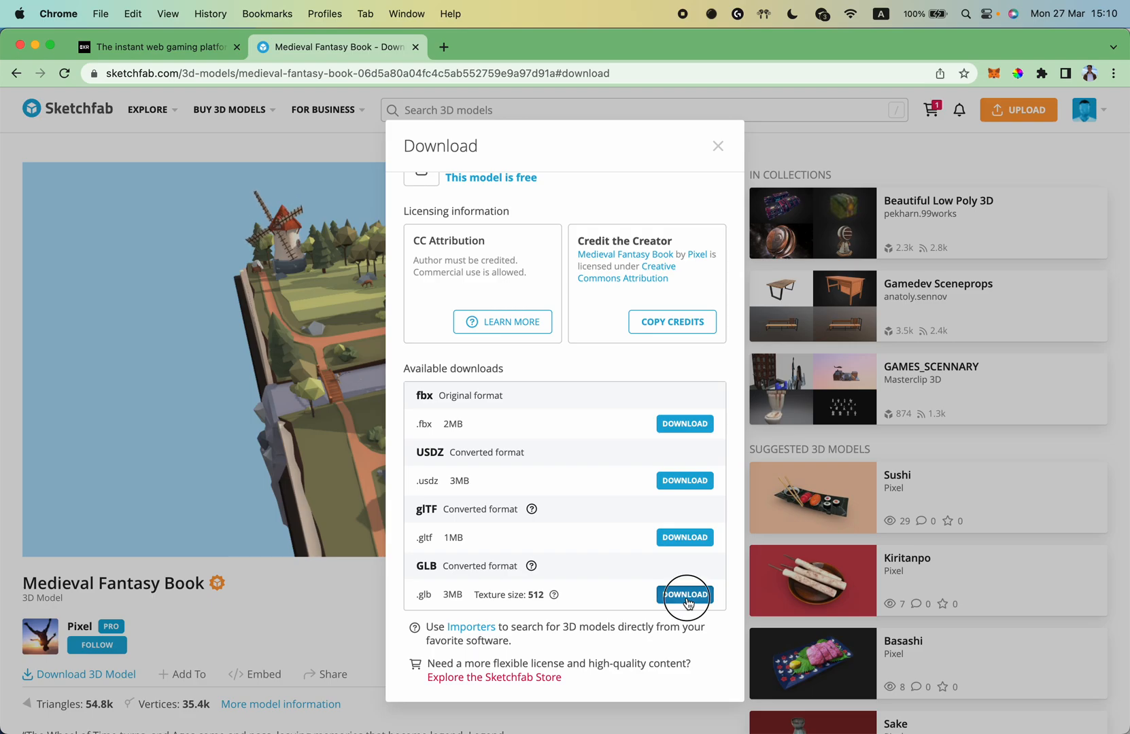
click(683, 593)
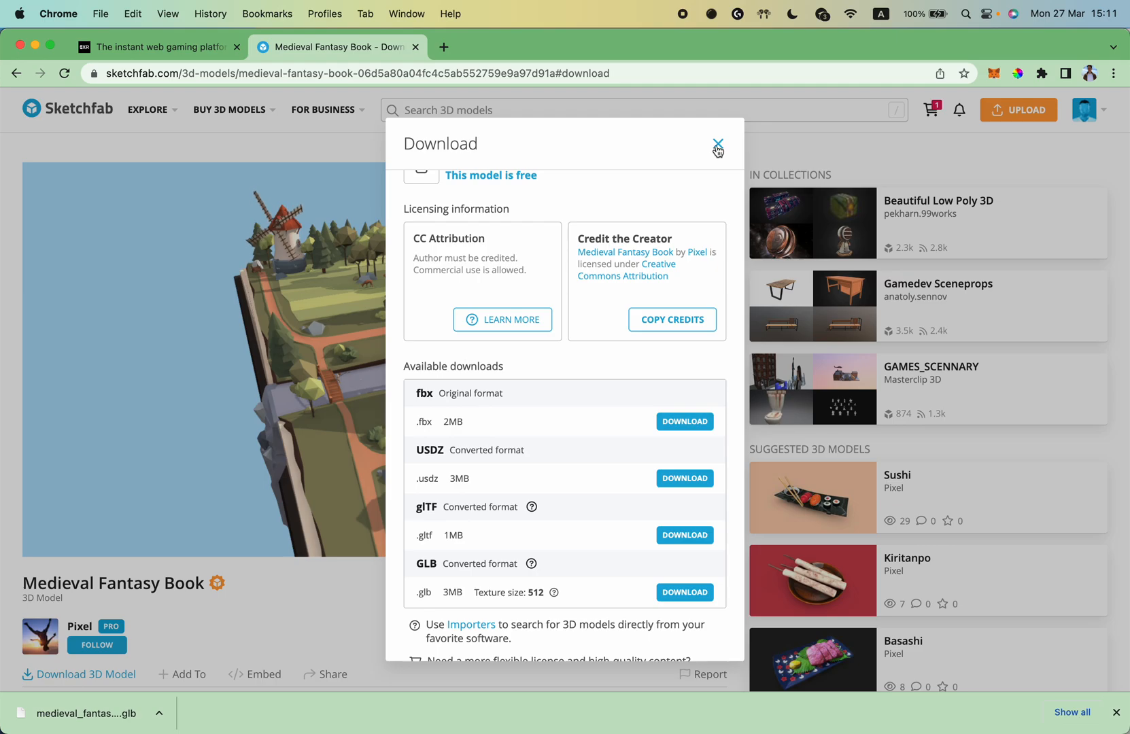
click(718, 145)
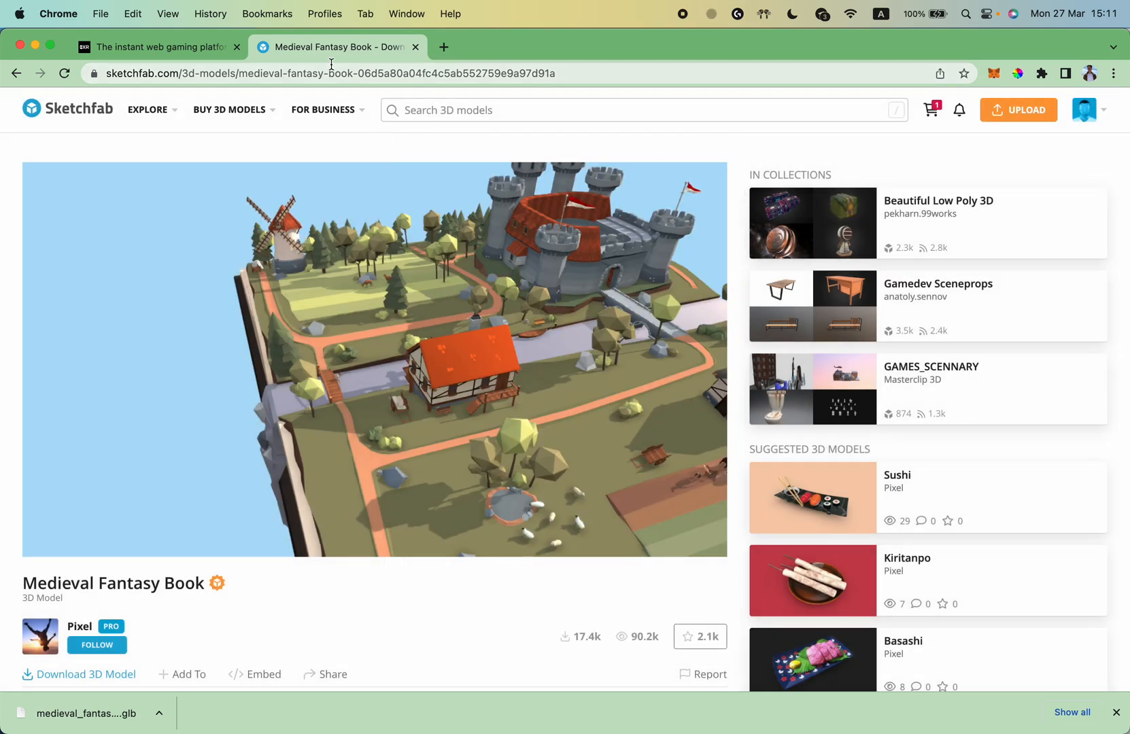
click(375, 361)
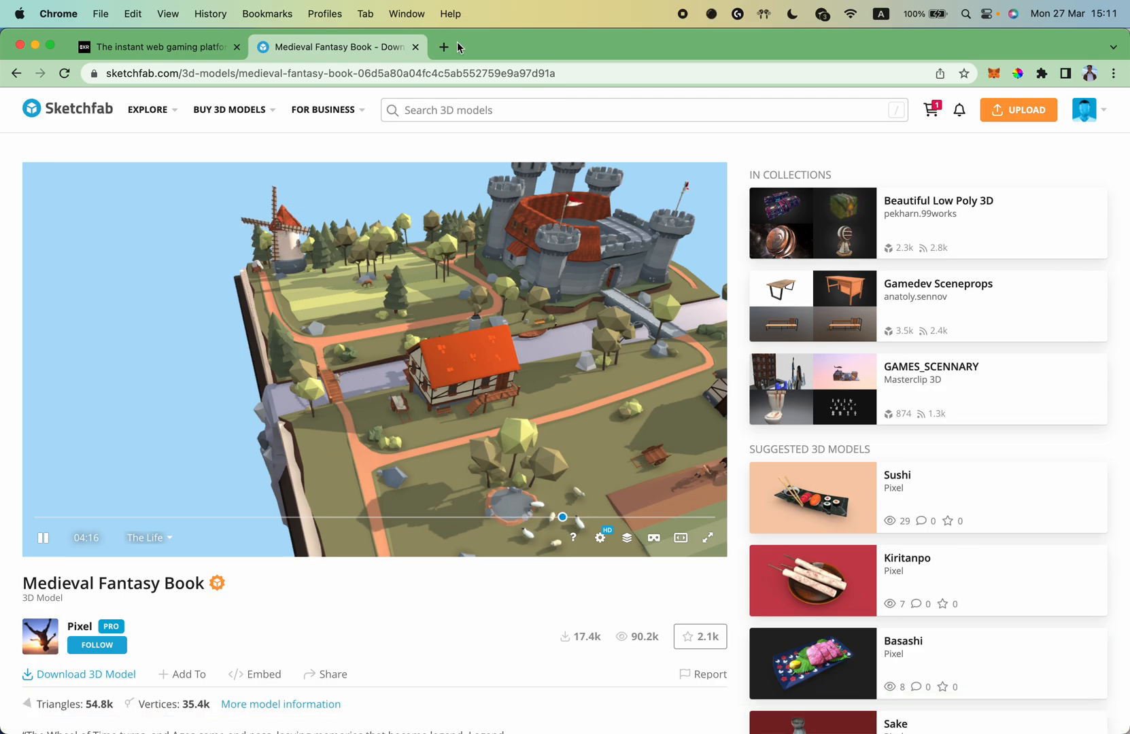
Open 'My first scene' from My Projects in 8XR and close the Sketchfab tab
click(152, 47)
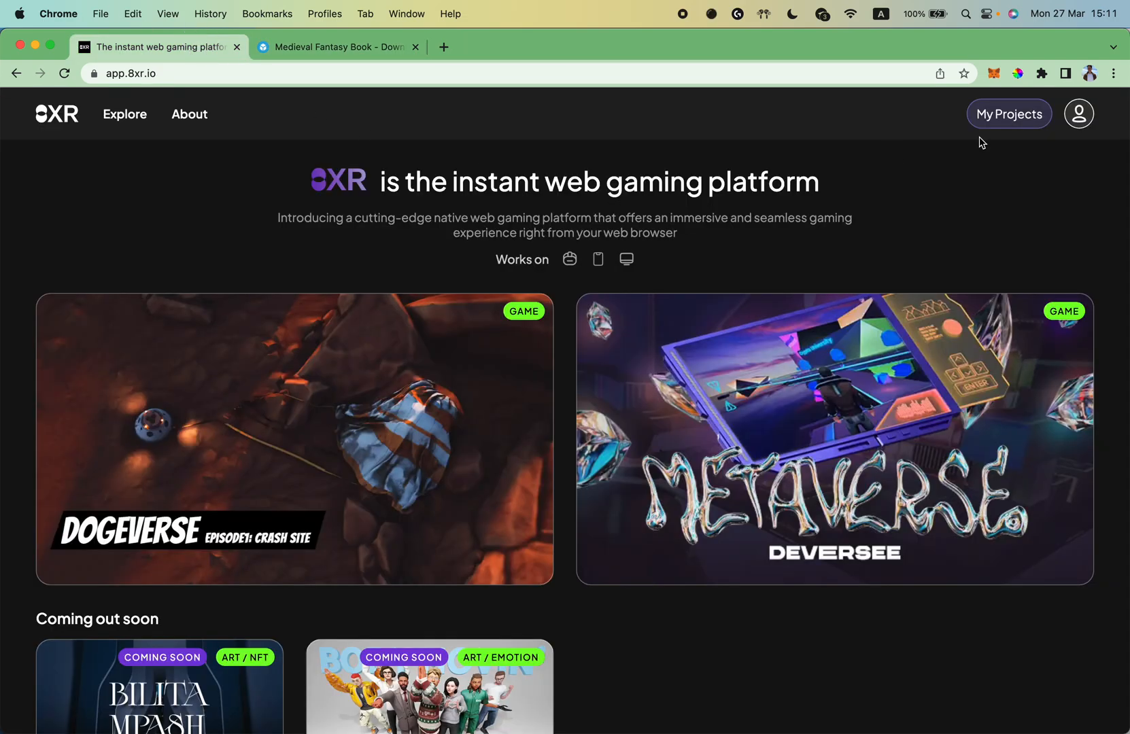
click(1010, 114)
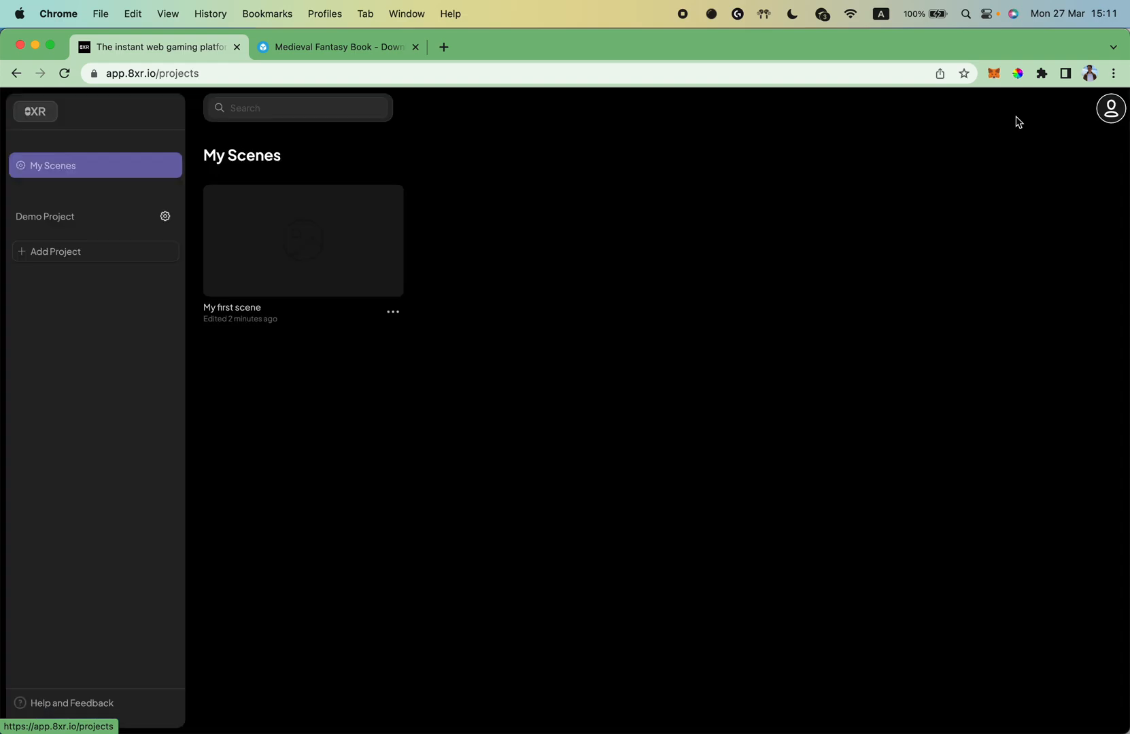
mouse_move(360, 255)
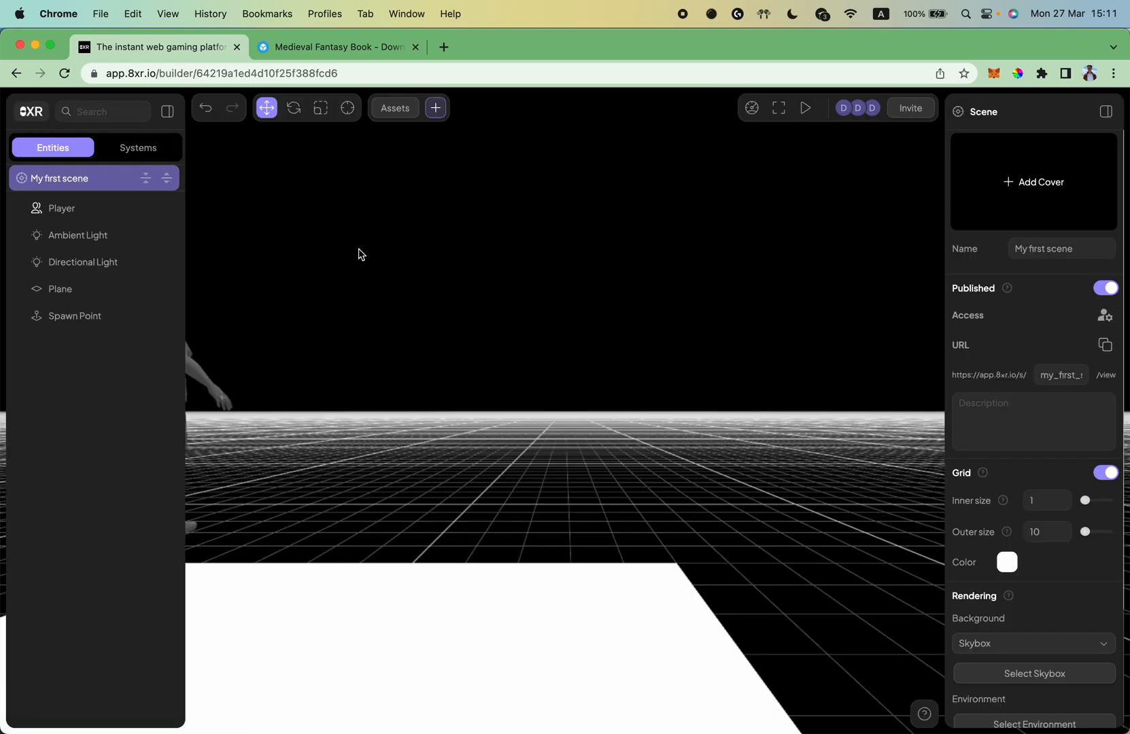
mouse_move(543, 313)
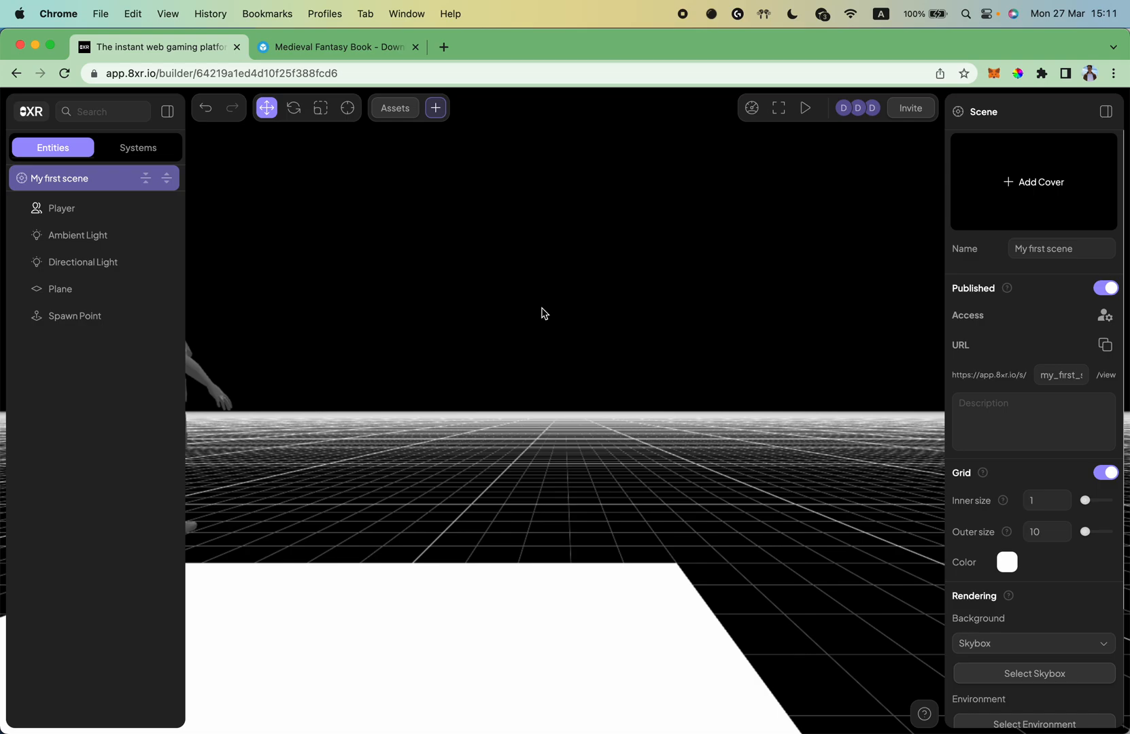
mouse_move(435, 107)
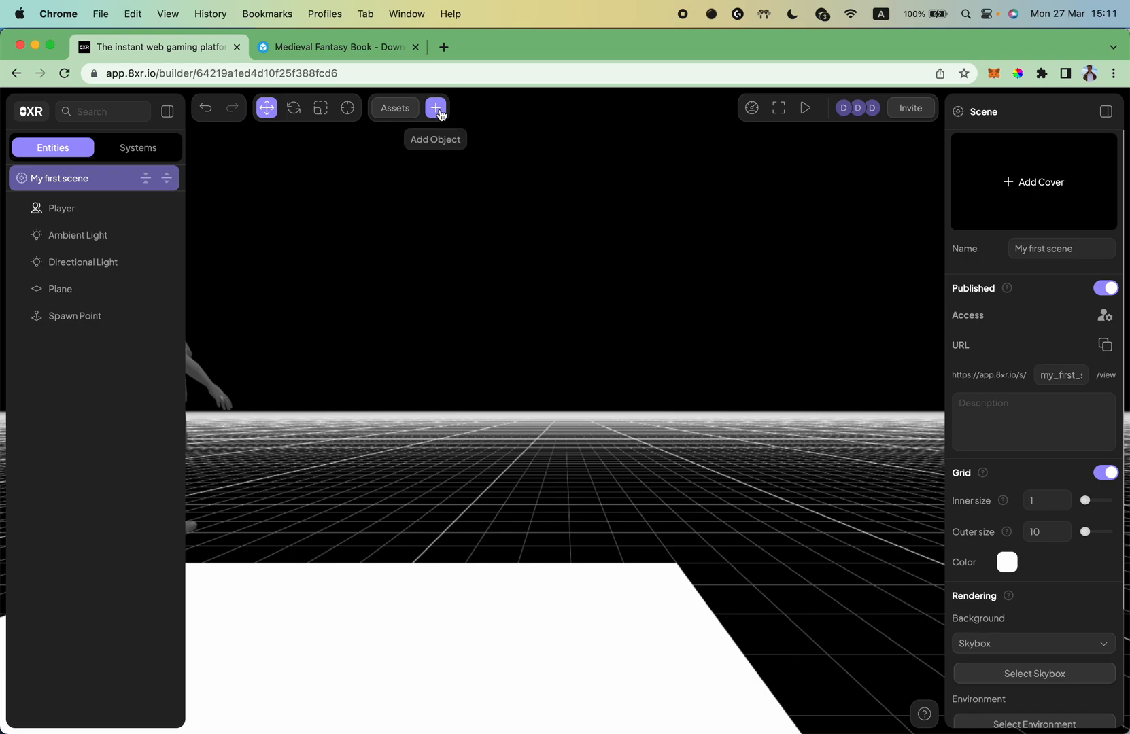
click(220, 73)
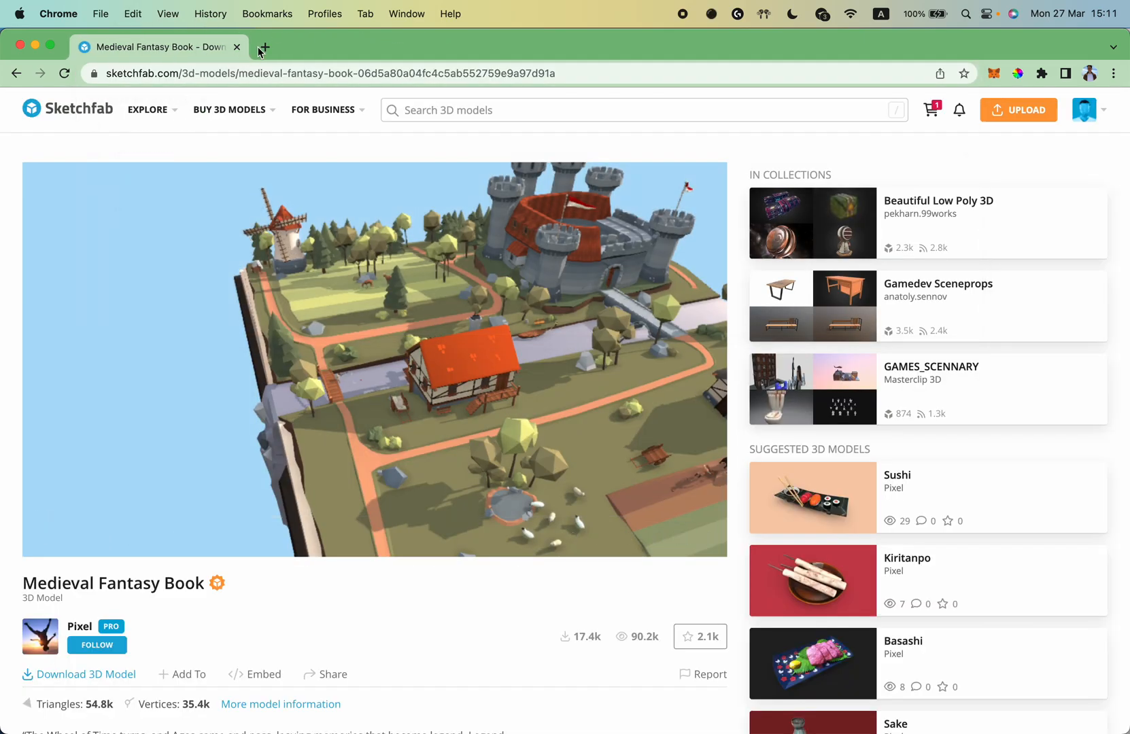
click(236, 47)
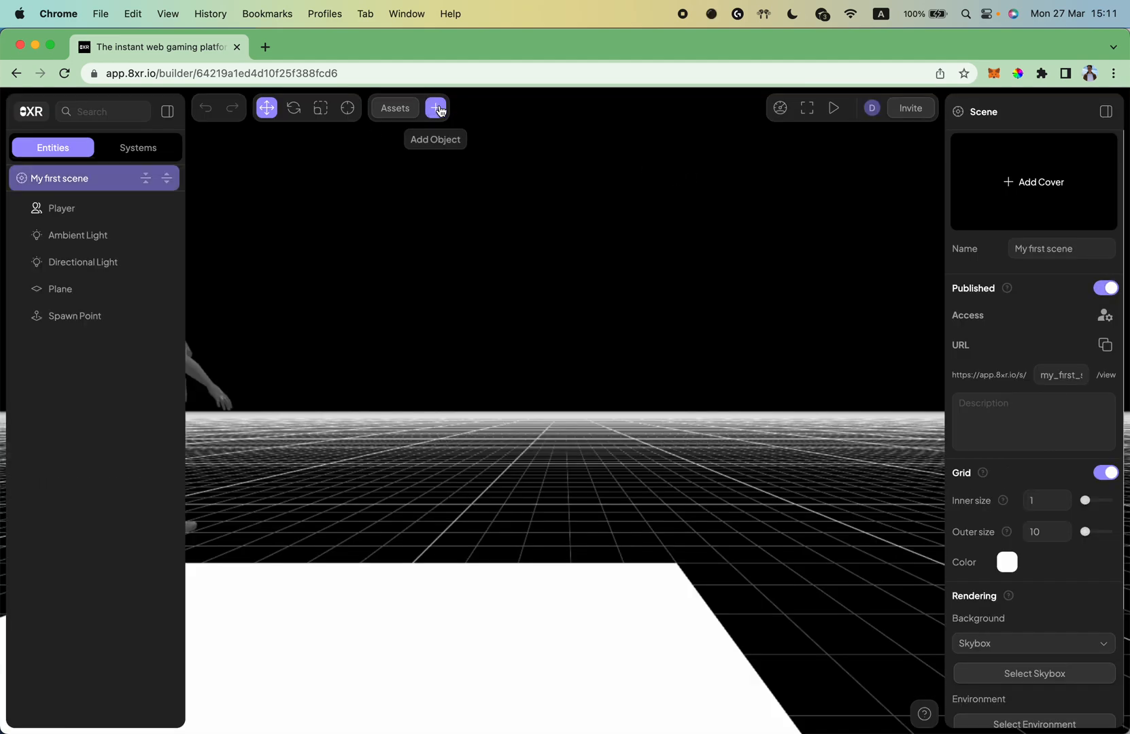
Add a Model entity and upload medieval_fantasy_book.glb from Downloads as a model asset
click(435, 107)
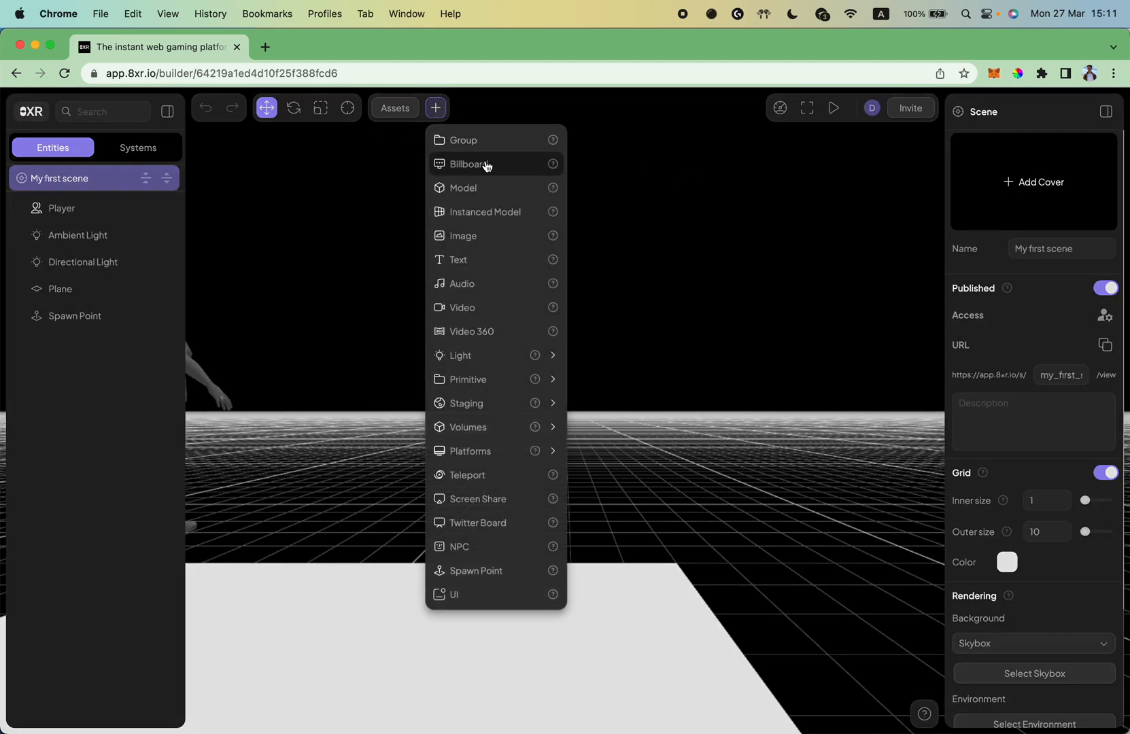
click(463, 188)
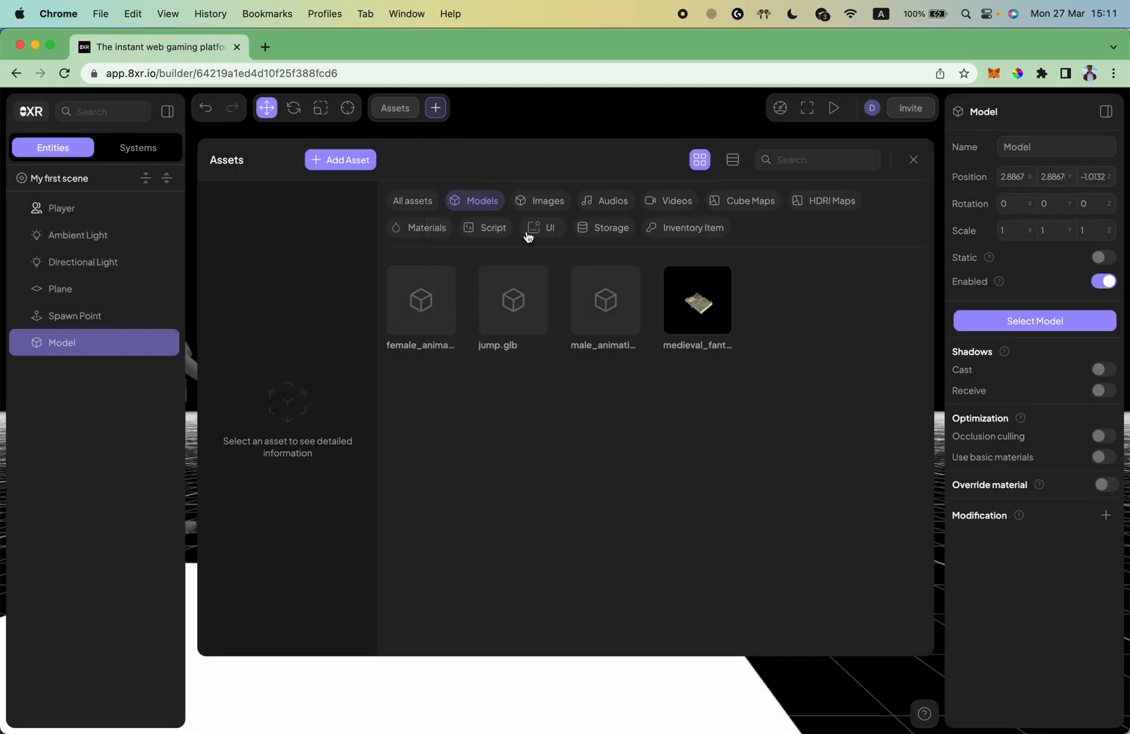
mouse_move(697, 301)
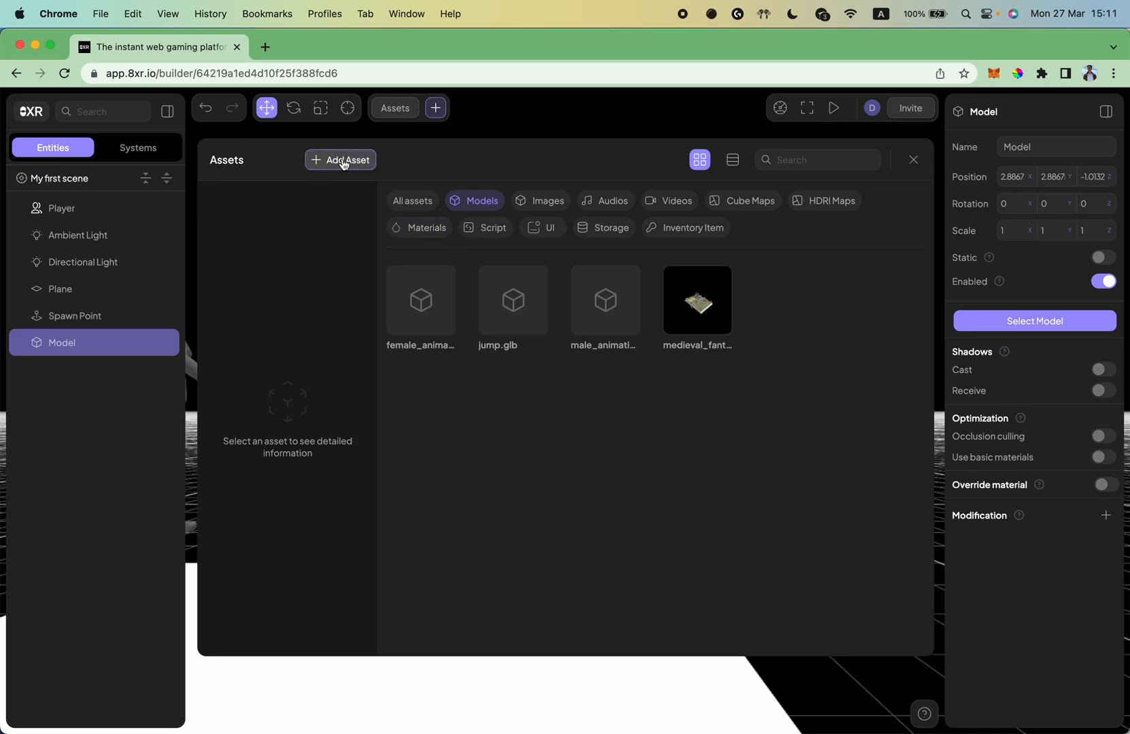
click(340, 159)
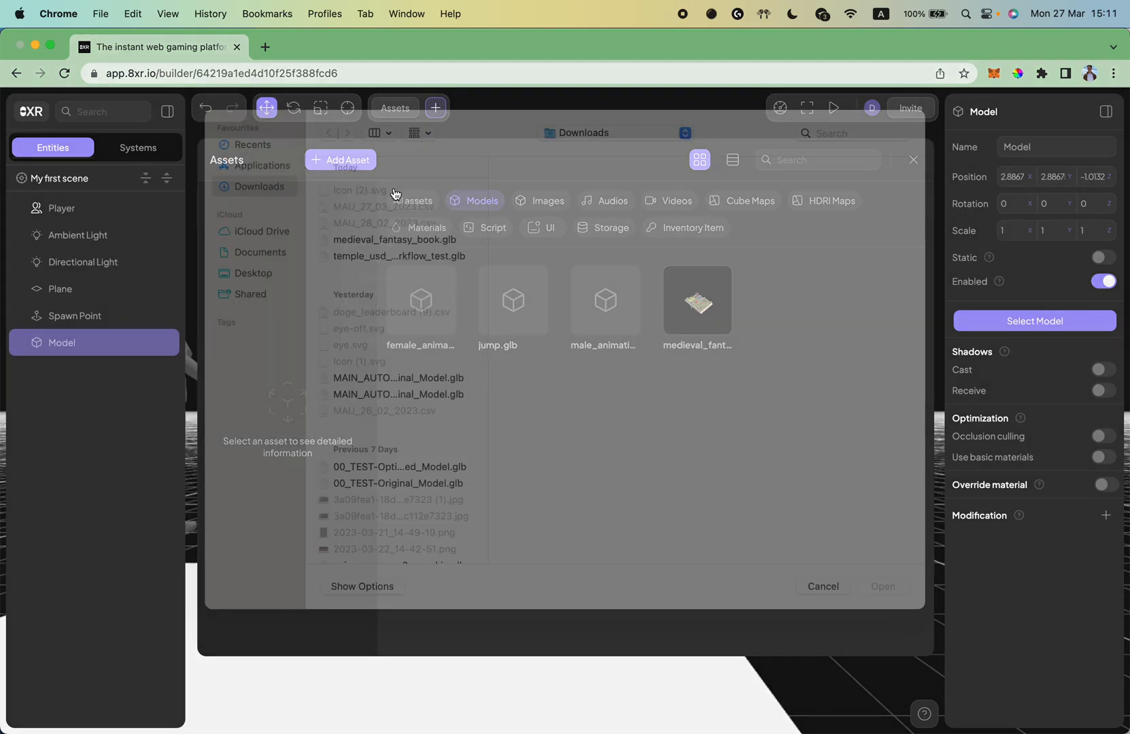
click(395, 261)
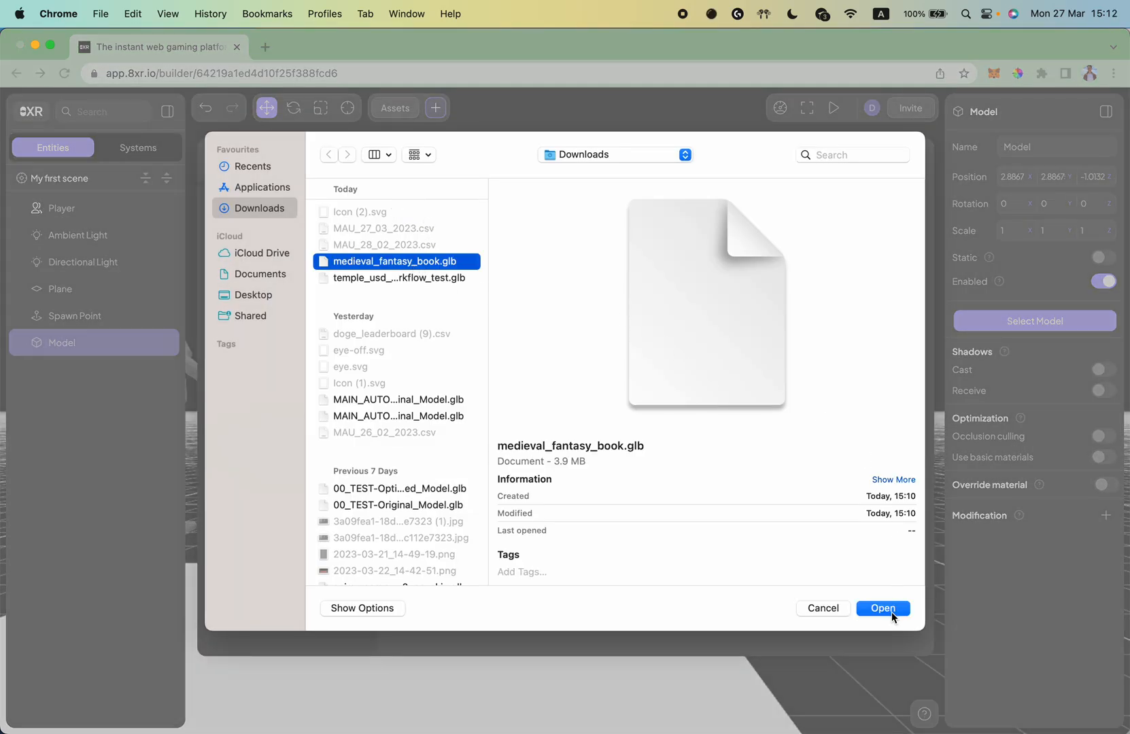
click(882, 609)
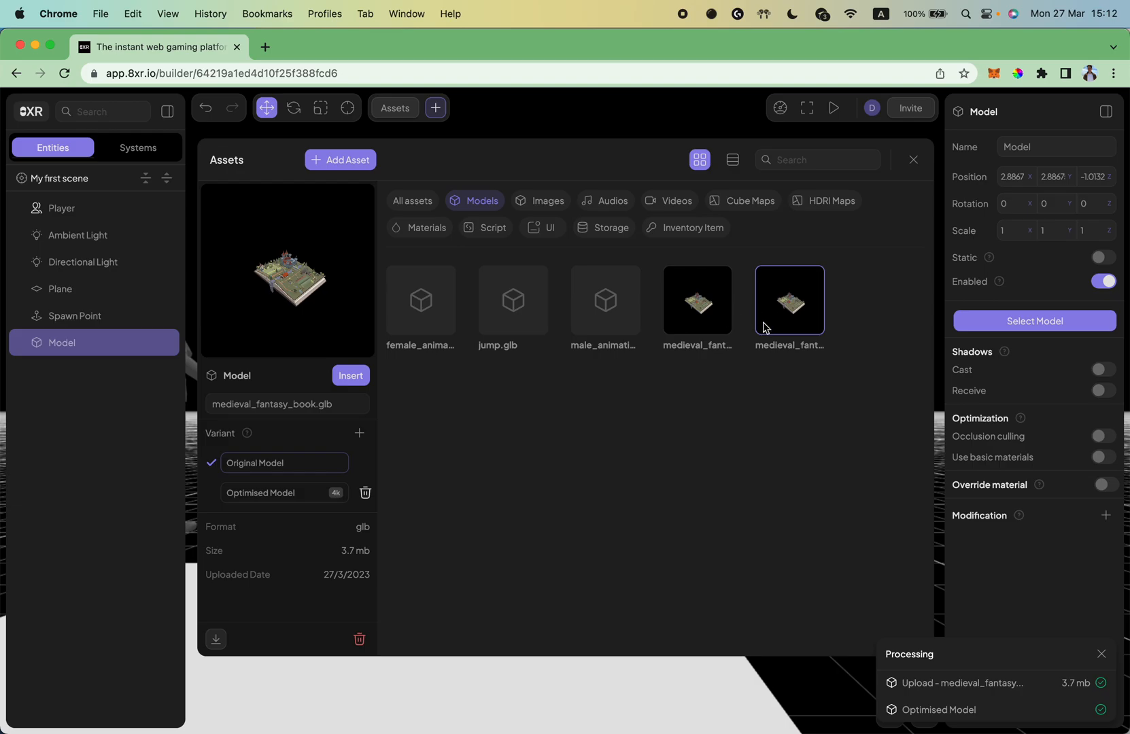
mouse_move(829, 293)
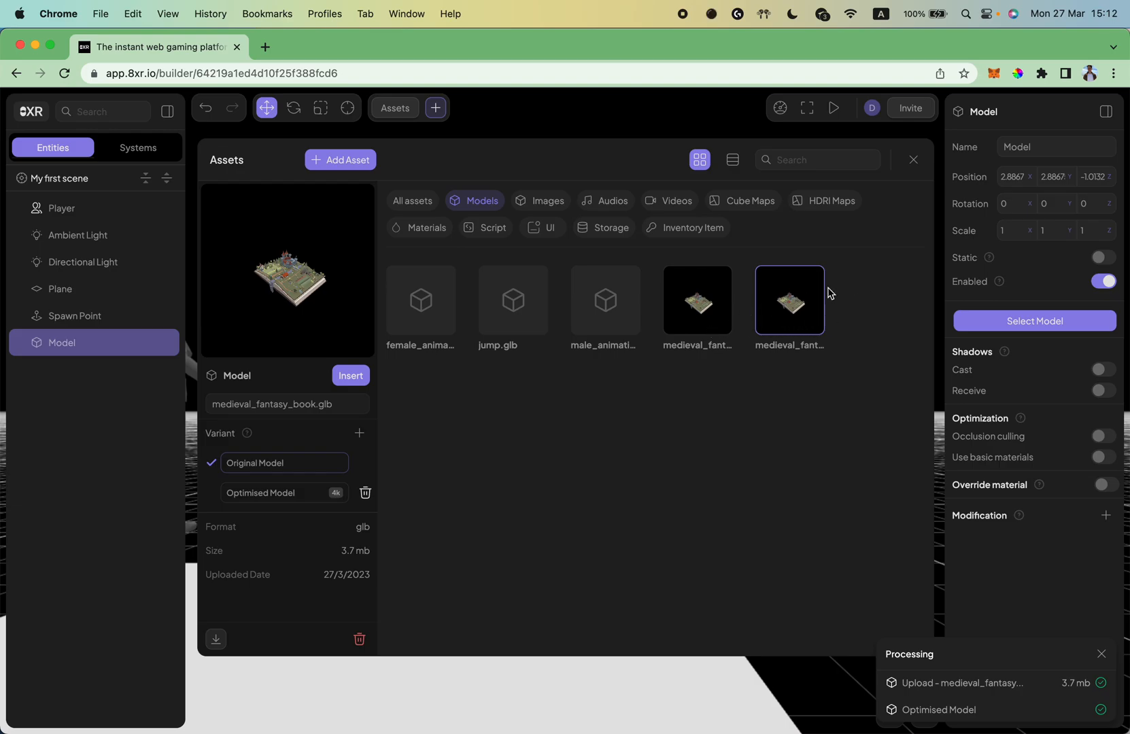
mouse_move(514, 503)
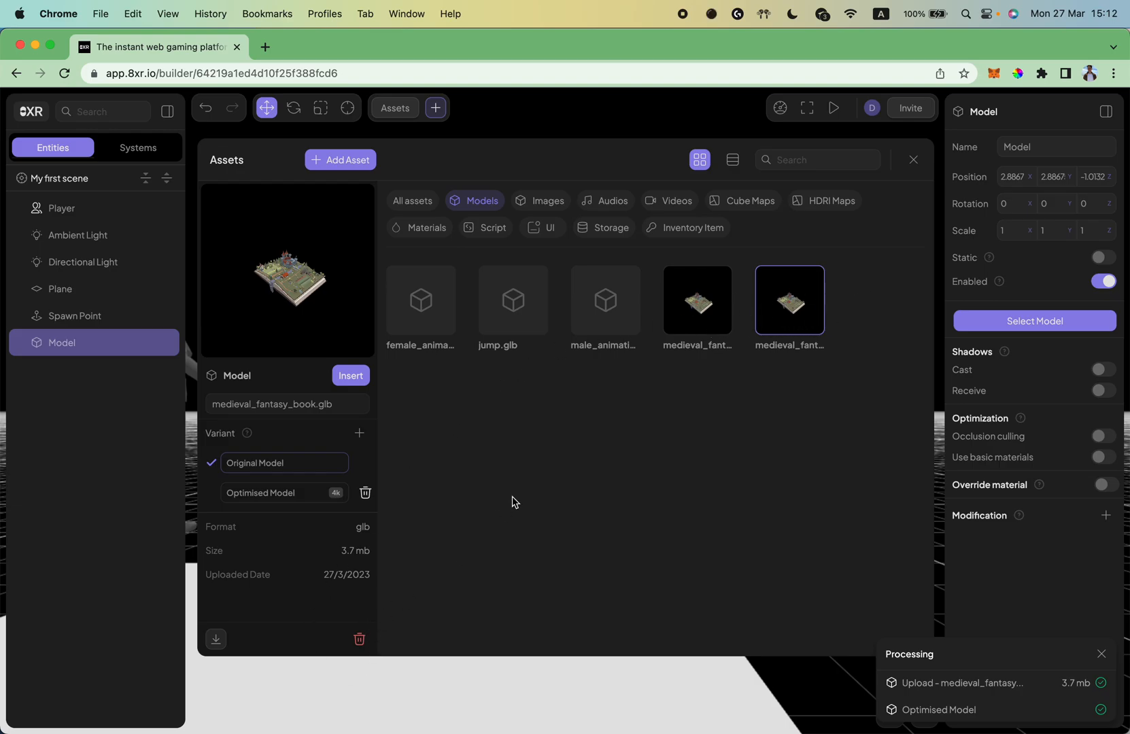
mouse_move(427, 361)
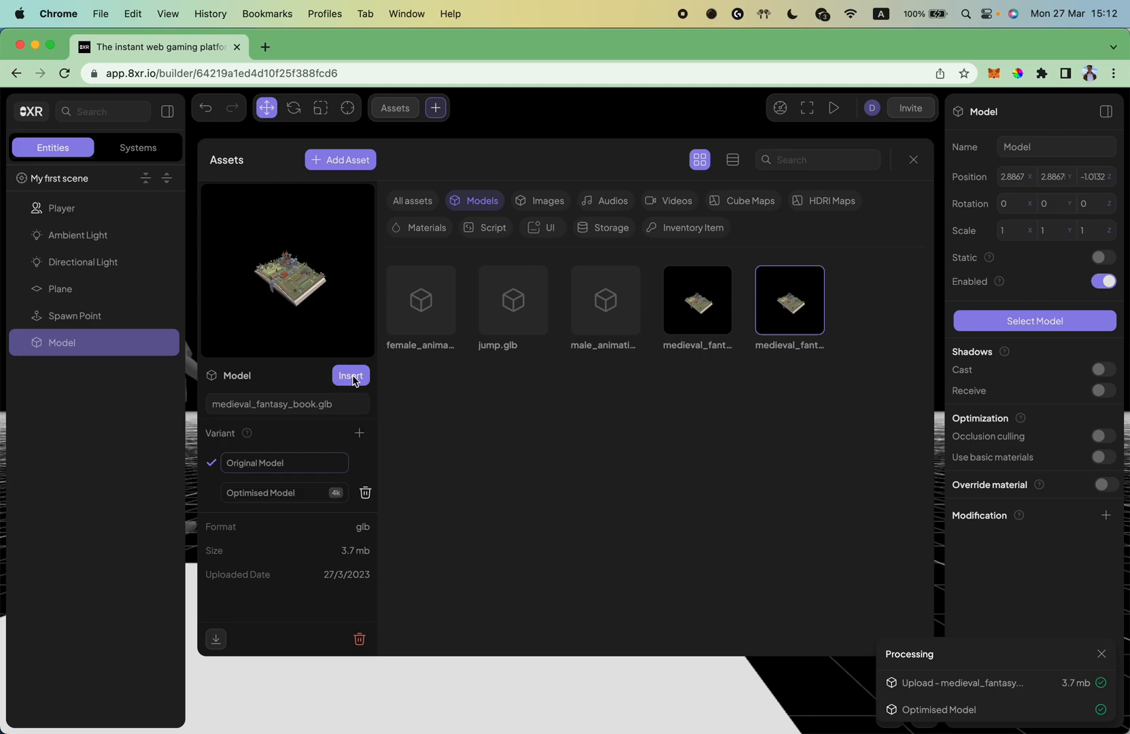
click(350, 375)
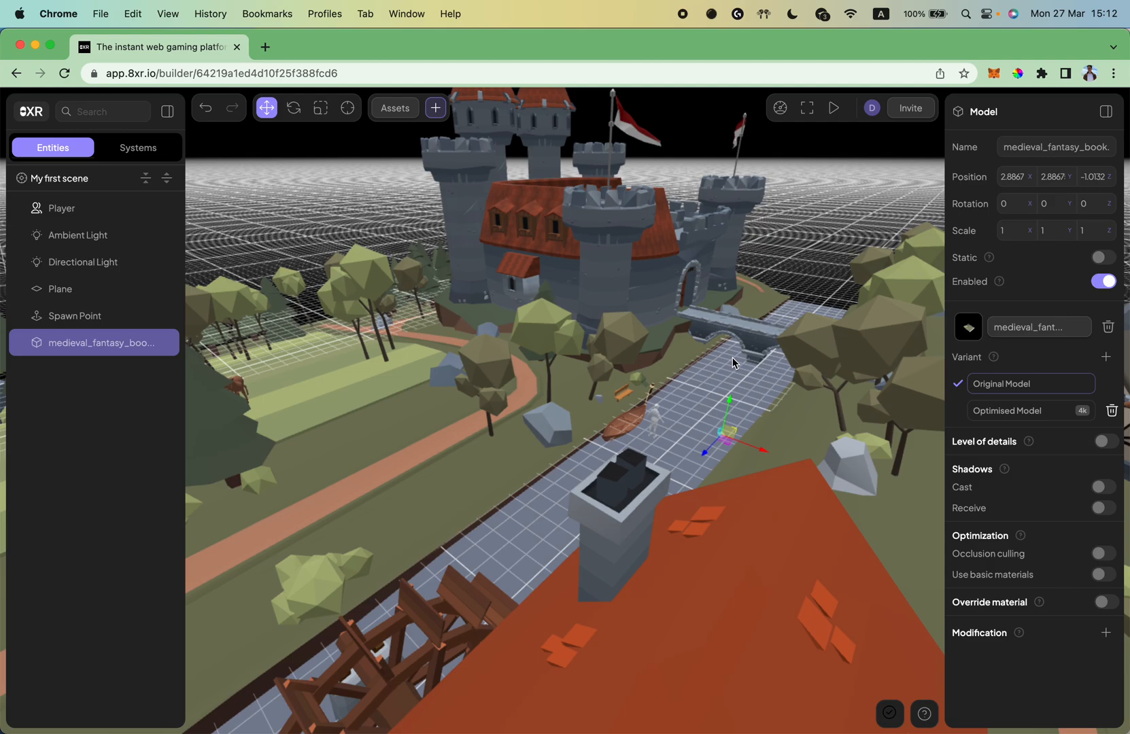
mouse_move(834, 107)
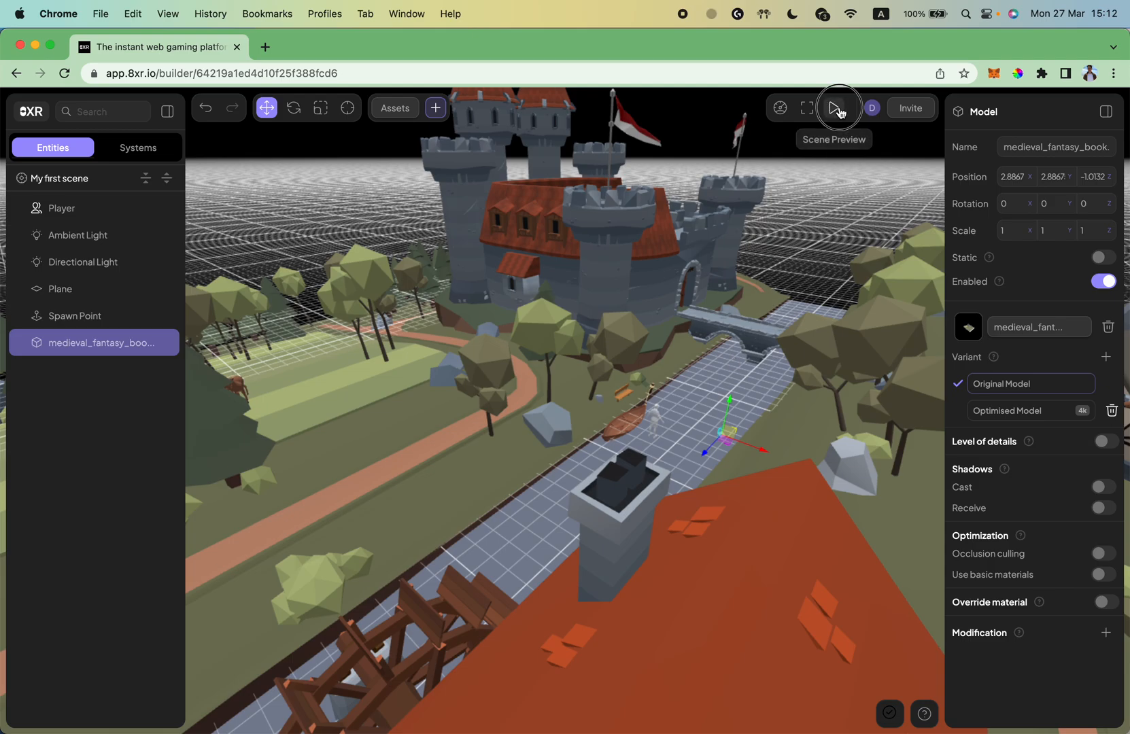
Play the scene in Scene Preview, walking the character with WASD, then return to the builder
click(839, 107)
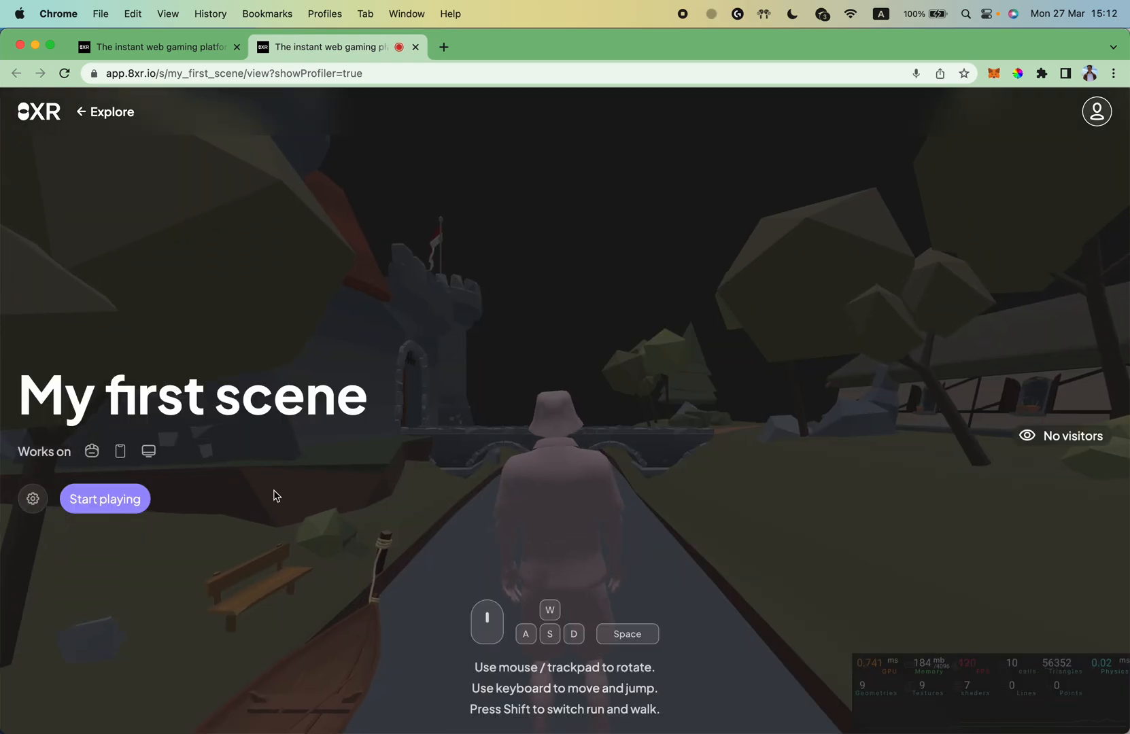
click(105, 499)
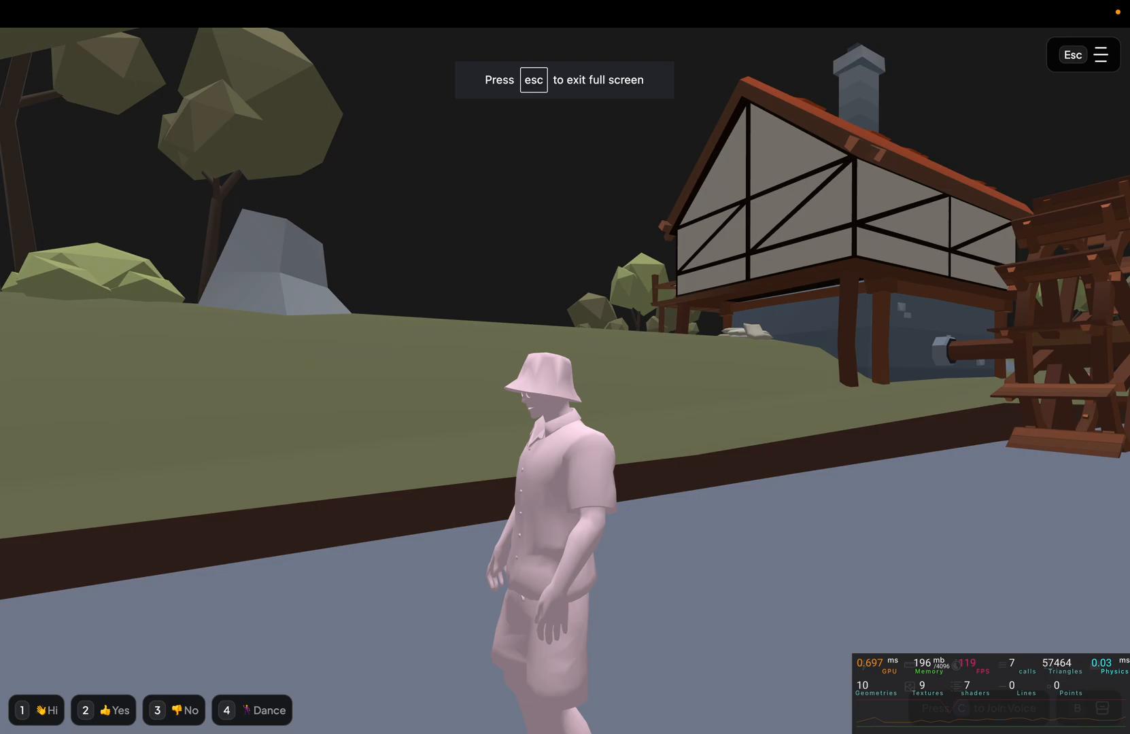
key(w)
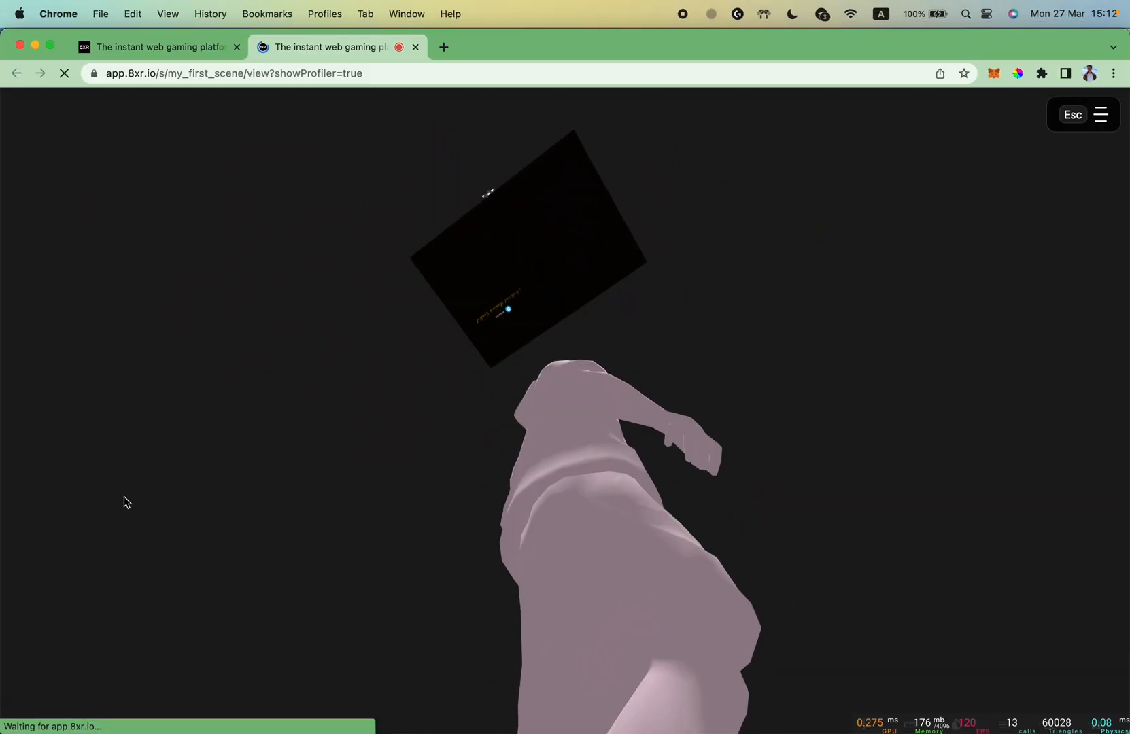
click(154, 47)
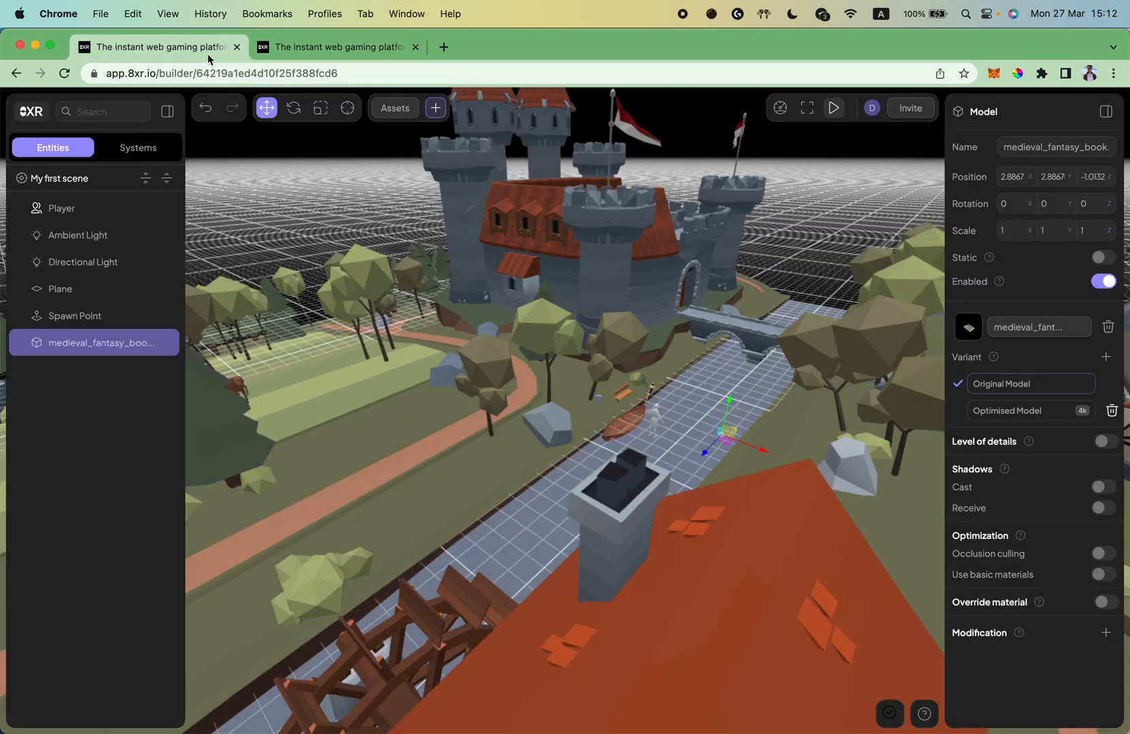
Remove the default Plane entity through its ... menu in the Entities panel
click(58, 289)
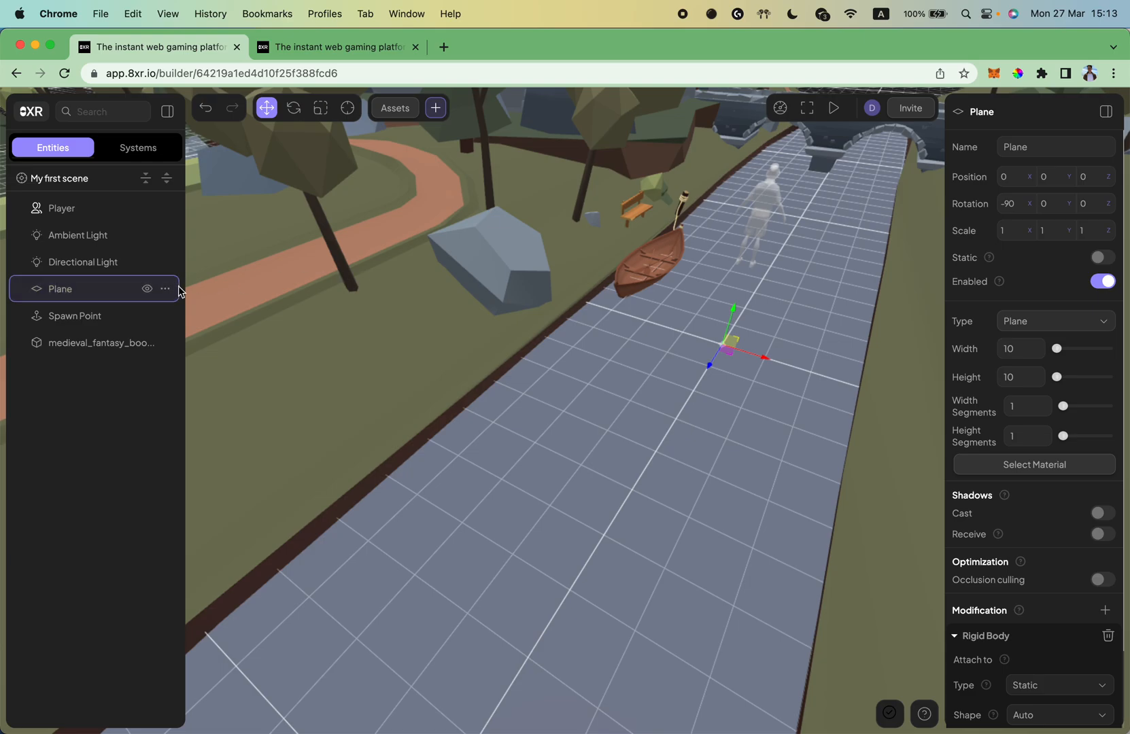
mouse_move(74, 296)
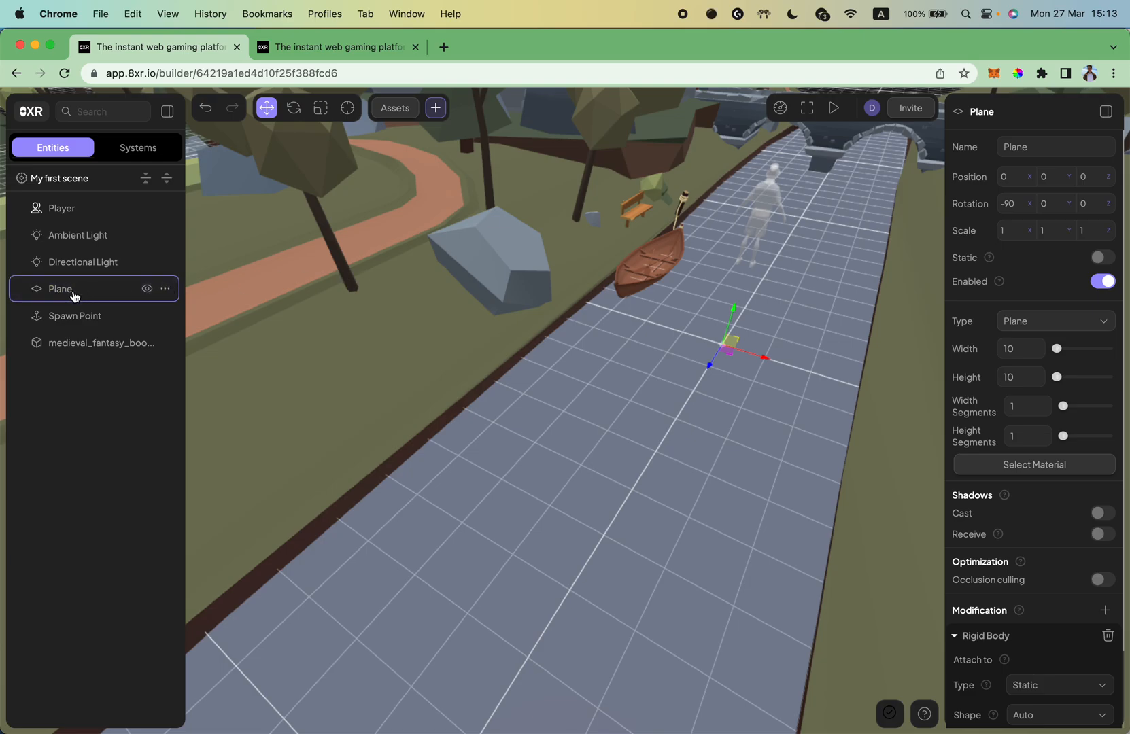
mouse_move(188, 294)
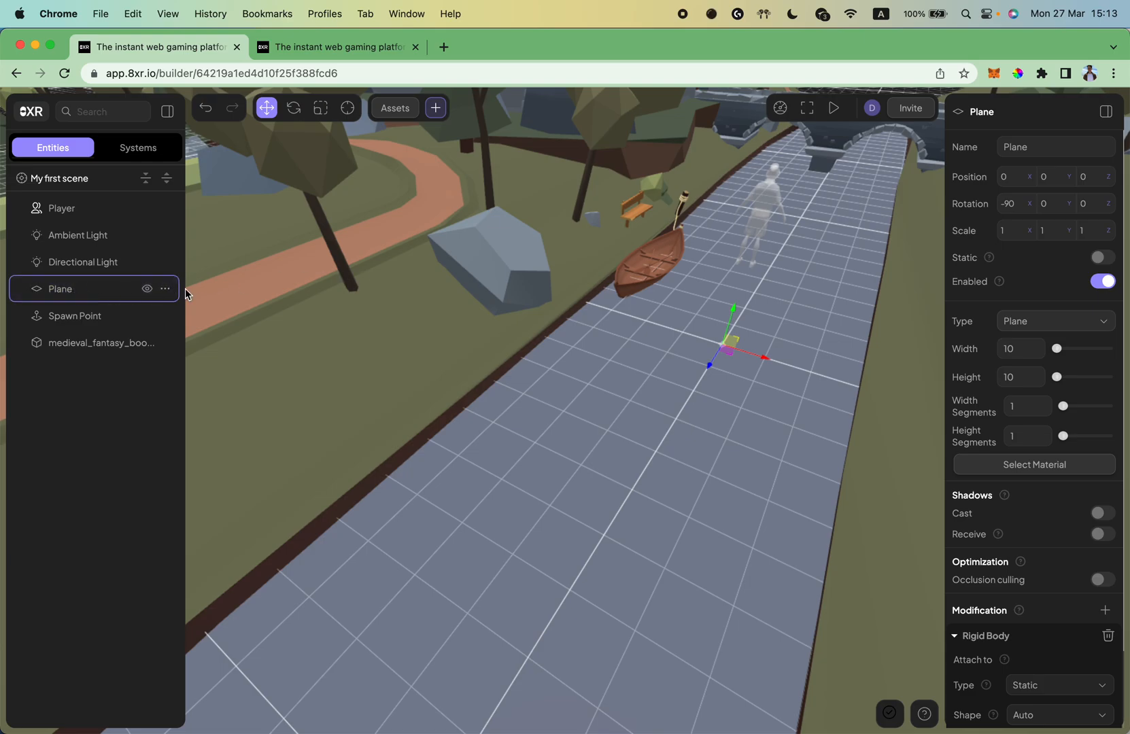
mouse_move(166, 291)
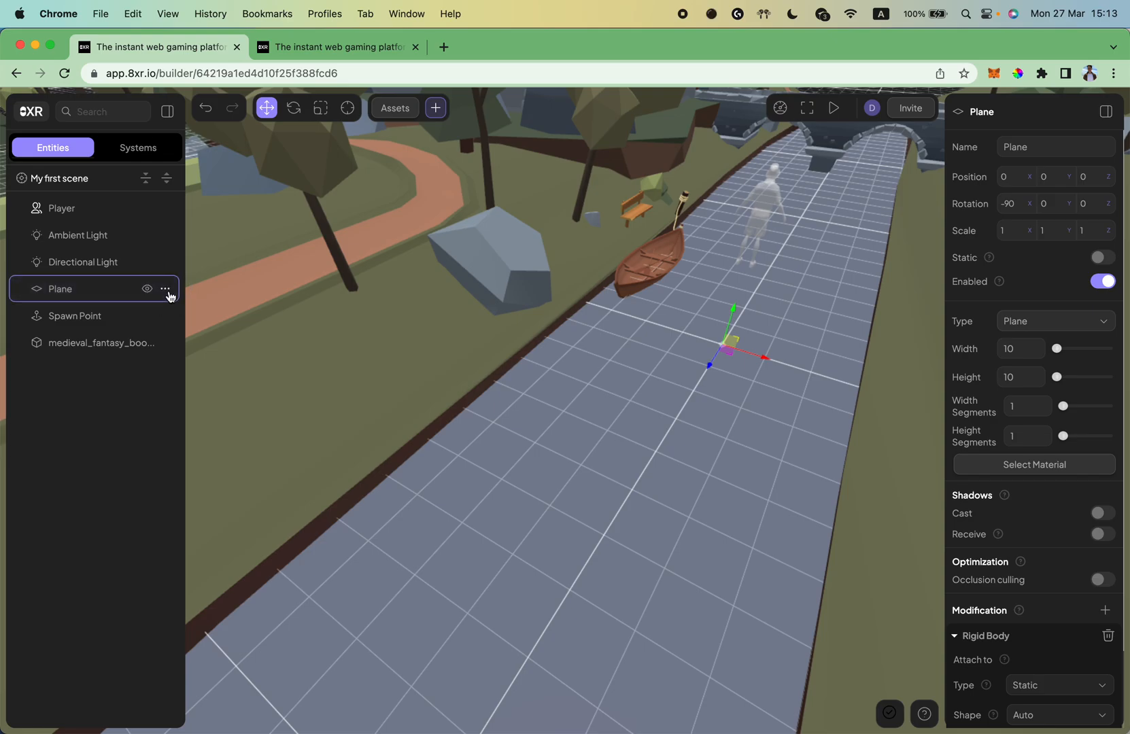
click(167, 289)
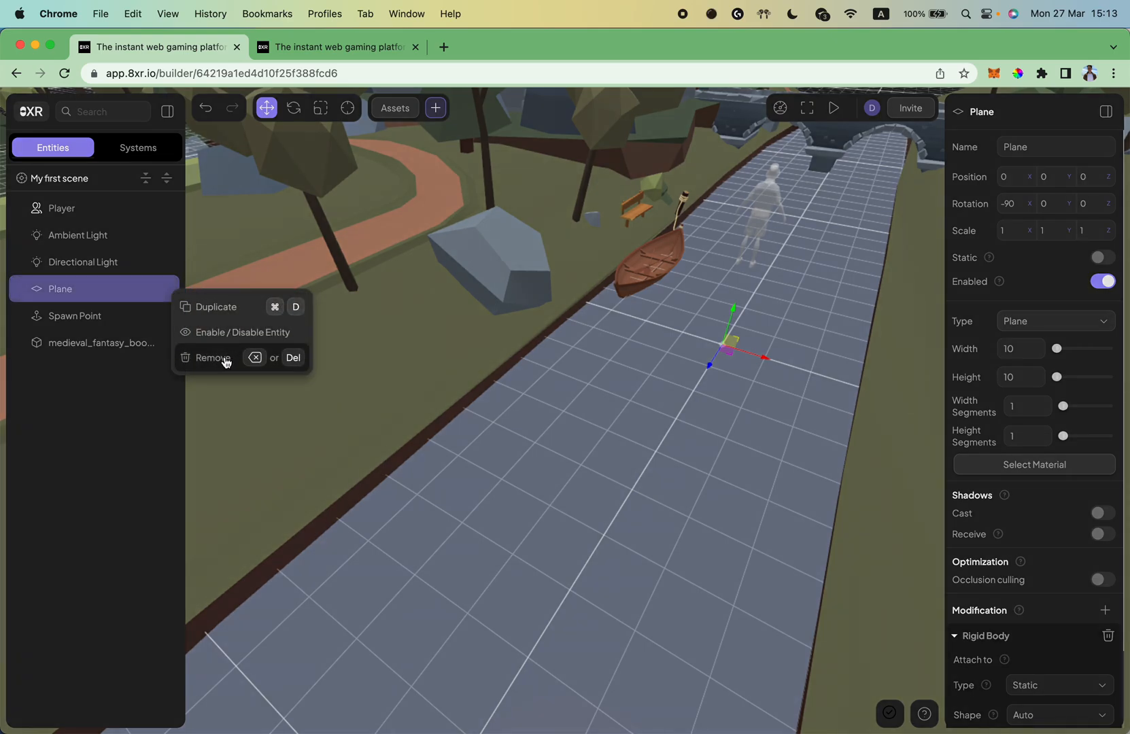
click(212, 358)
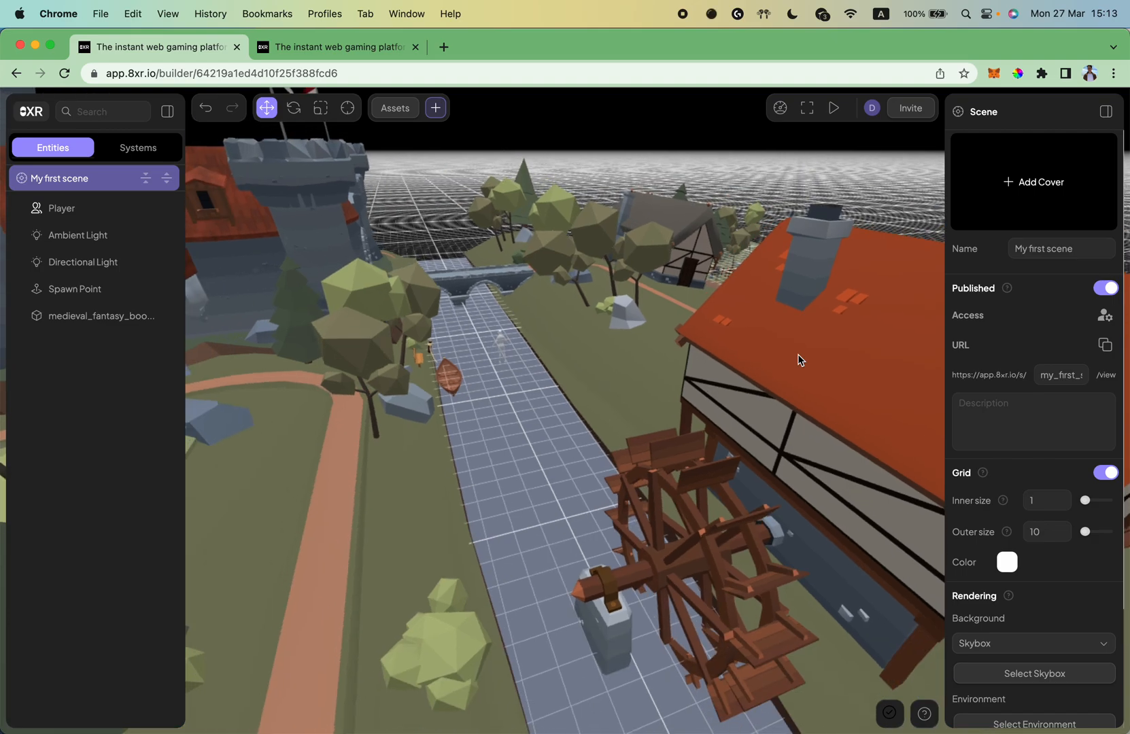
Add a Rigid Body modification of type Static to medieval_fantasy_book, then collapse it
click(100, 315)
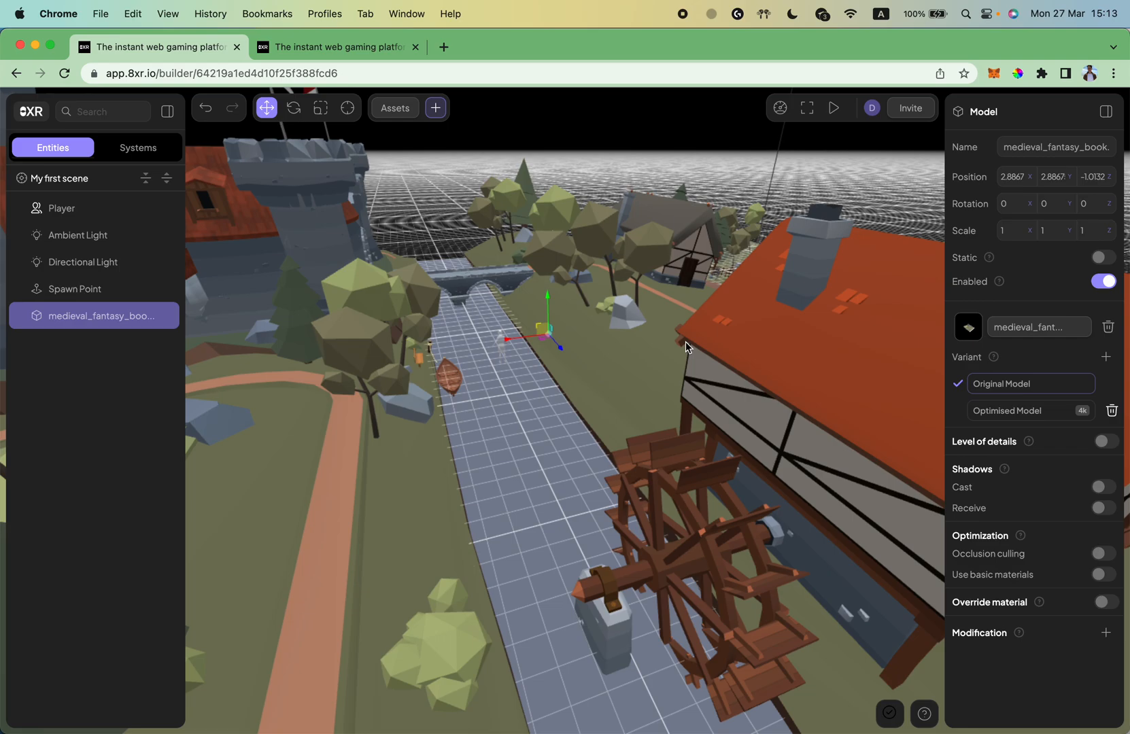
mouse_move(749, 363)
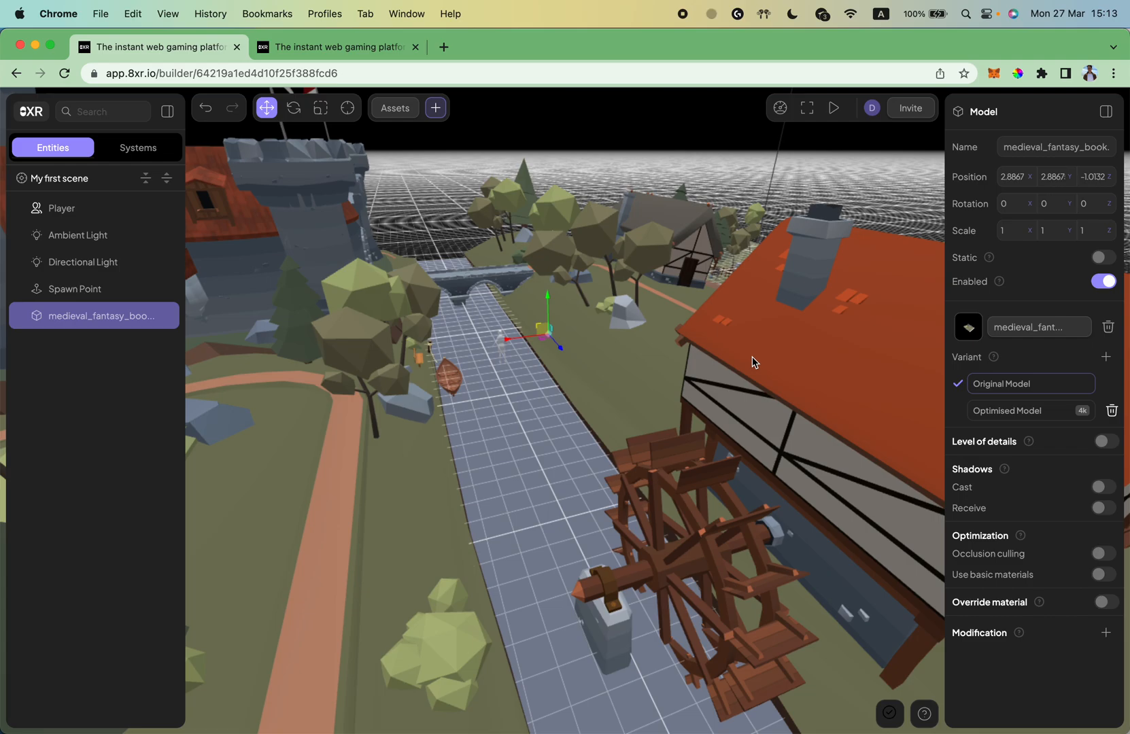
mouse_move(941, 639)
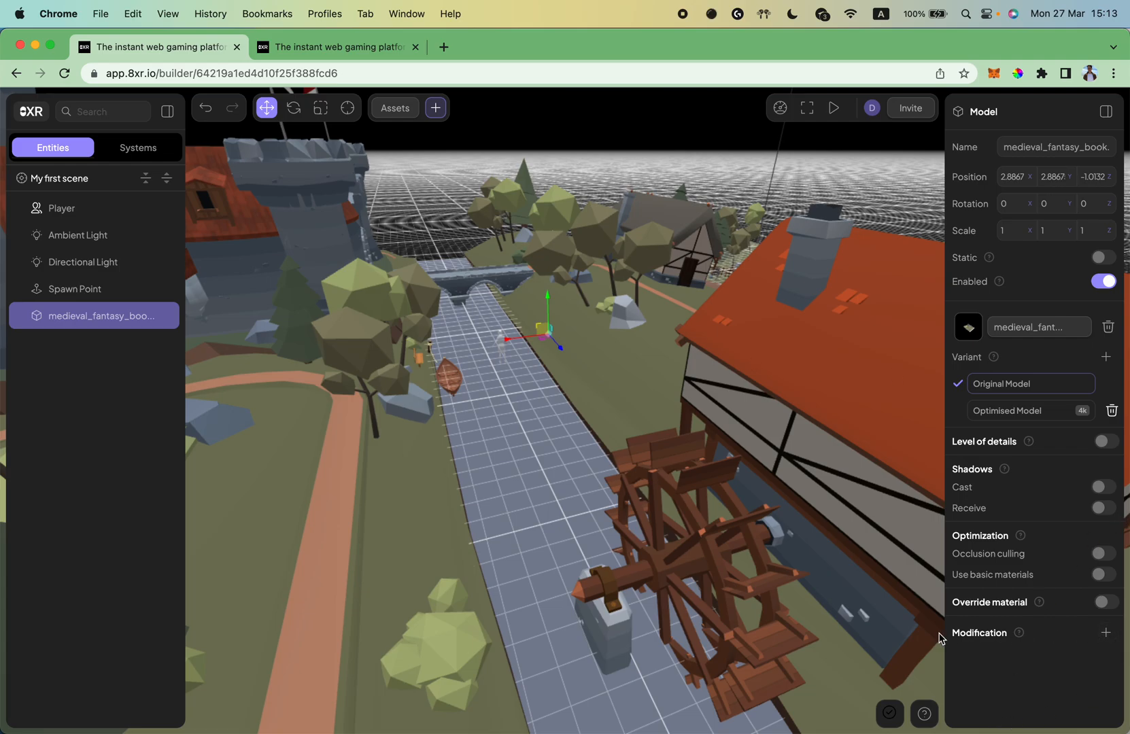
click(1126, 633)
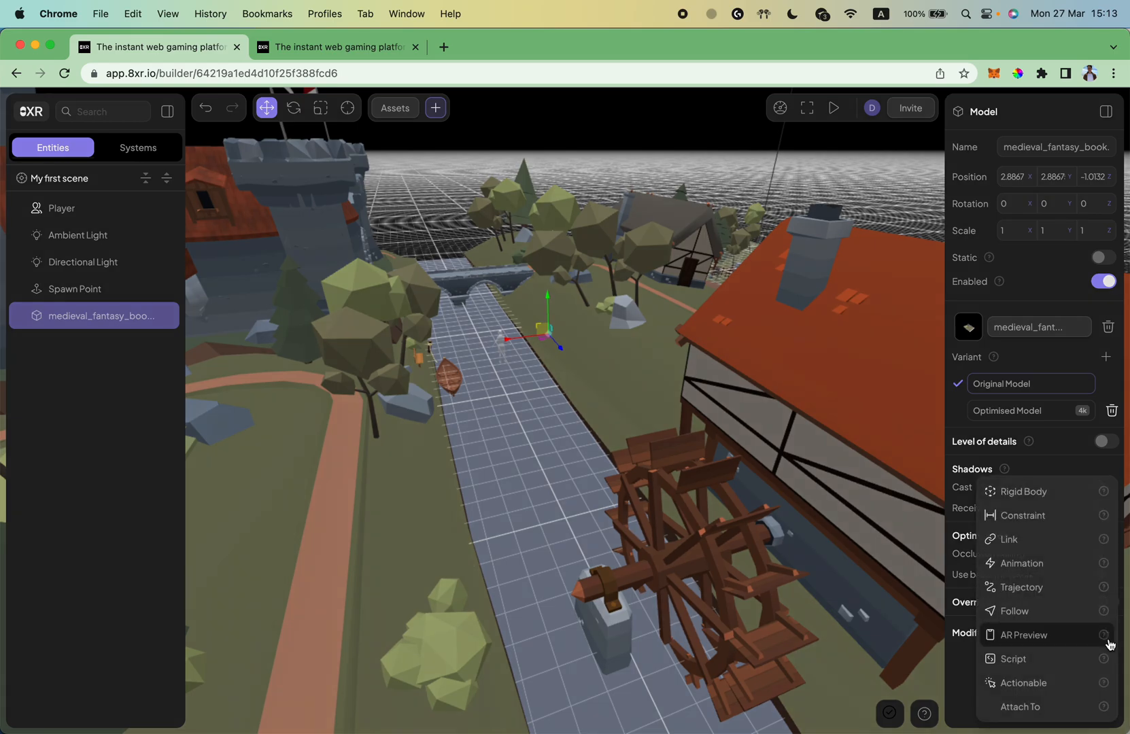
mouse_move(1057, 491)
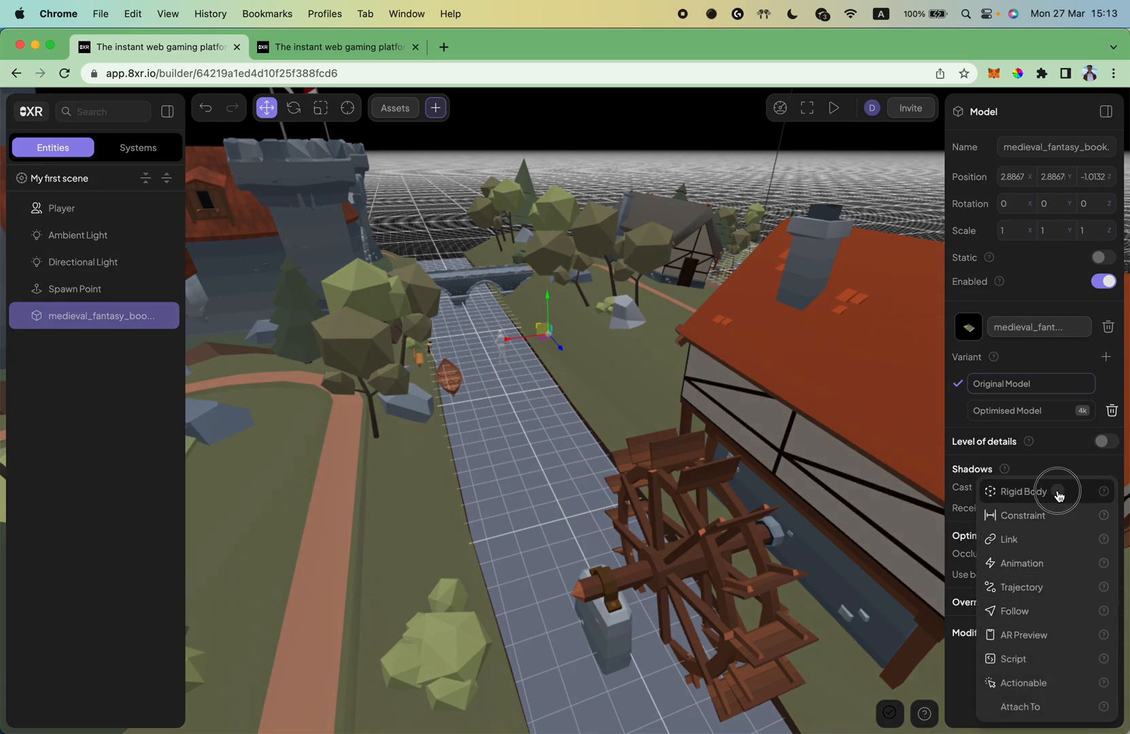
click(1024, 491)
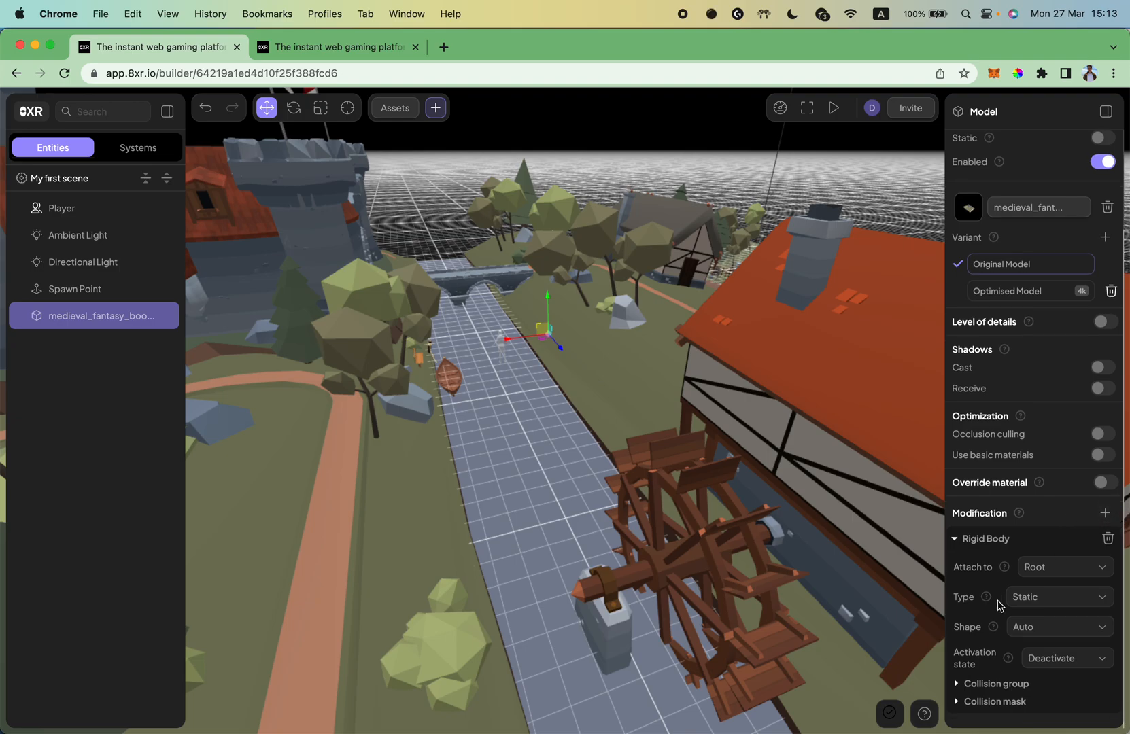
mouse_move(1054, 552)
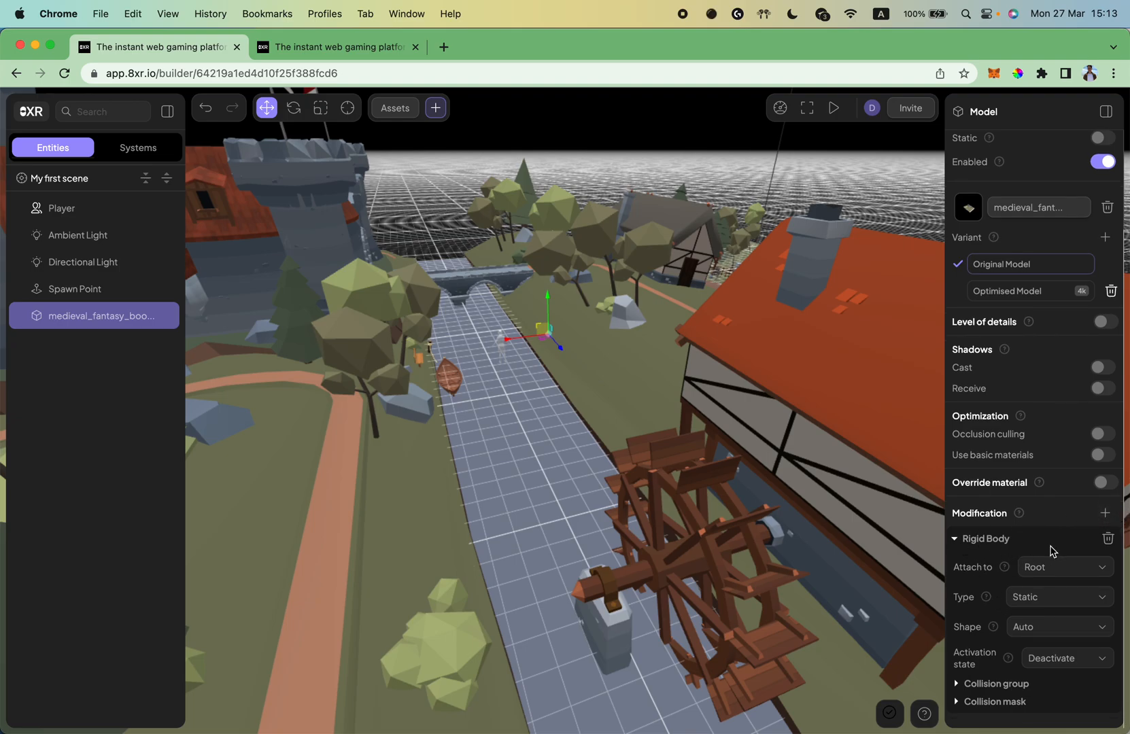
click(1058, 597)
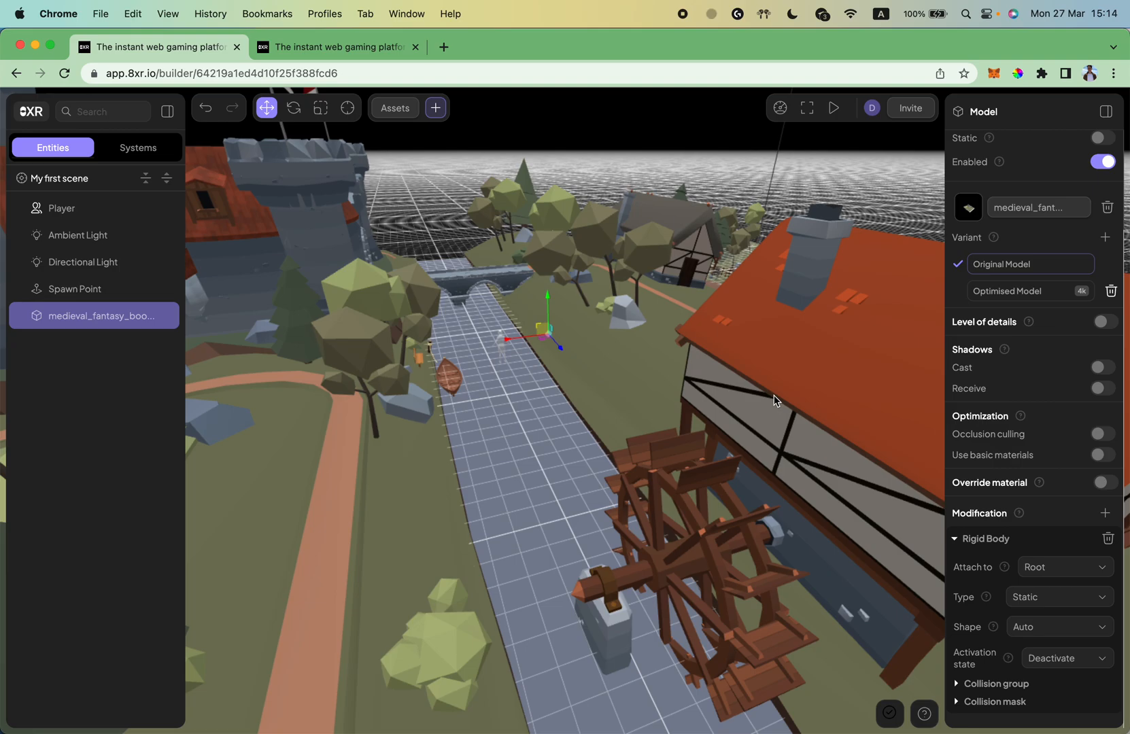
mouse_move(1075, 615)
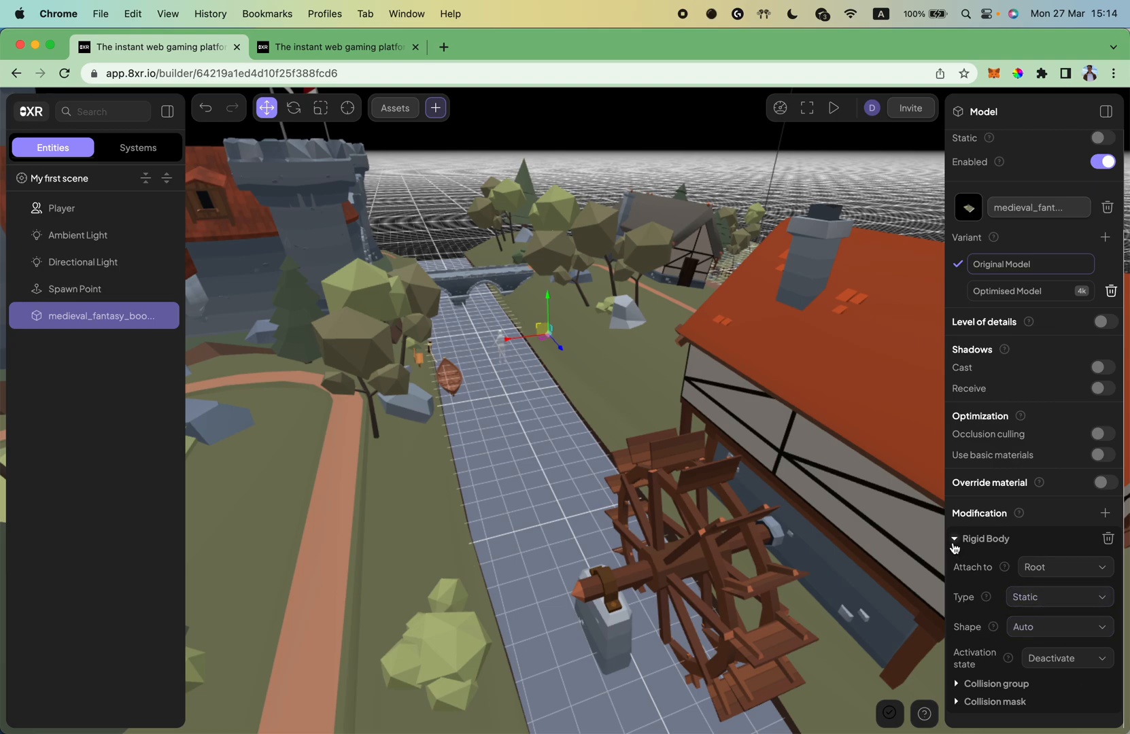
click(956, 539)
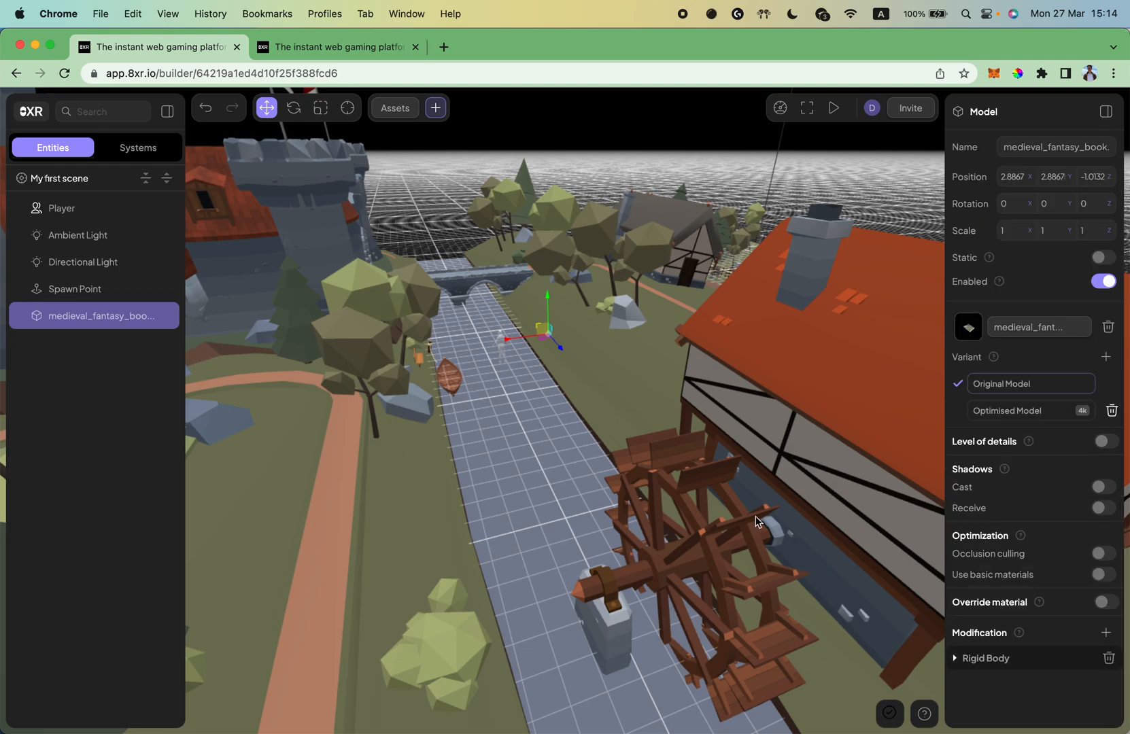
mouse_move(613, 413)
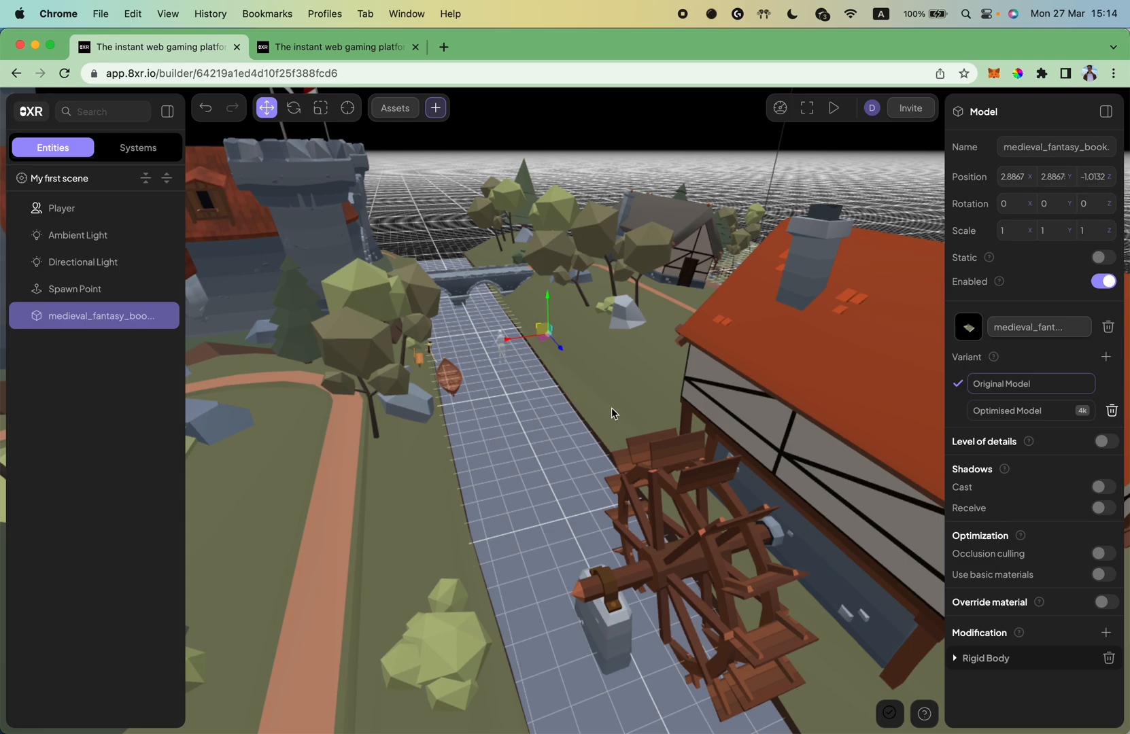
mouse_move(664, 419)
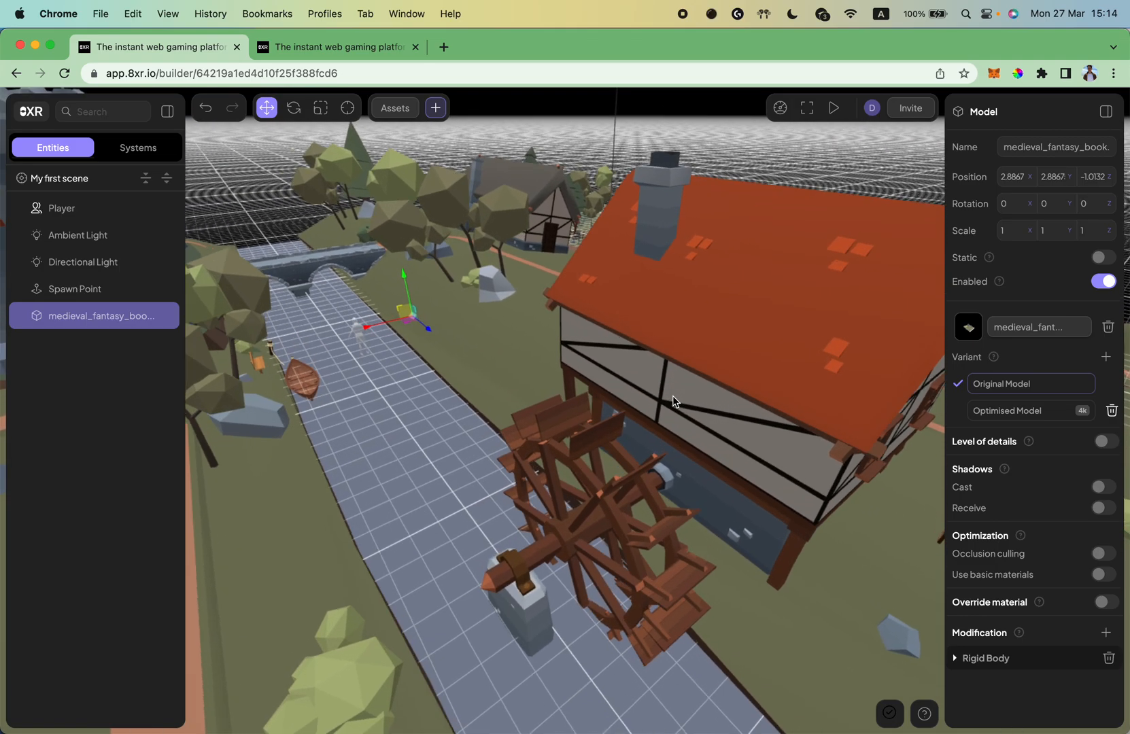
Drag the Spawn Point onto the field near the barn and rotate it to a new heading
drag(673, 402, 272, 303)
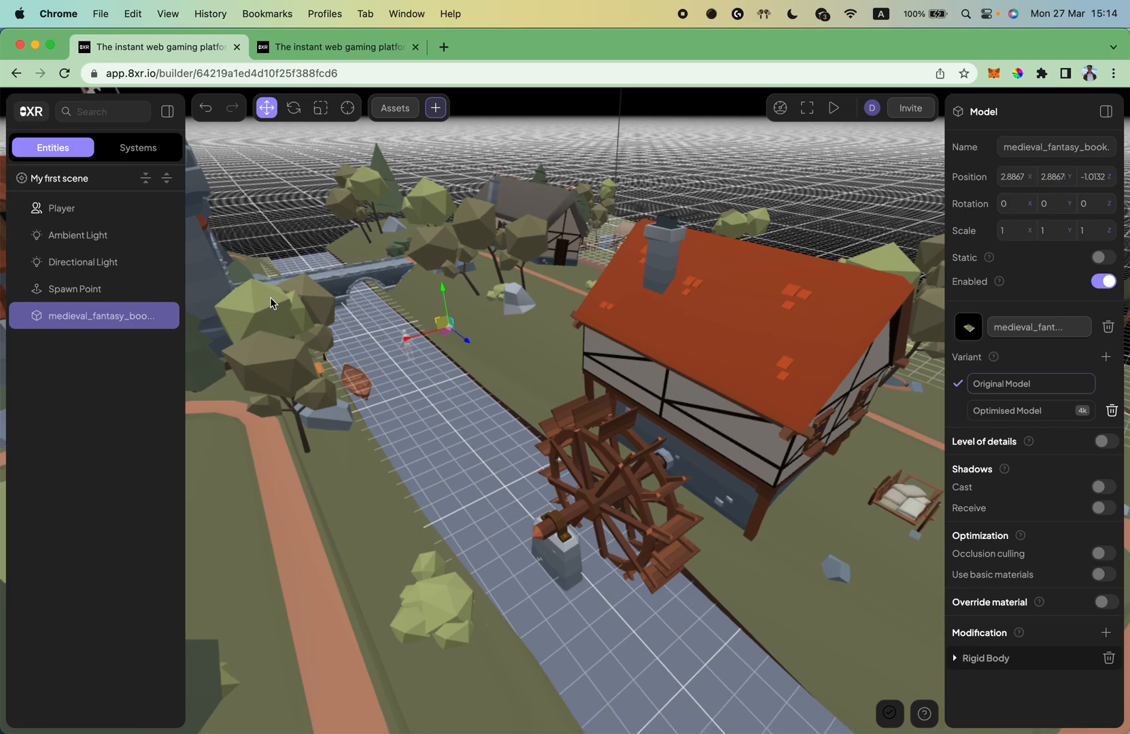
mouse_move(74, 289)
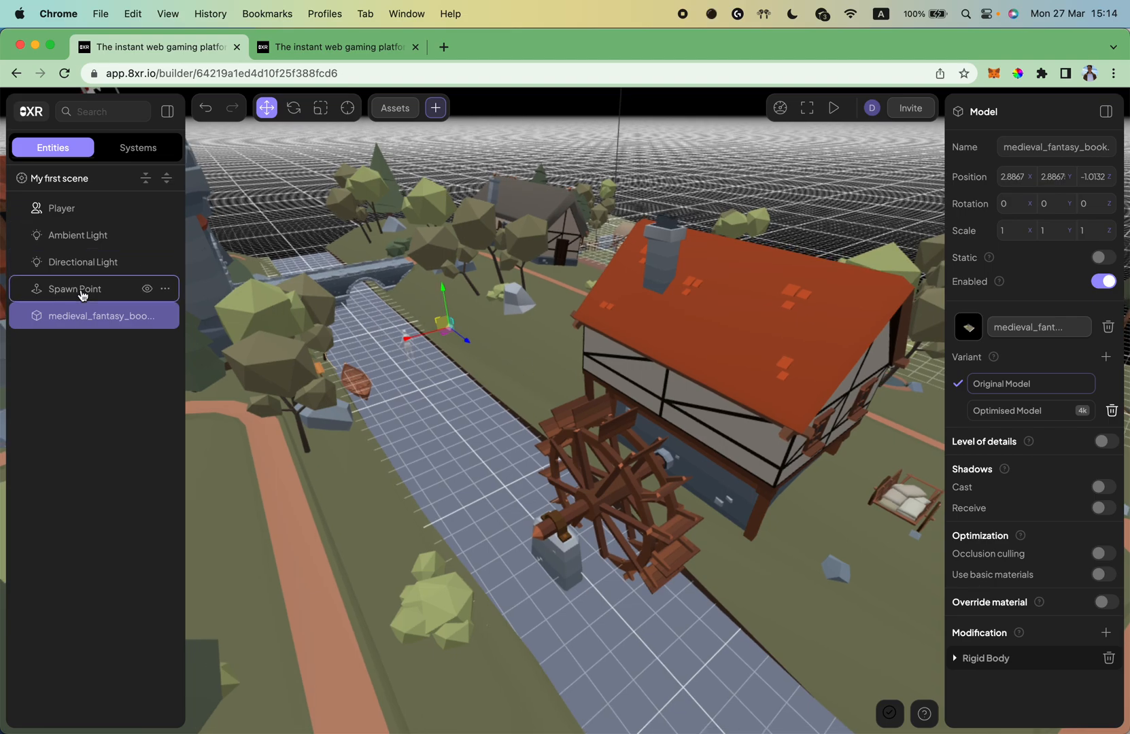
click(72, 289)
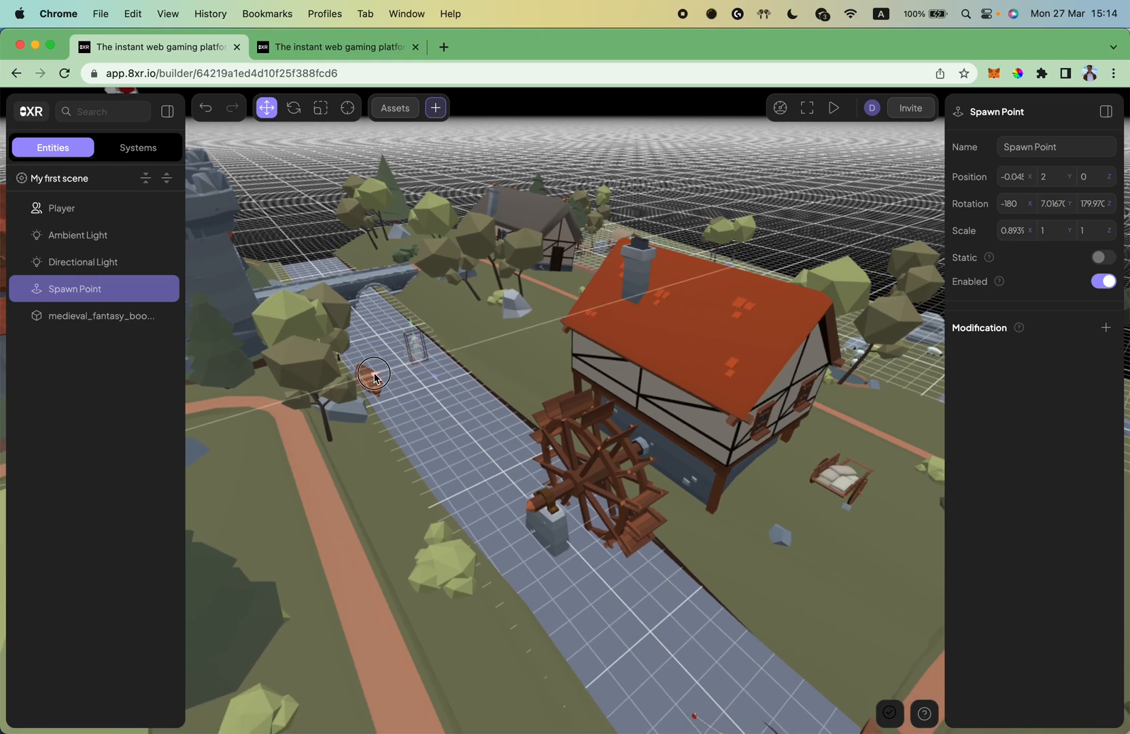
drag(374, 353, 764, 260)
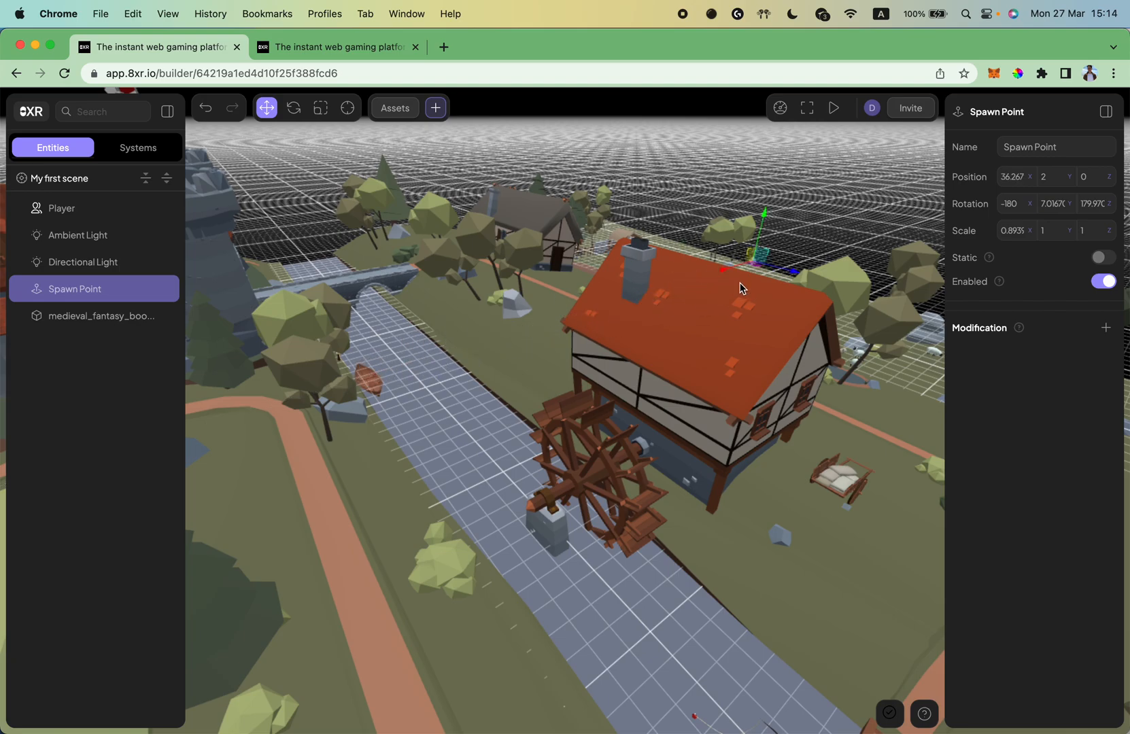
drag(743, 289, 595, 142)
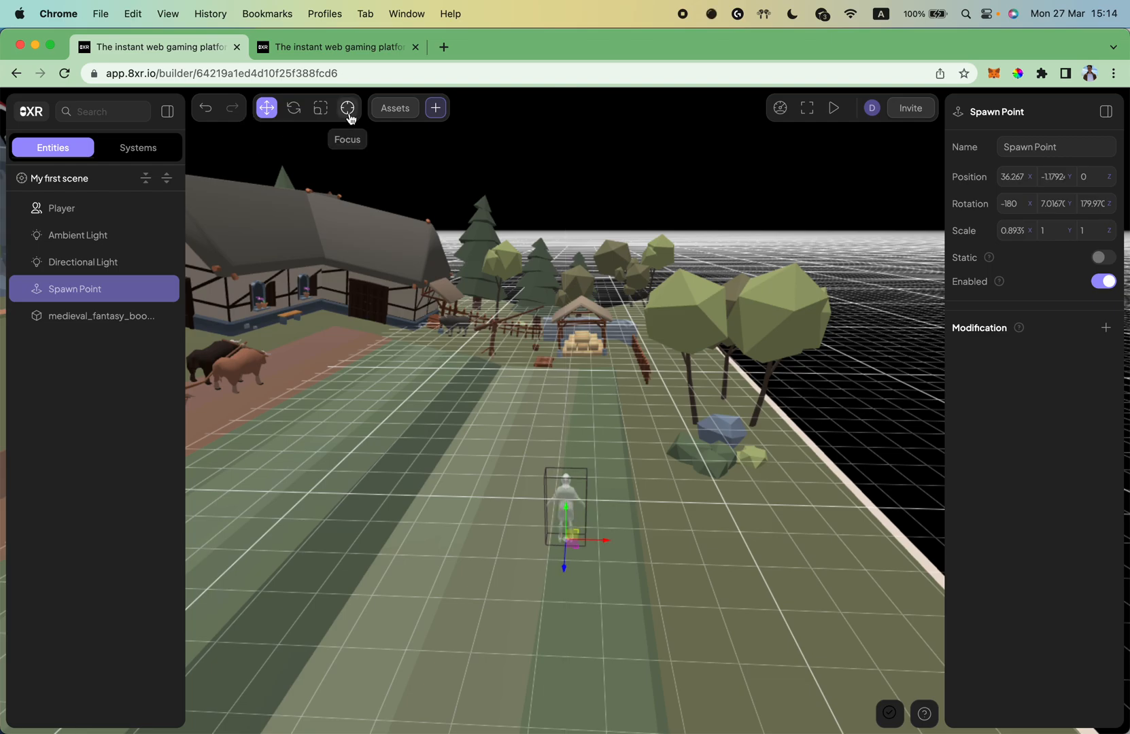
click(293, 107)
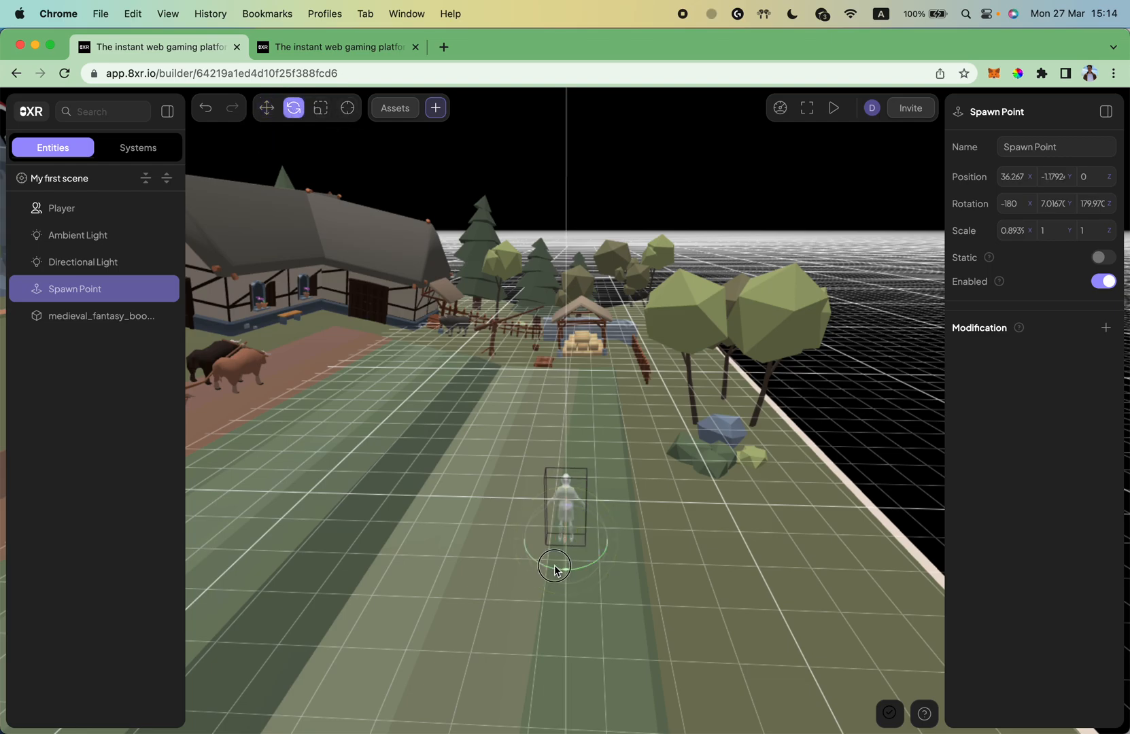
drag(555, 566, 414, 579)
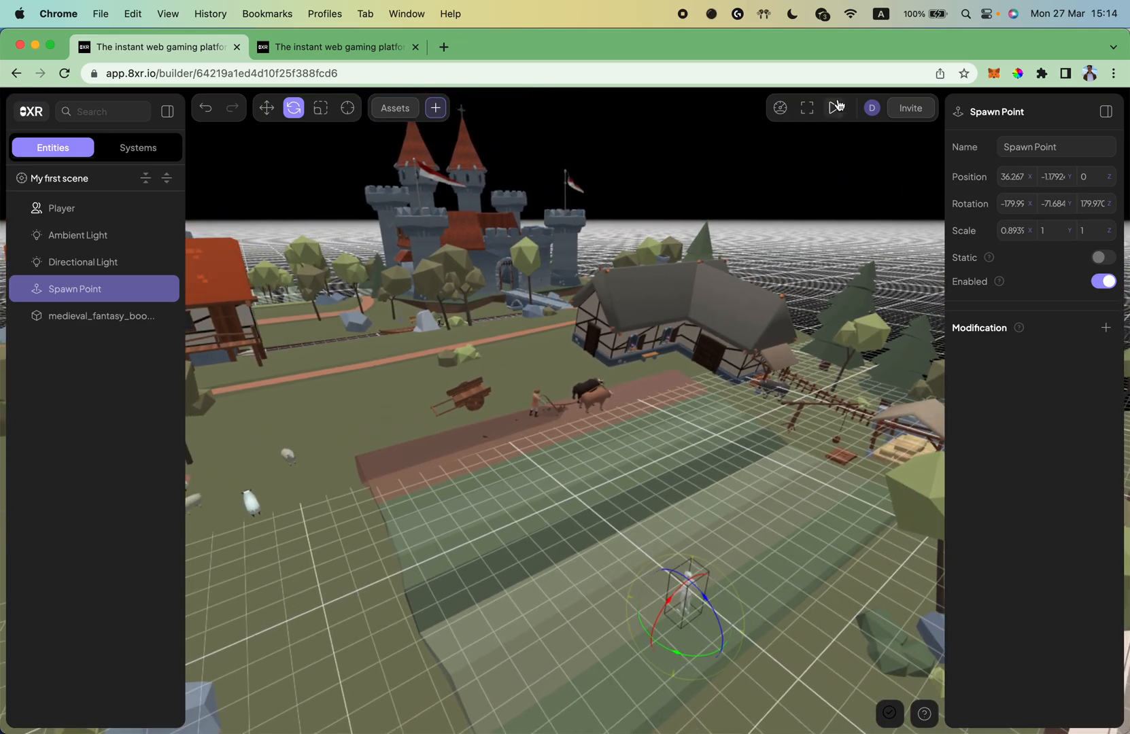
mouse_move(345, 66)
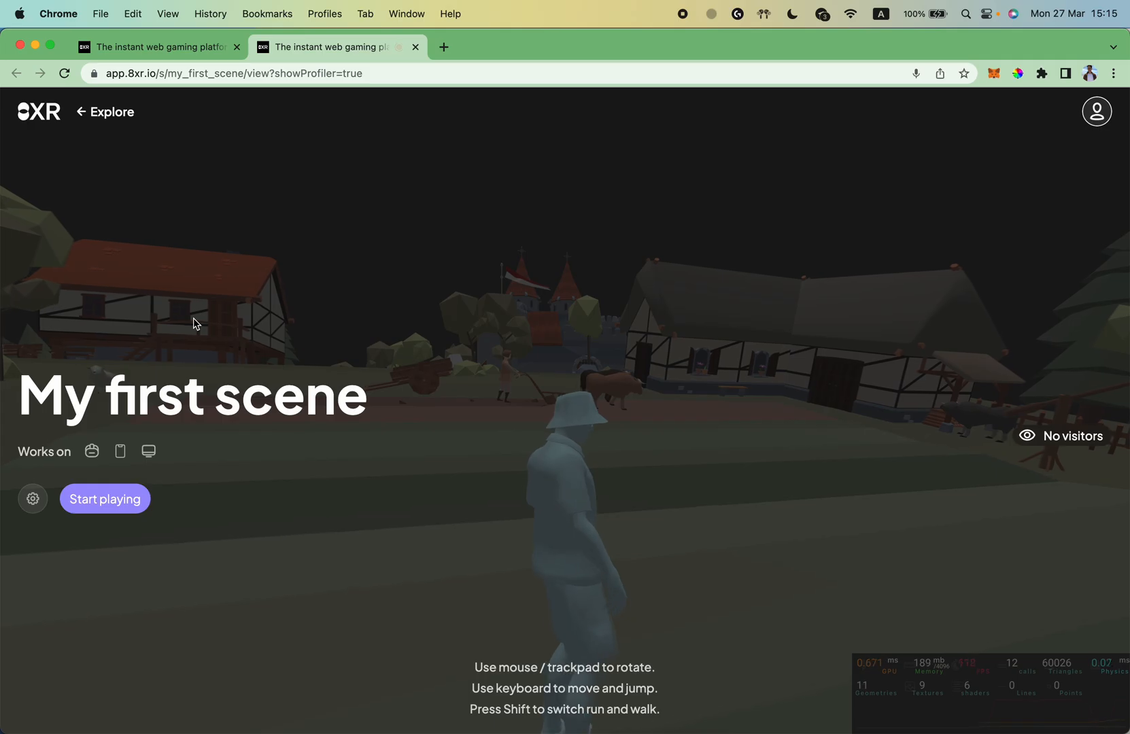
click(105, 498)
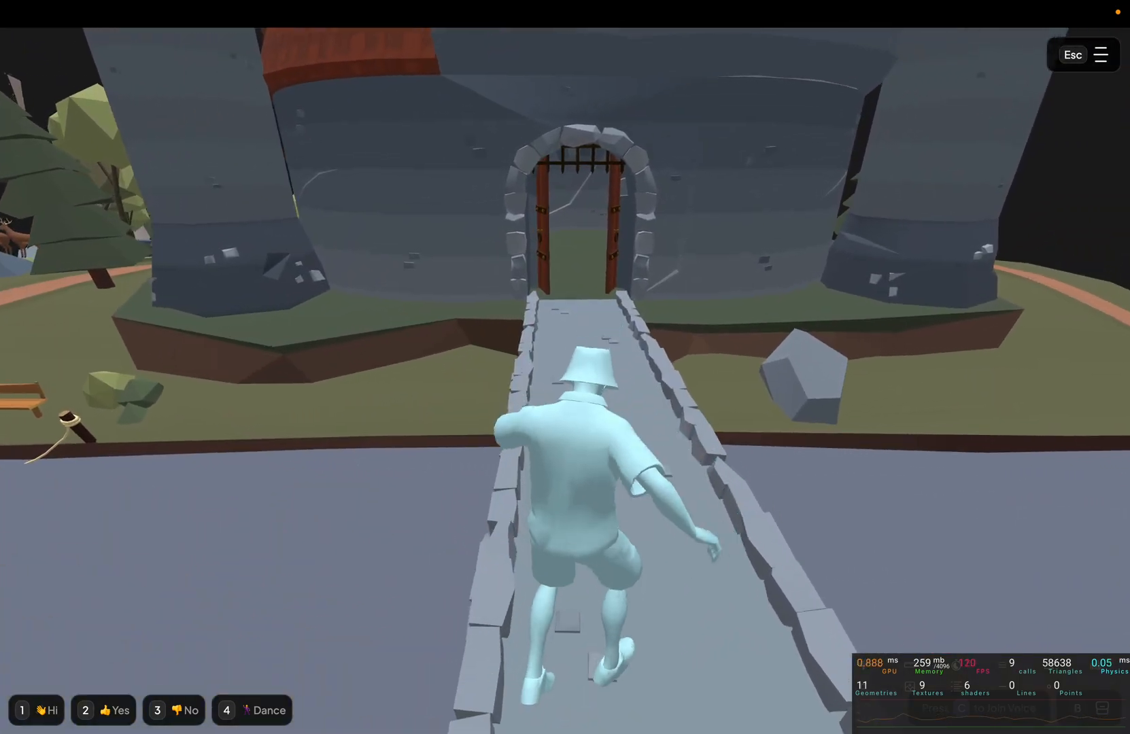
key(w)
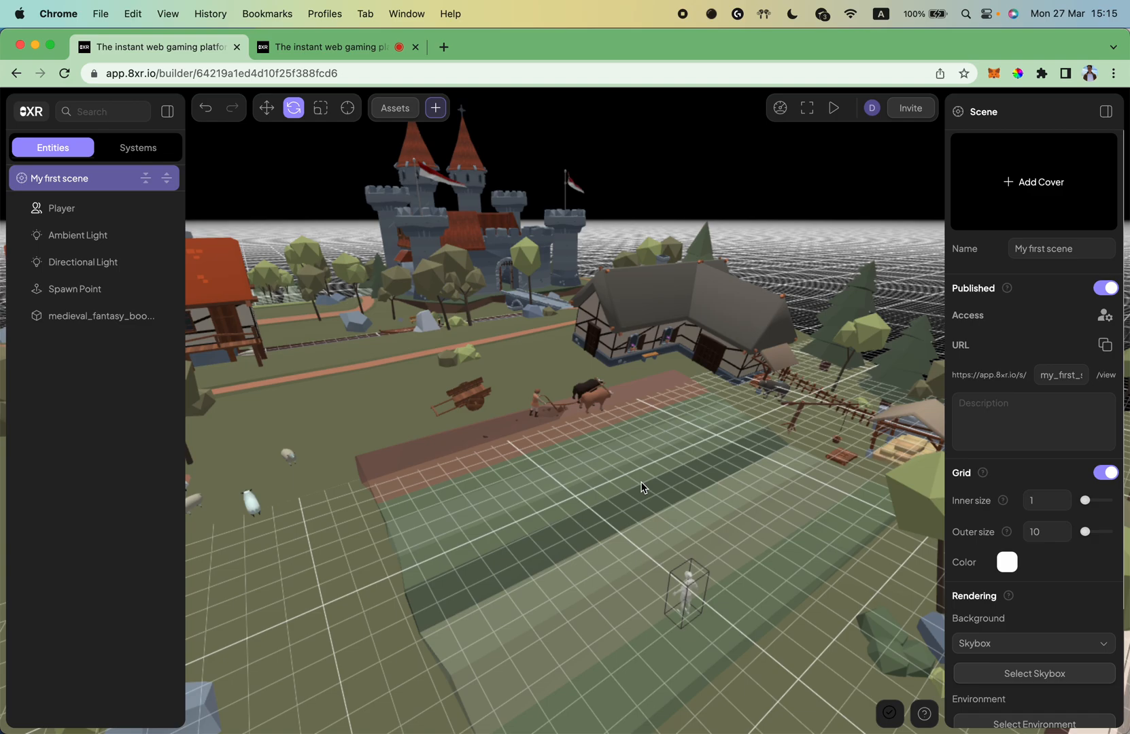
Add an Animation modification to the medieval_fantasy_book entity
click(532, 345)
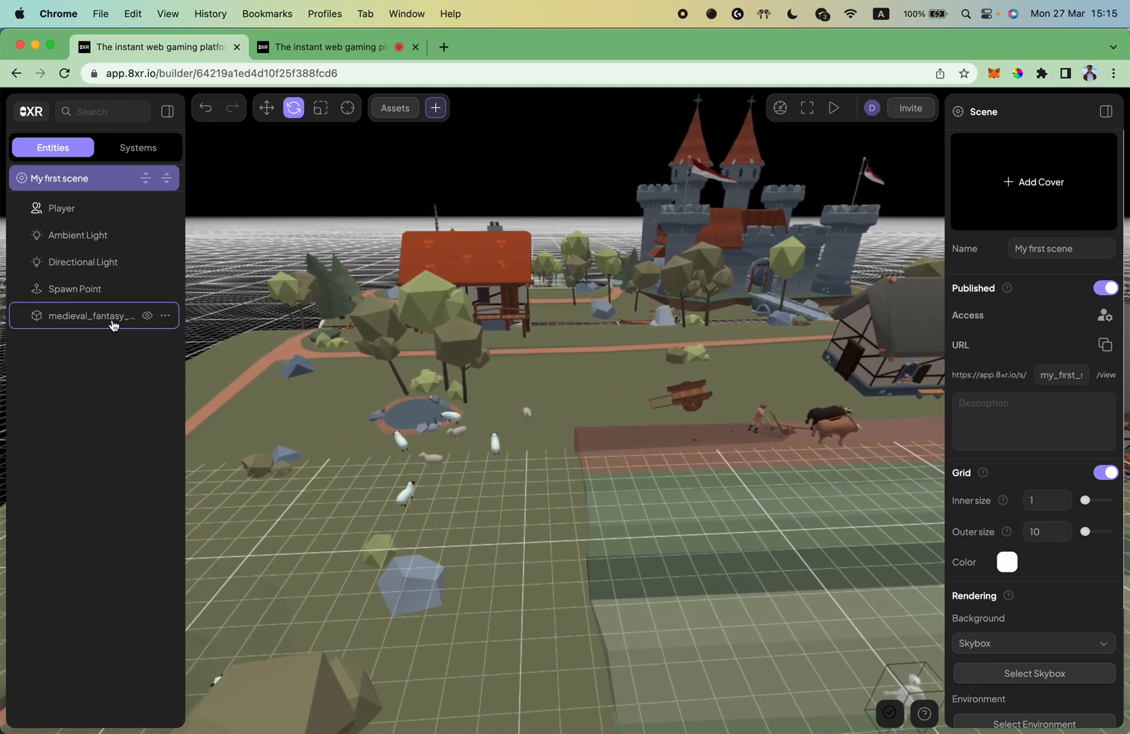
click(92, 315)
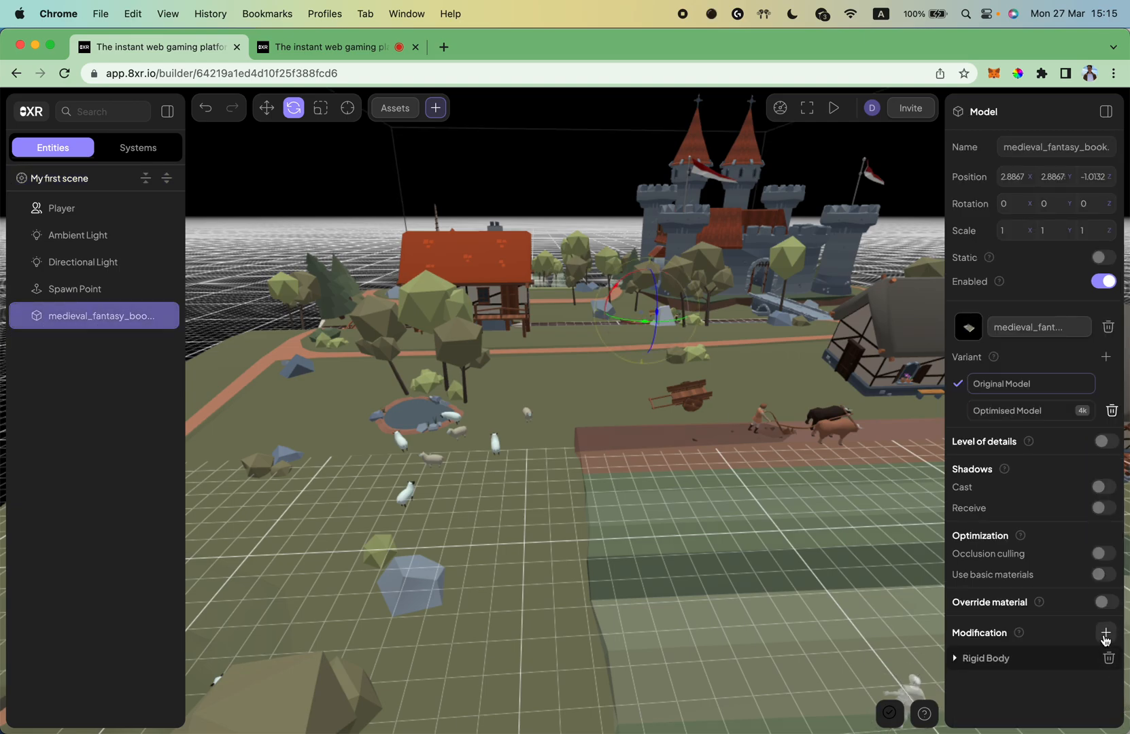
click(1107, 636)
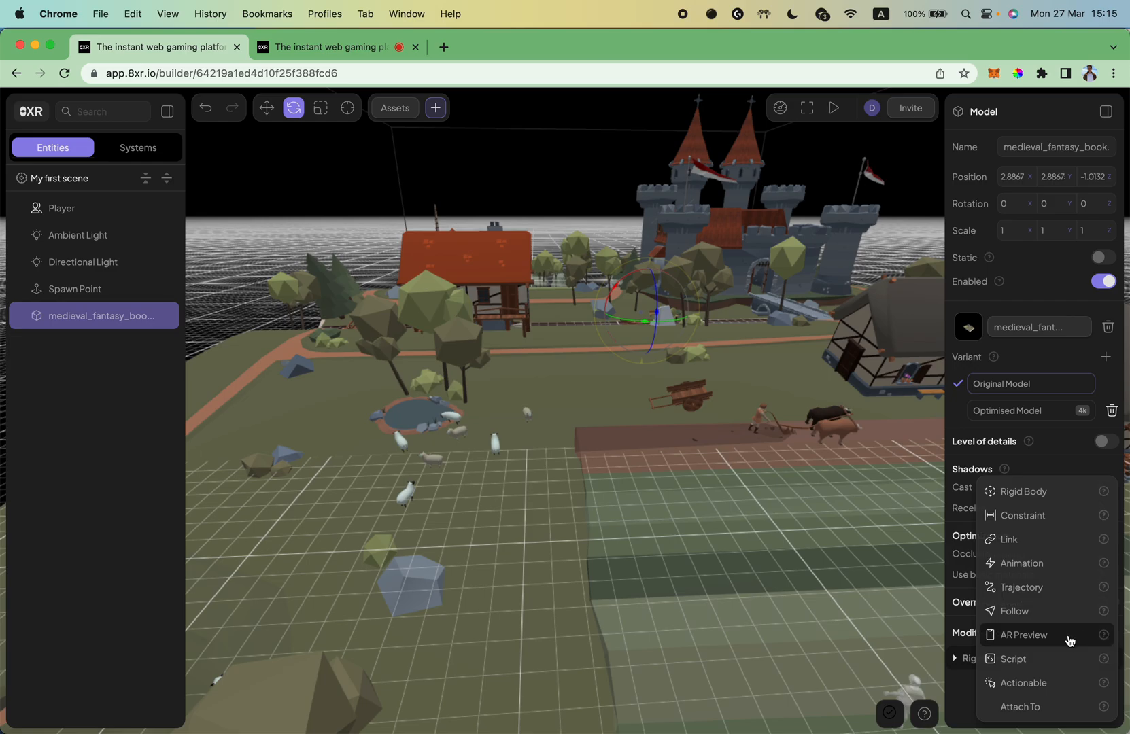
click(1021, 563)
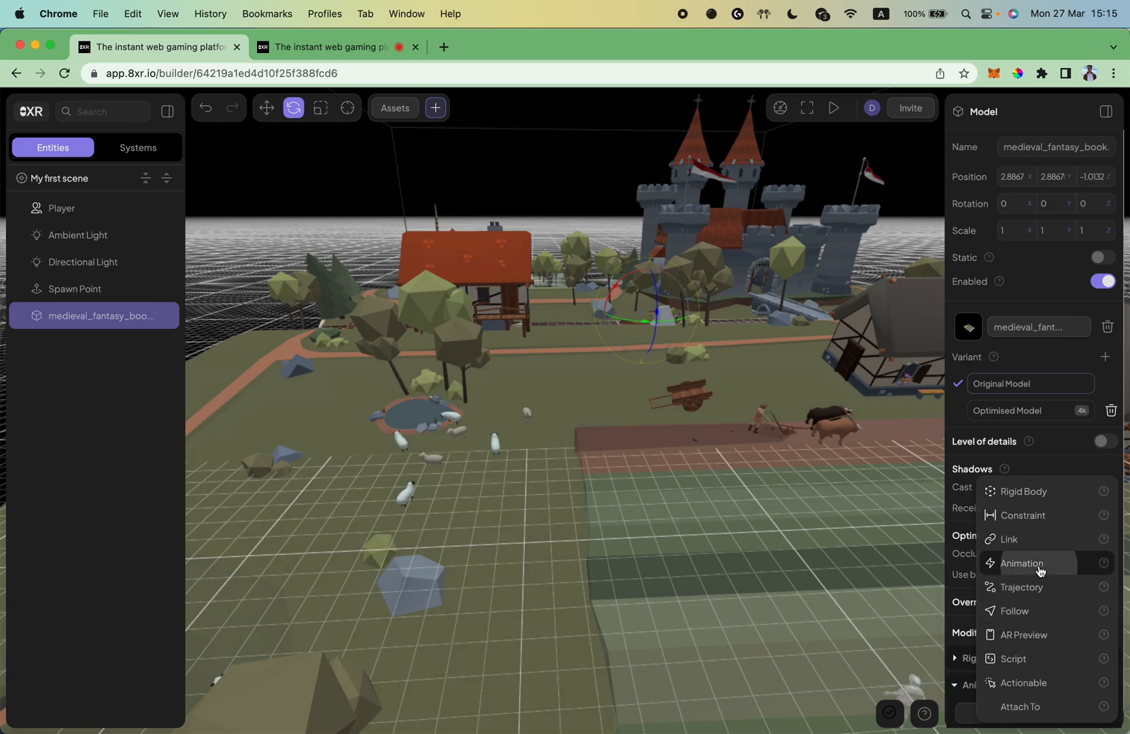
click(1022, 564)
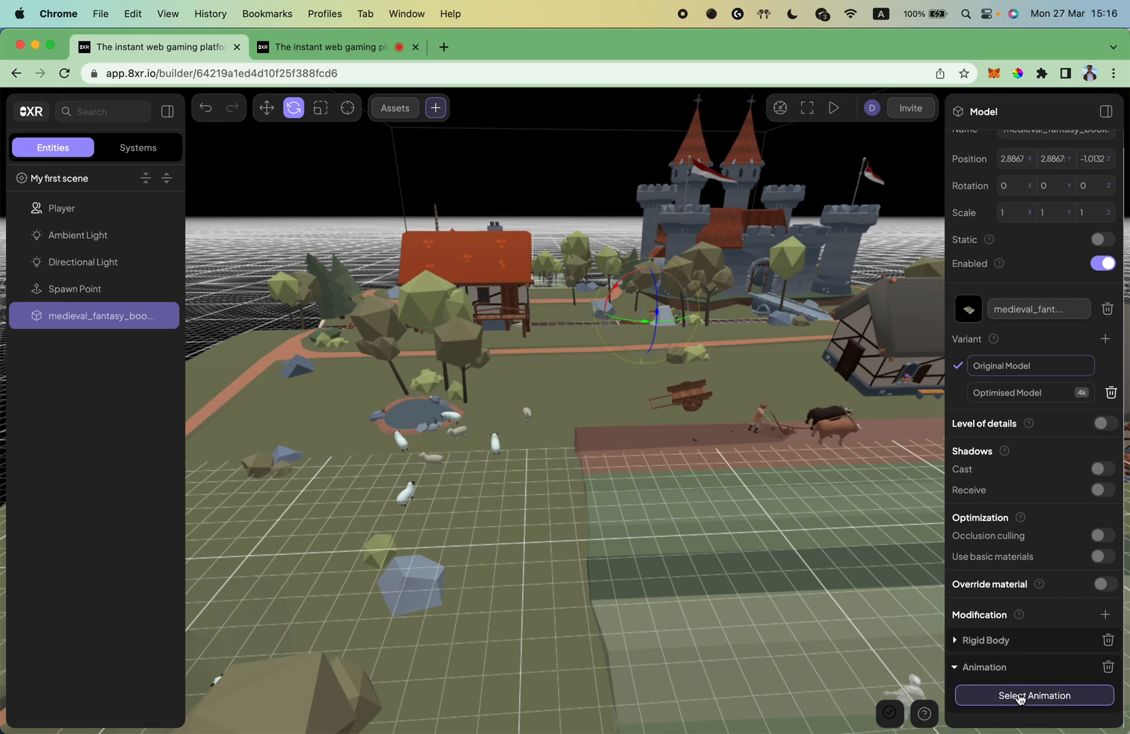
Insert medieval_fantasy_book.glb from the Assets library as the animation source
click(1033, 696)
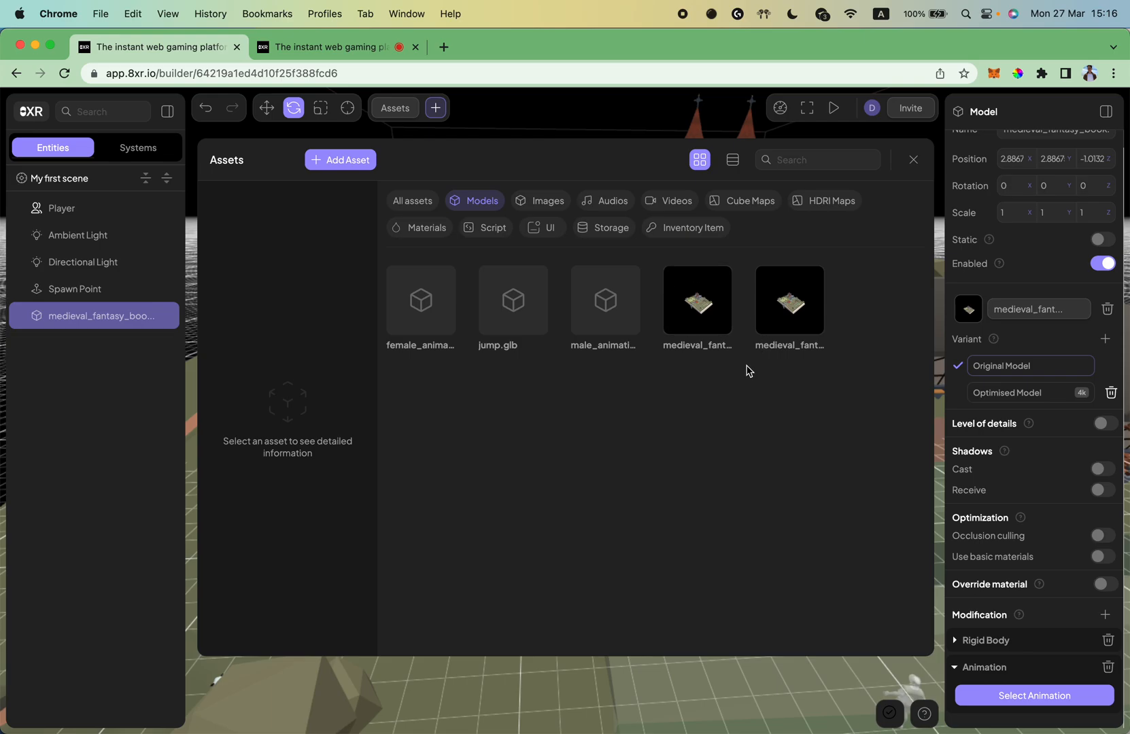
mouse_move(1062, 725)
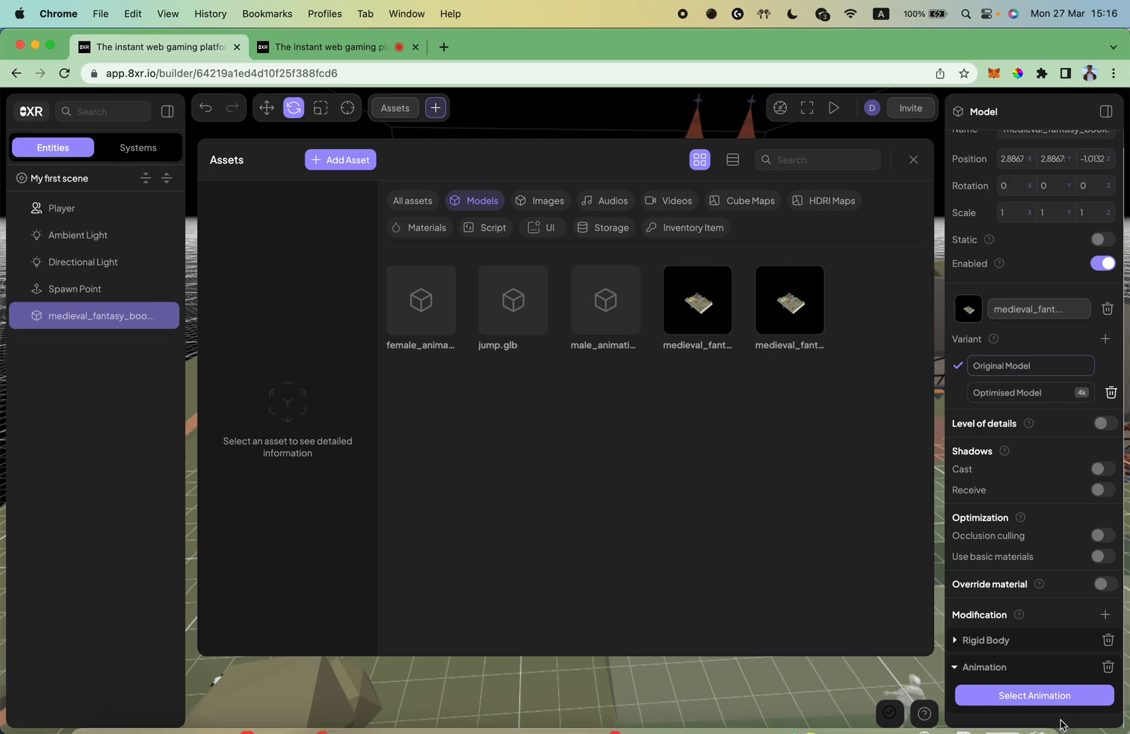
click(697, 301)
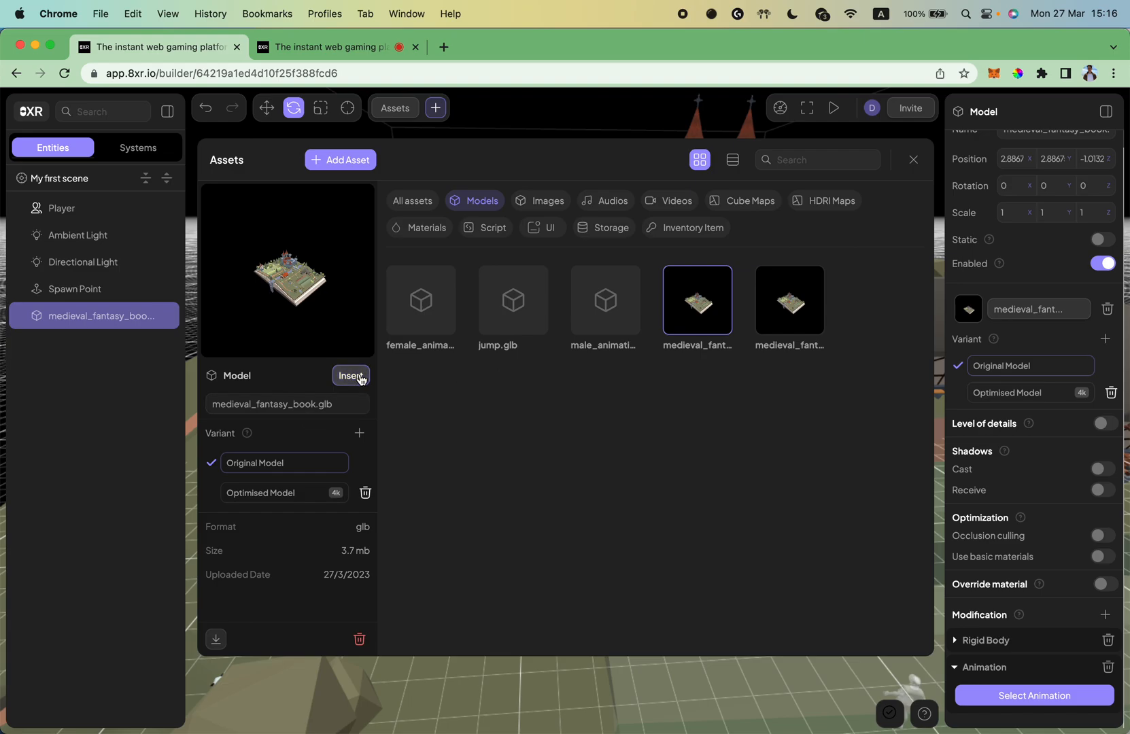
click(350, 376)
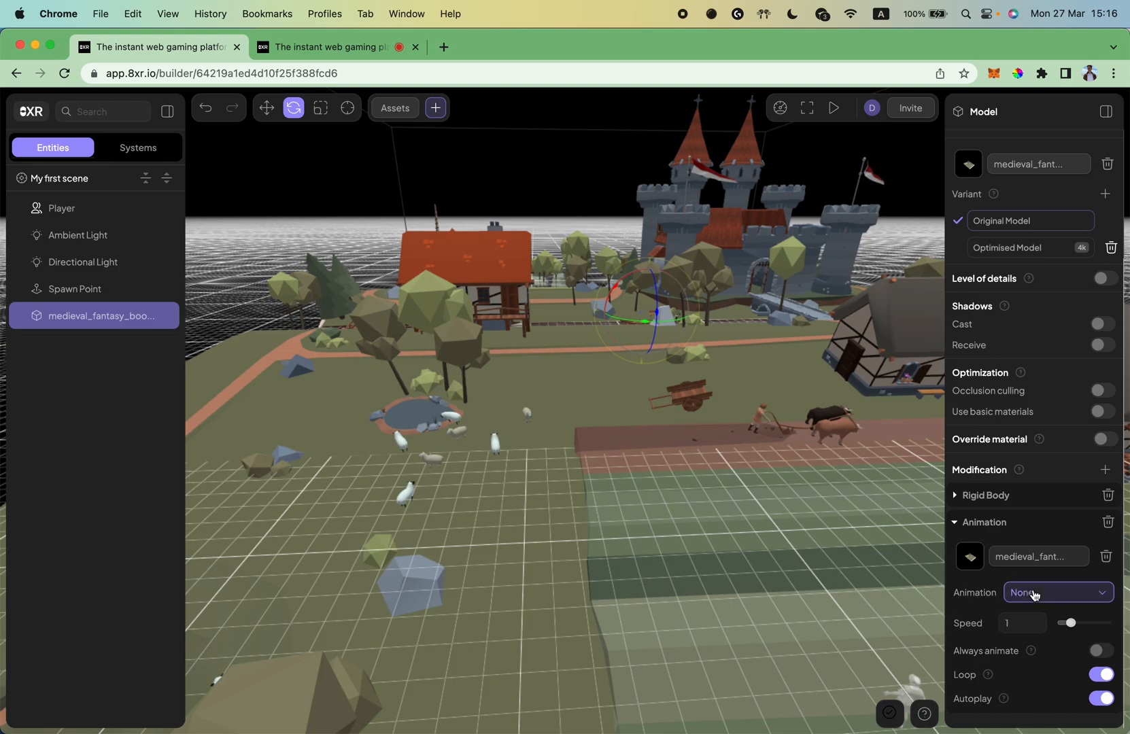
Set the book's animation to The Life and zoom in close to view the village
click(1058, 592)
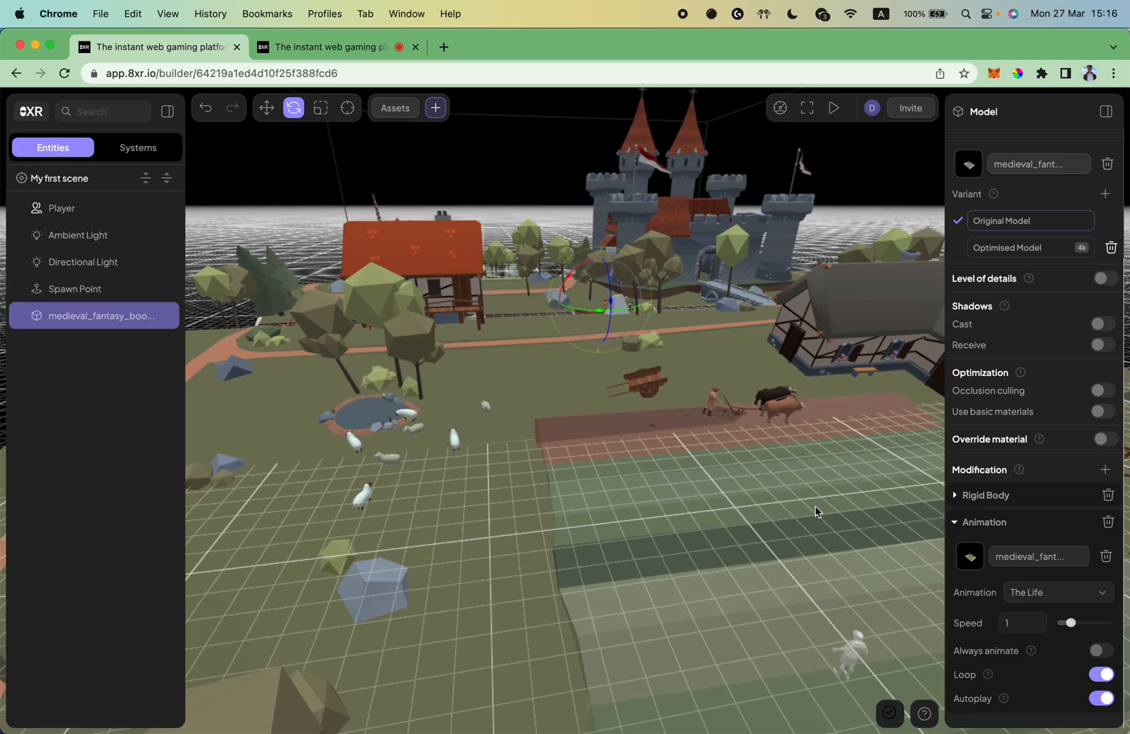
drag(817, 512, 669, 363)
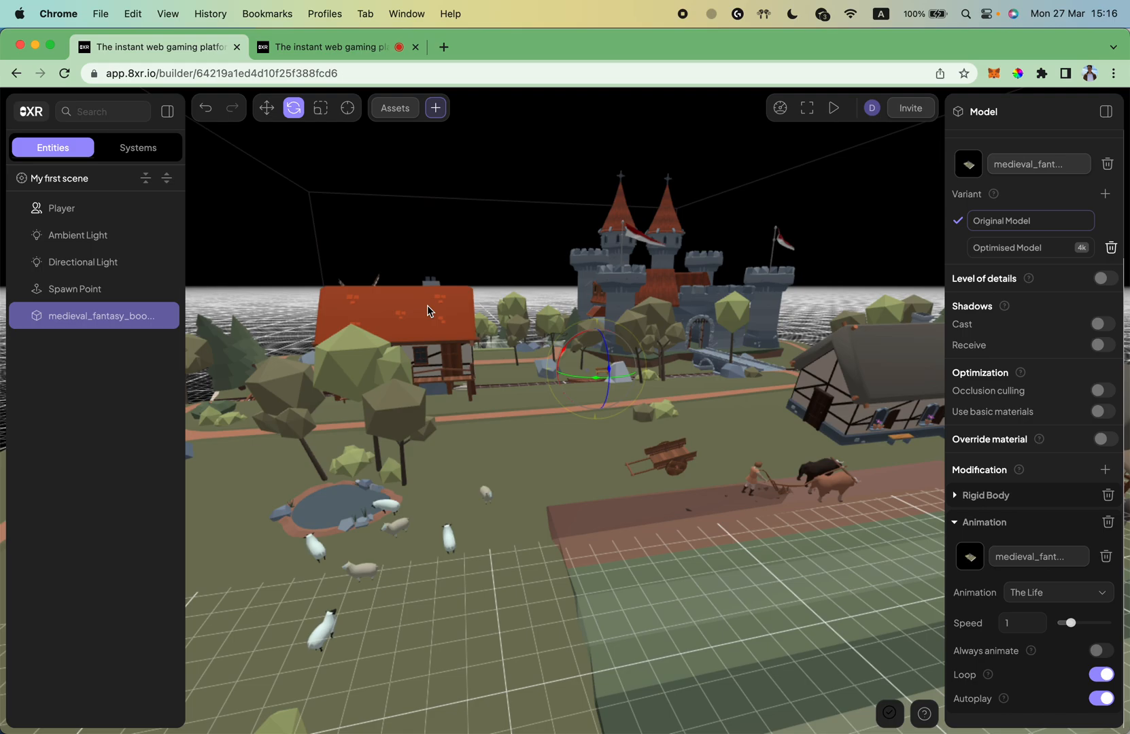
drag(427, 311, 468, 254)
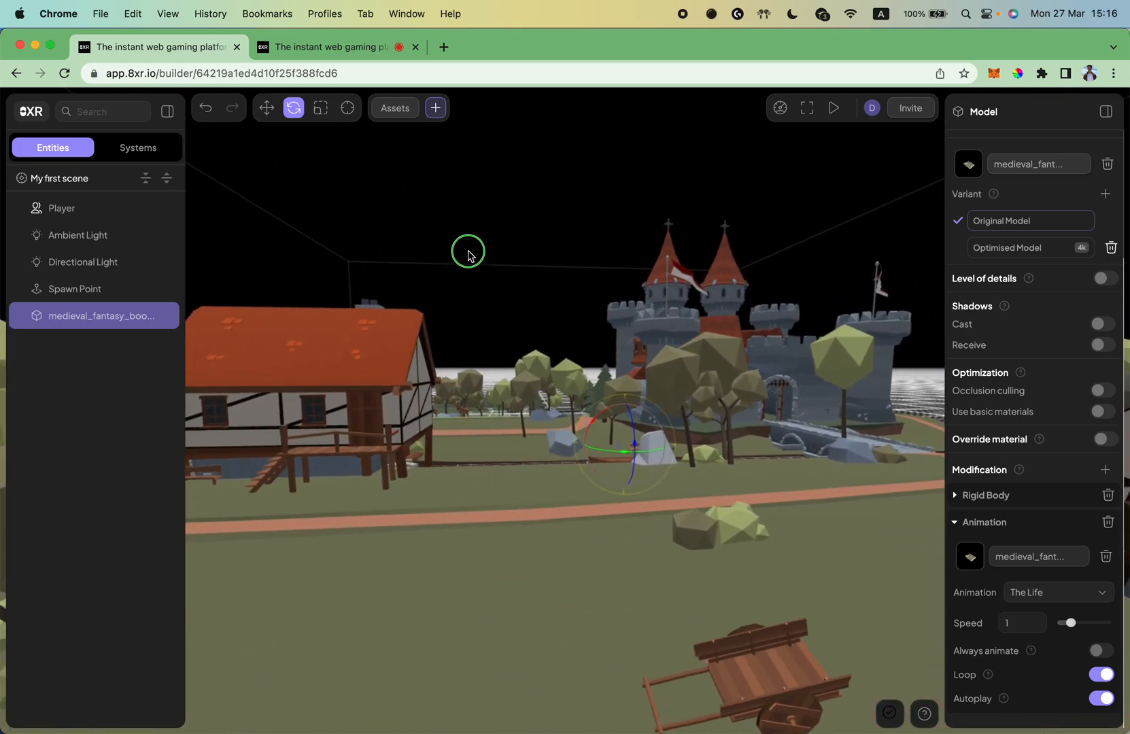
drag(467, 253, 442, 340)
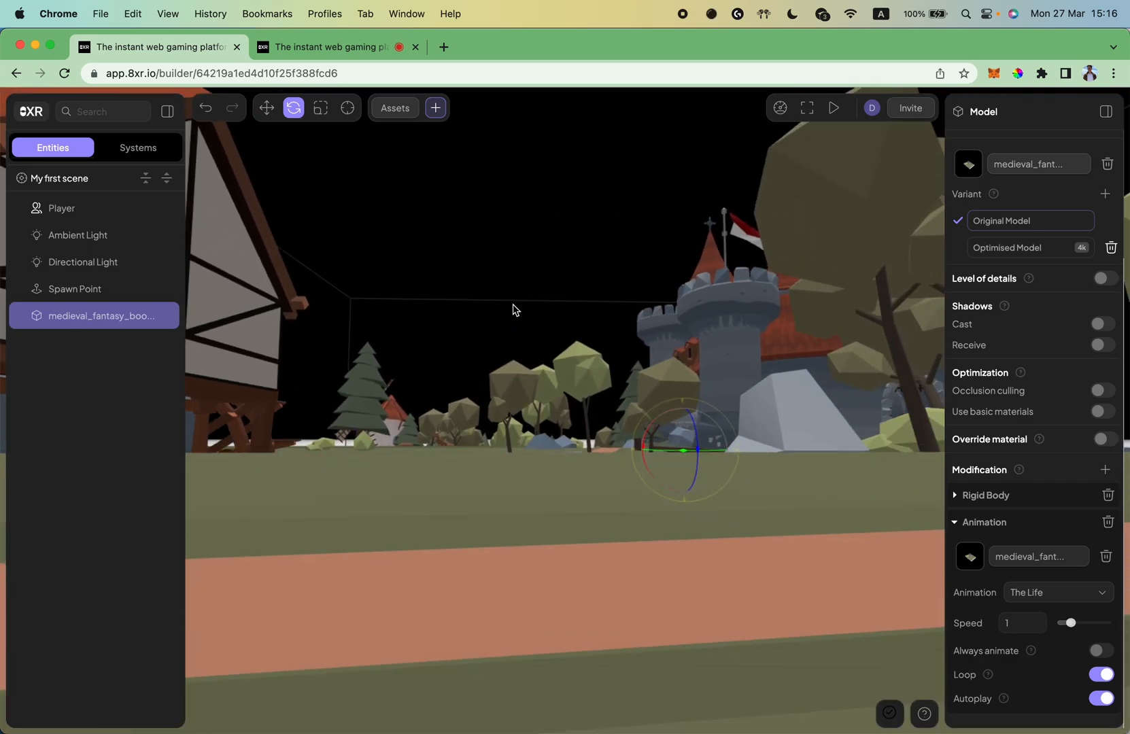
click(833, 108)
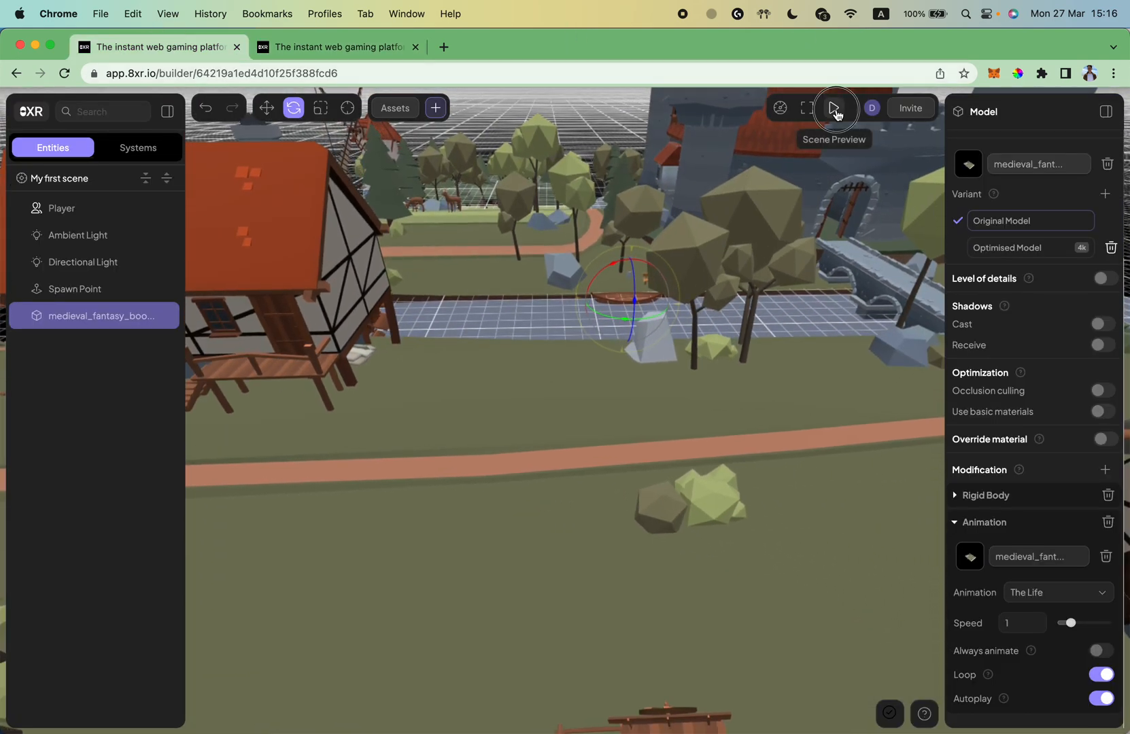
Make the second medieval_fantasy_book asset the animation source and enable Always animate
click(835, 108)
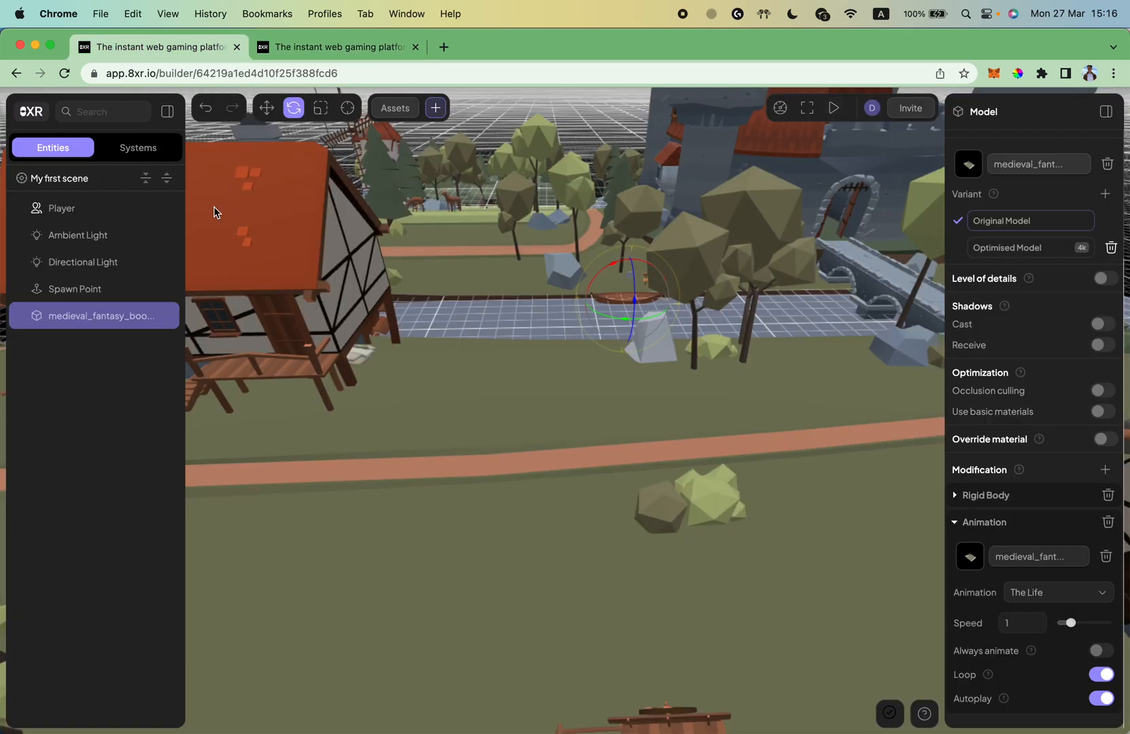
click(395, 109)
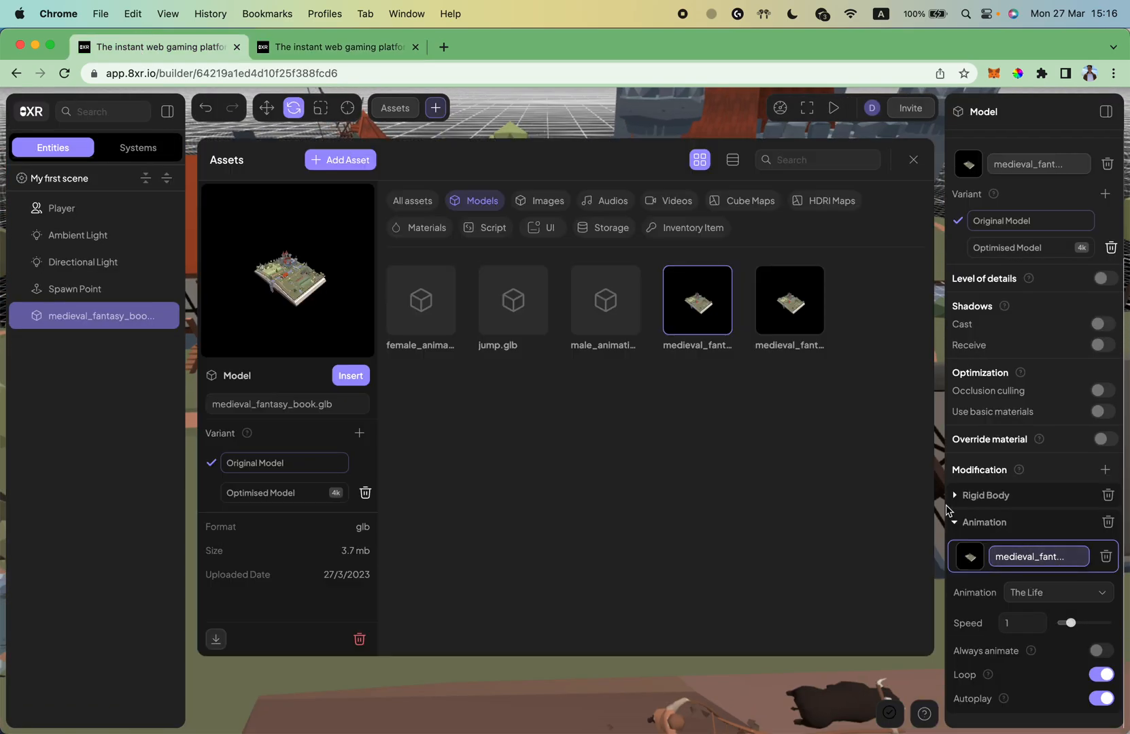
click(790, 301)
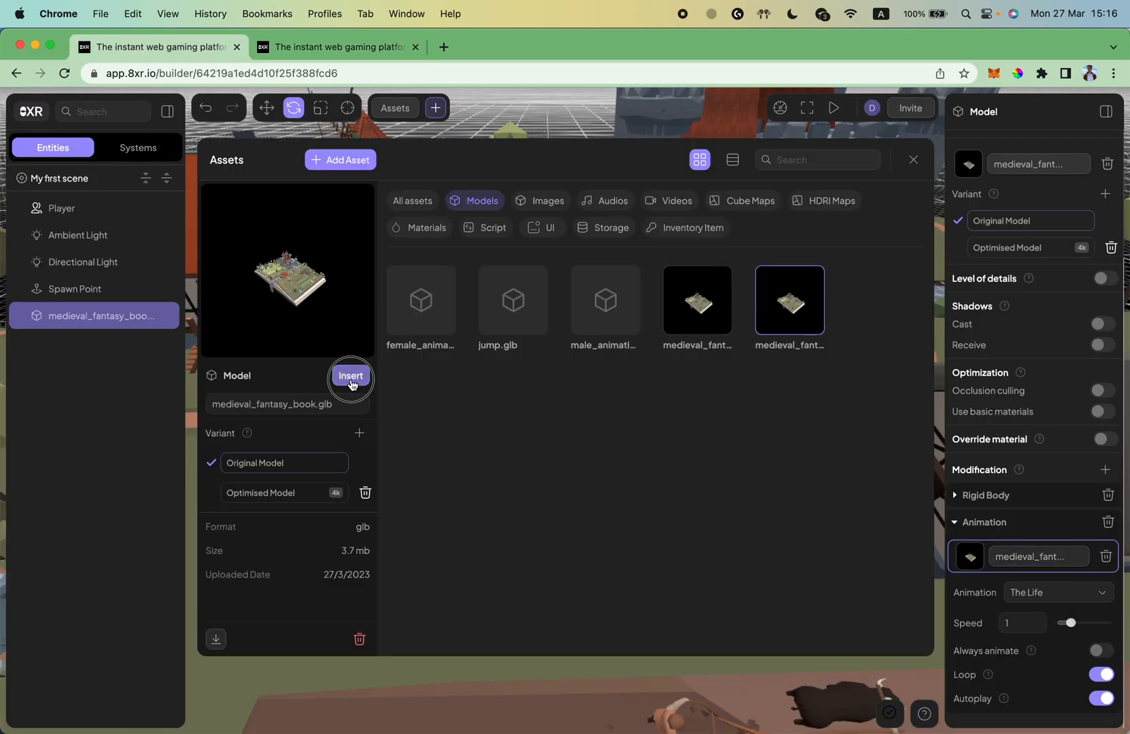
click(350, 376)
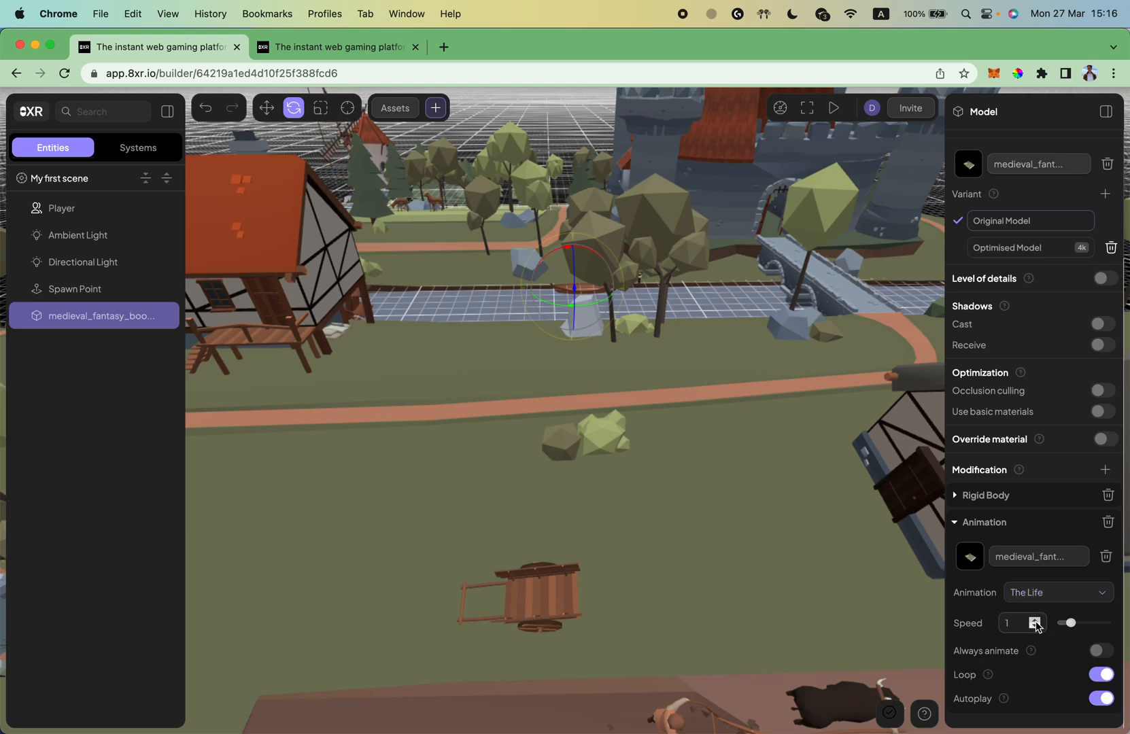
click(1101, 650)
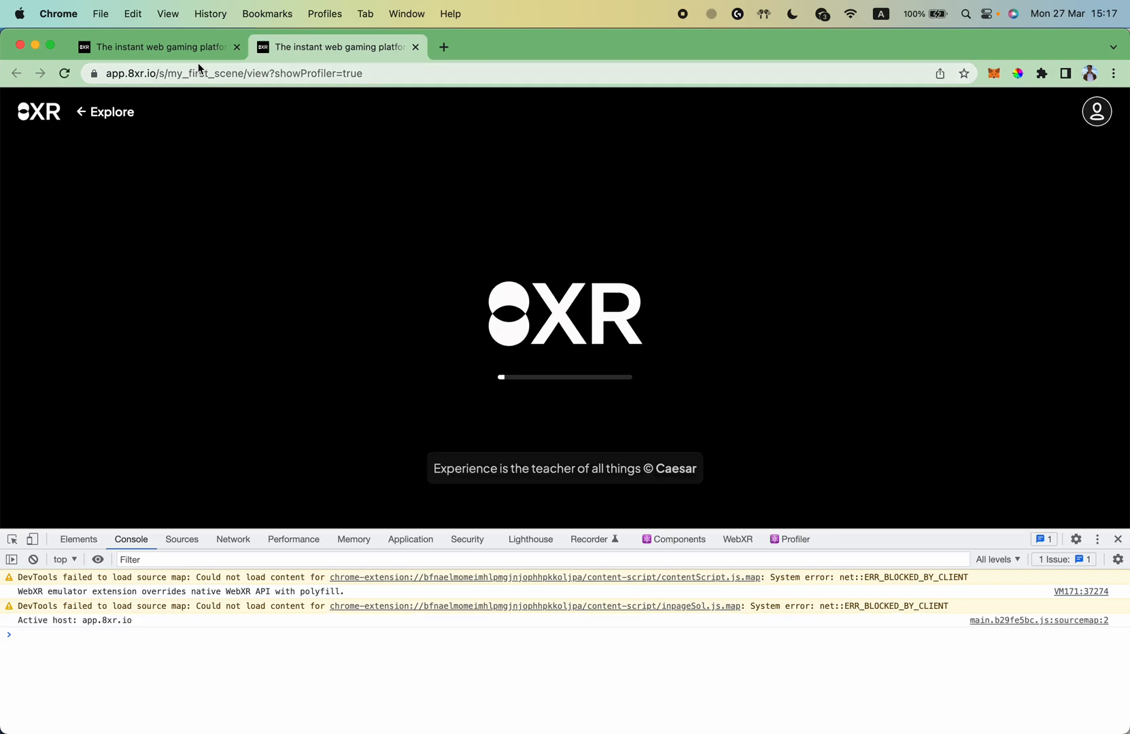
mouse_move(156, 47)
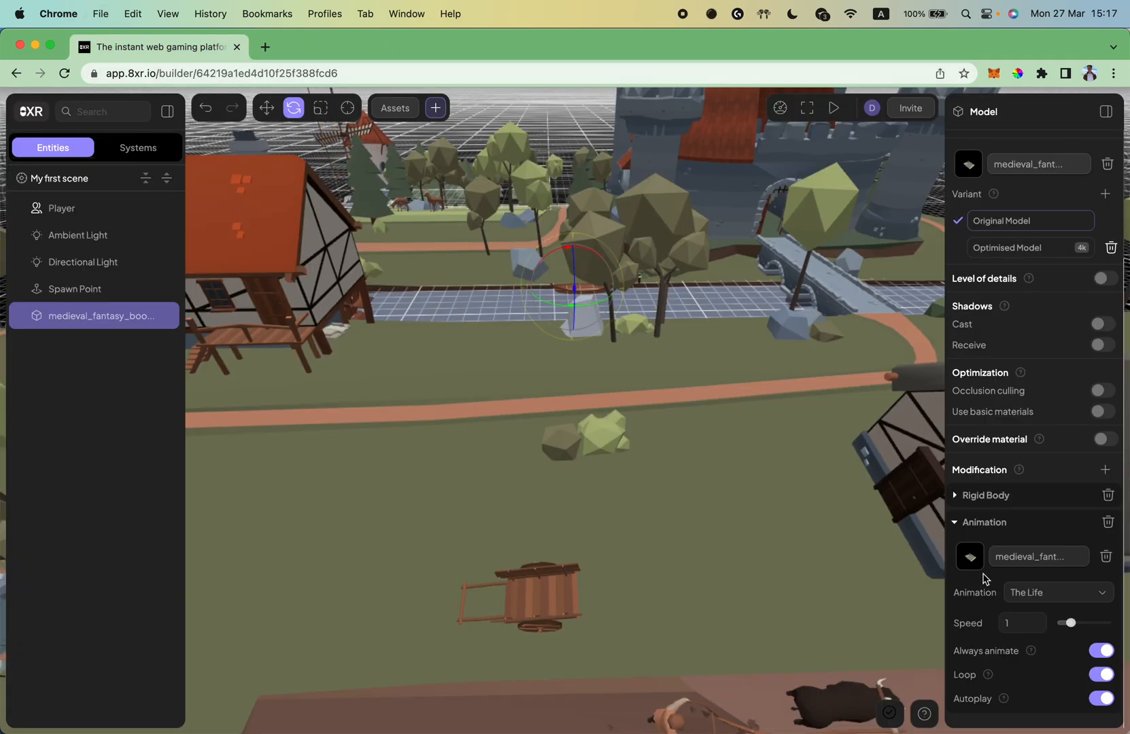
click(833, 107)
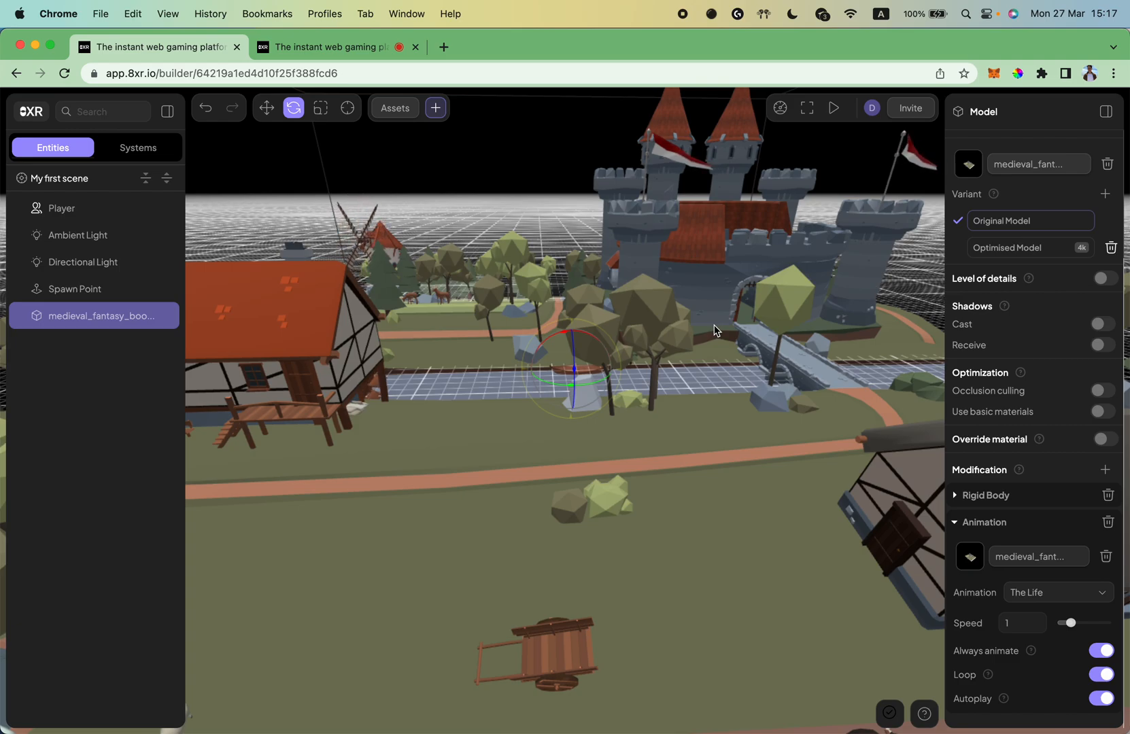
mouse_move(243, 245)
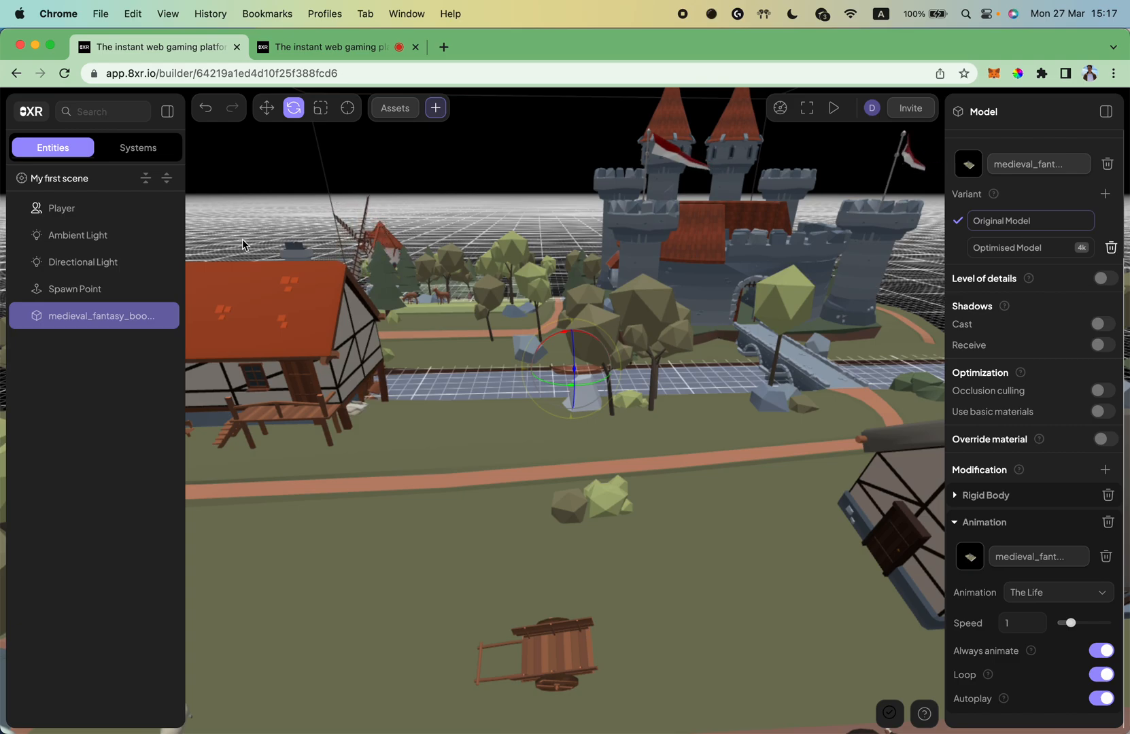
mouse_move(130, 316)
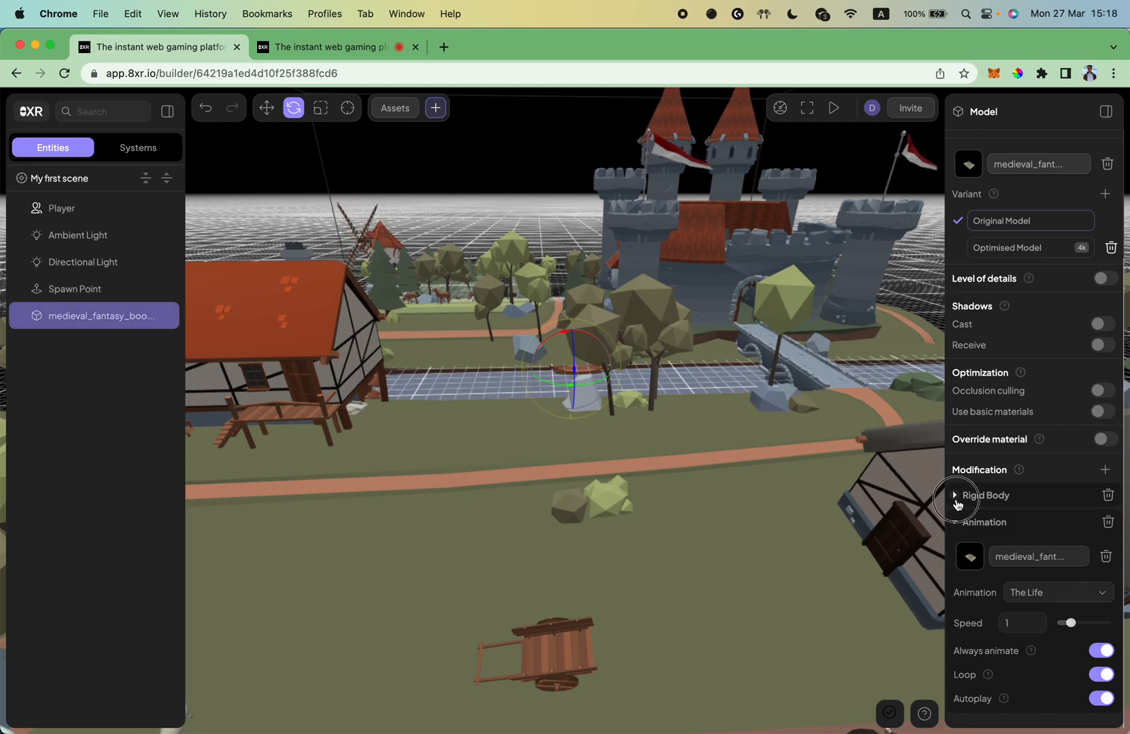
Expand the book's Rigid Body modification to show its root attachment, Static type and auto shape
click(954, 495)
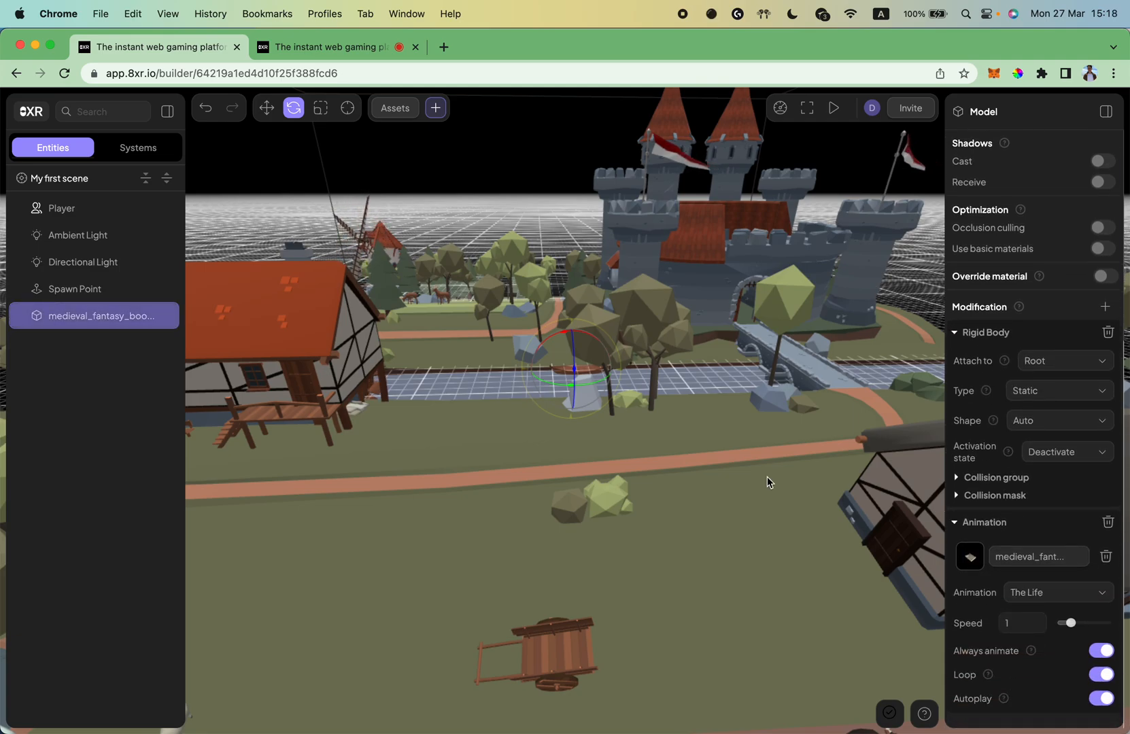